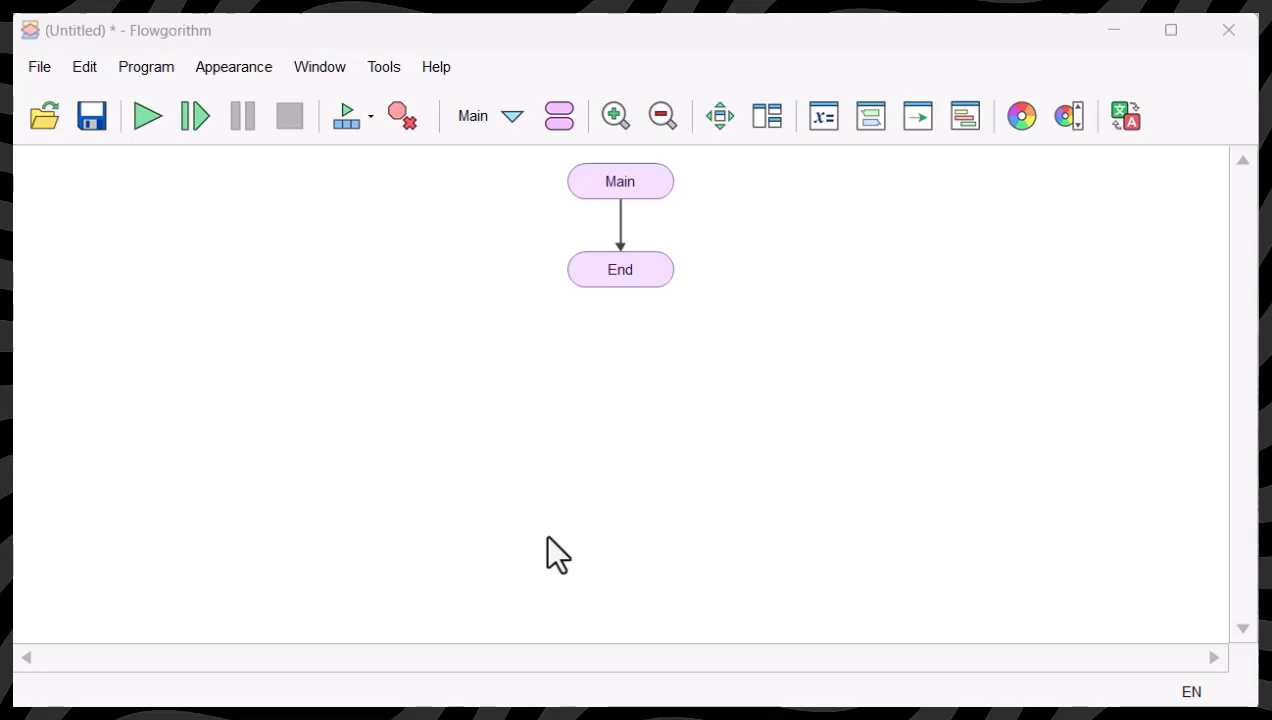
{"action": "mouse_move", "coordinate": [487, 407]}
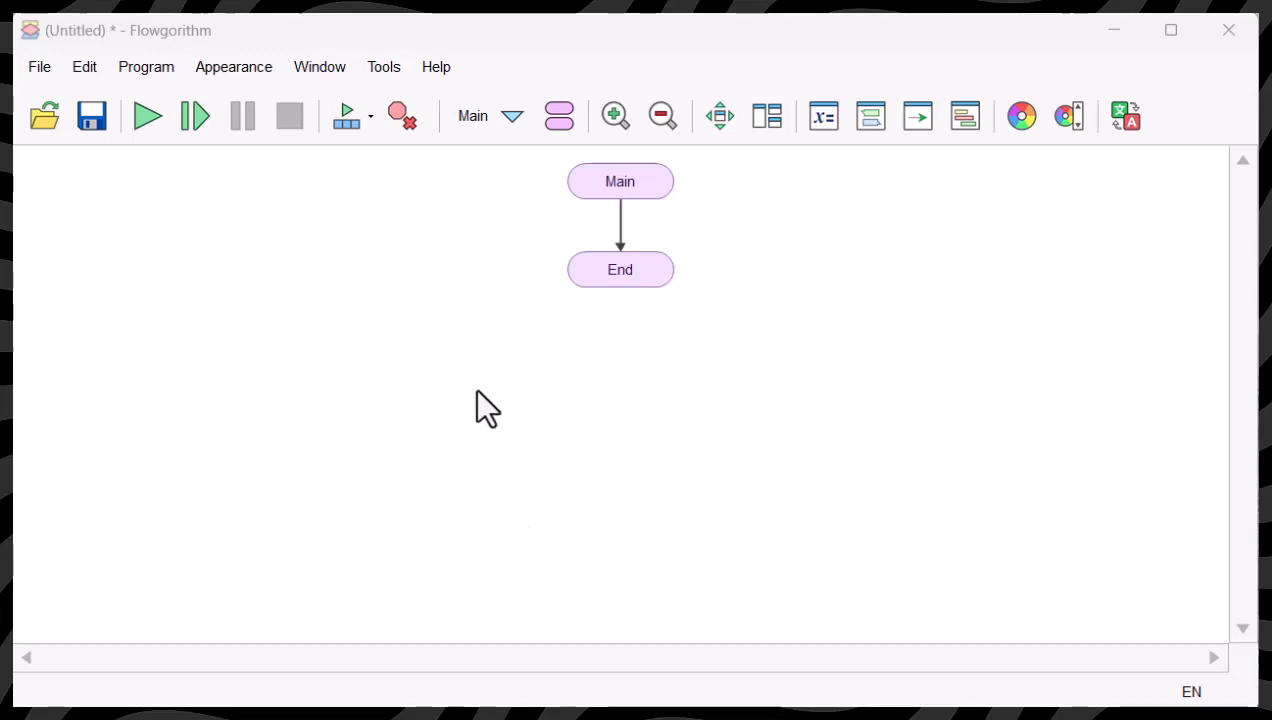
{"action": "mouse_move", "coordinate": [470, 363]}
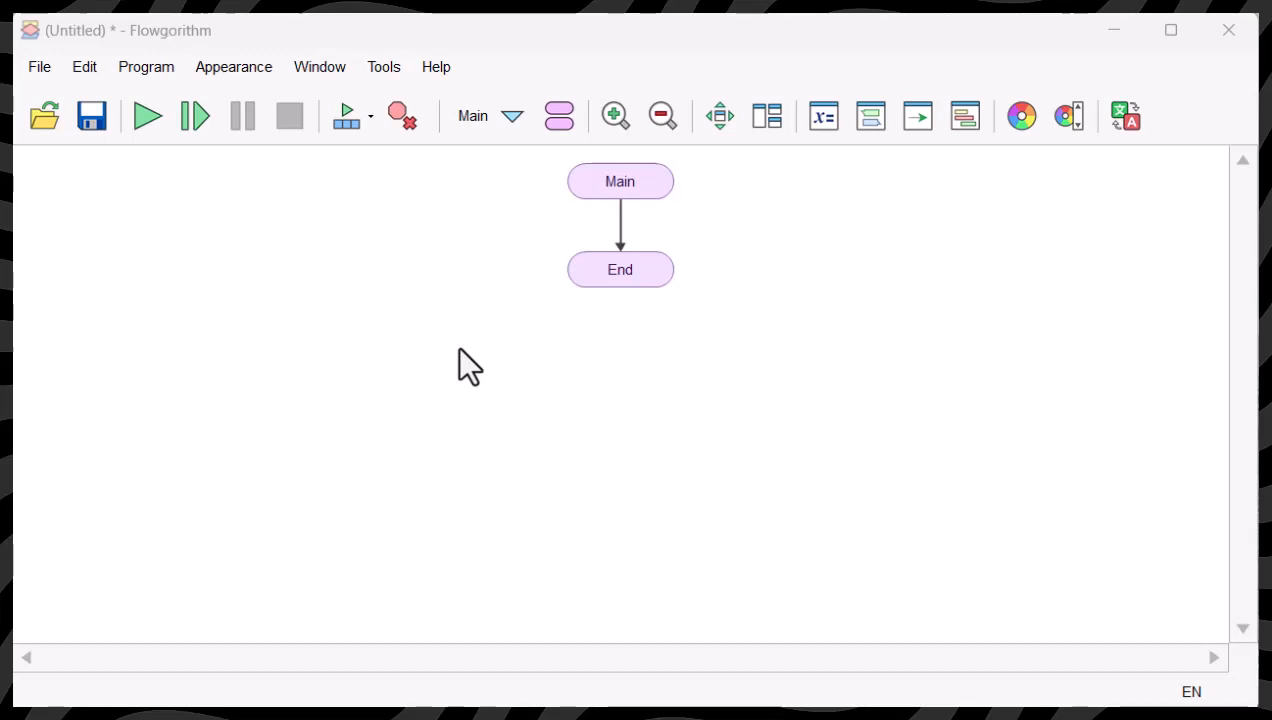
{"action": "mouse_move", "coordinate": [418, 348]}
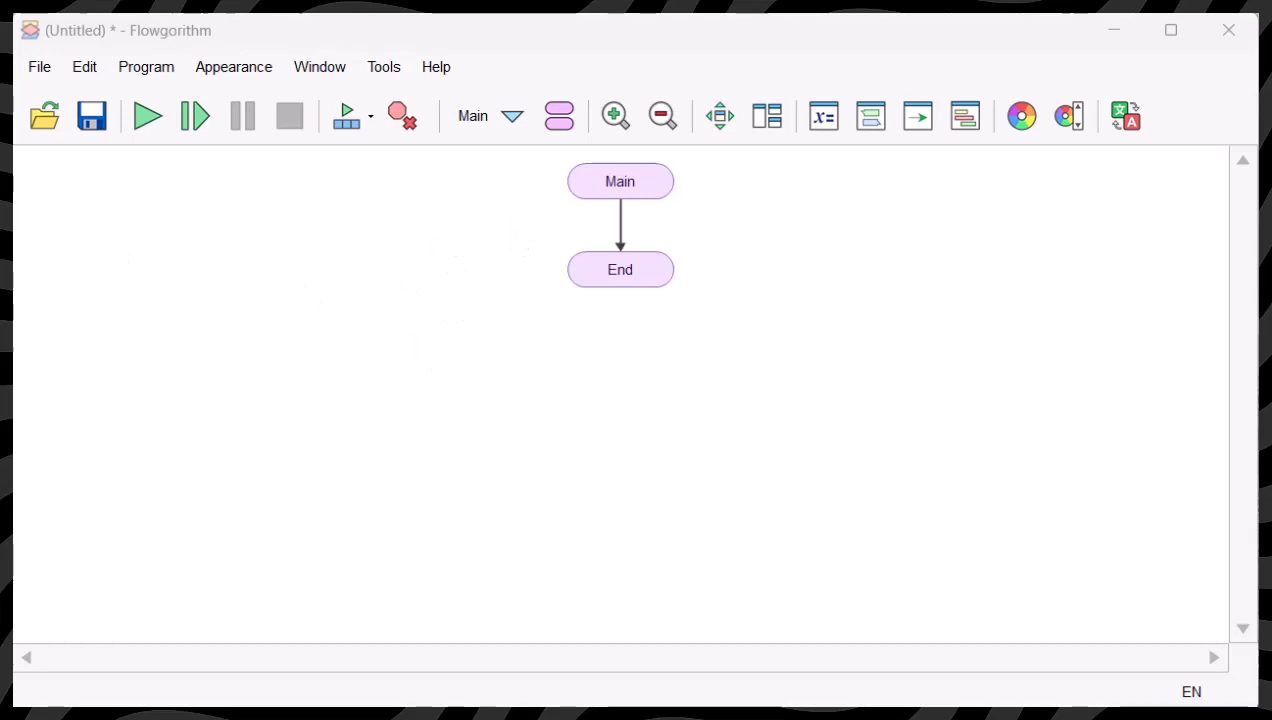
{"action": "mouse_move", "coordinate": [600, 255]}
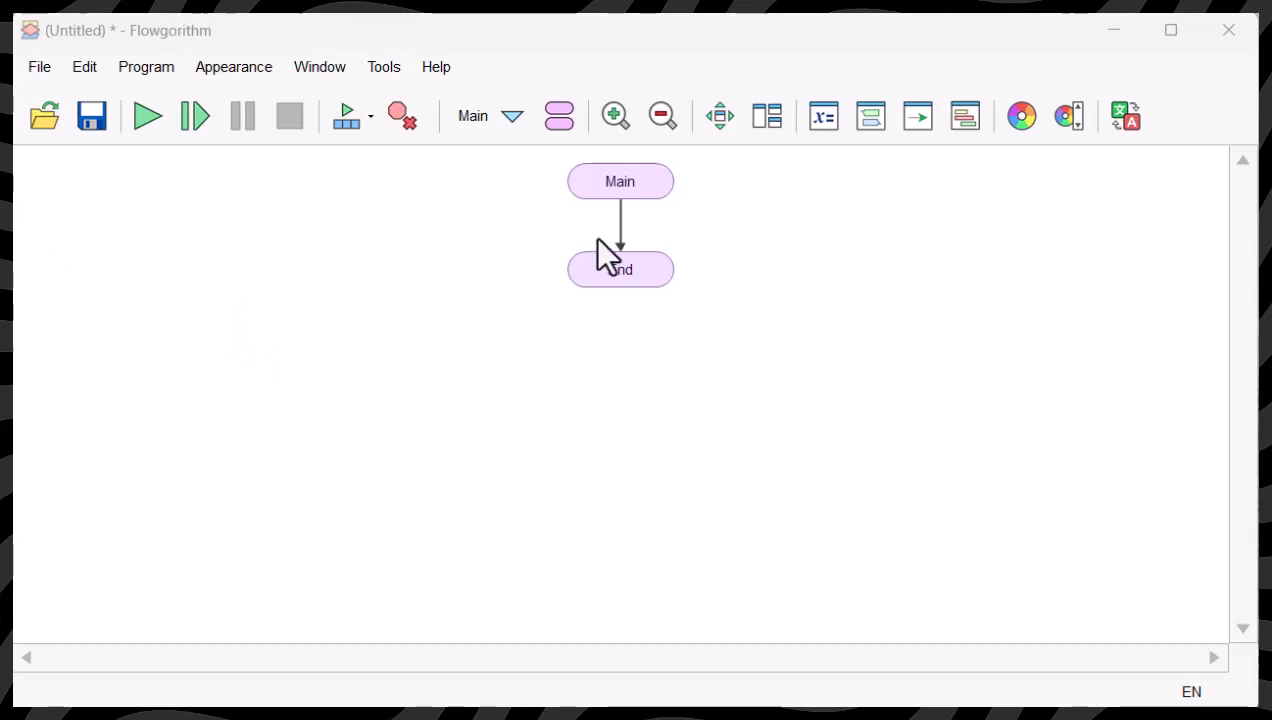
{"action": "mouse_move", "coordinate": [540, 250]}
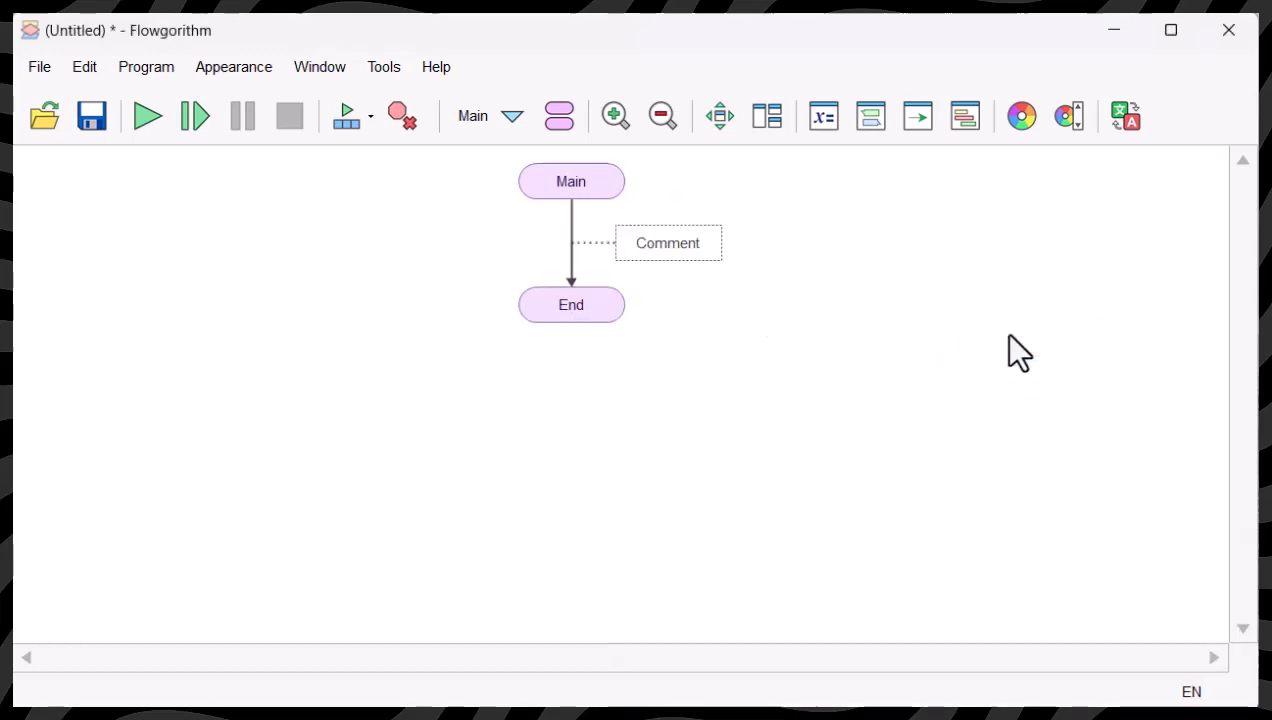
Step: Replace the placeholder comment with the author name Michael and course code CTI-110 on two lines
{"action": "double_click", "coordinate": [667, 242]}
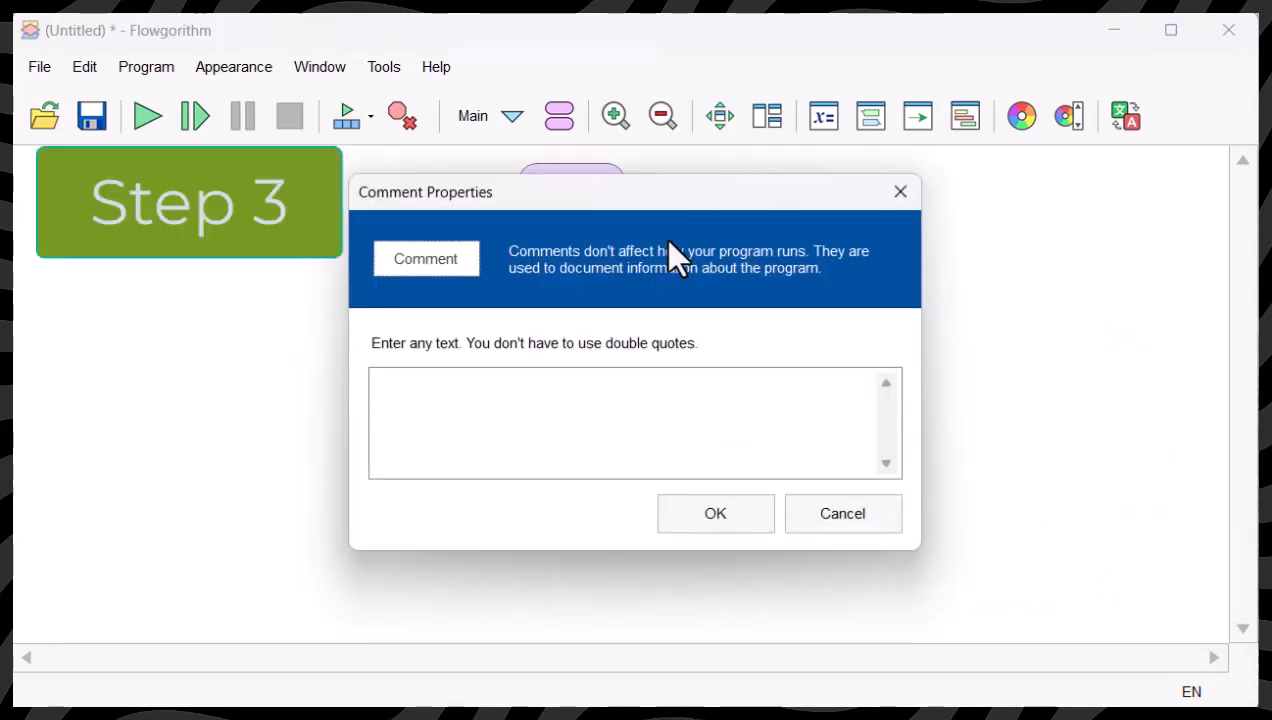
{"action": "type", "text": "Michael"}
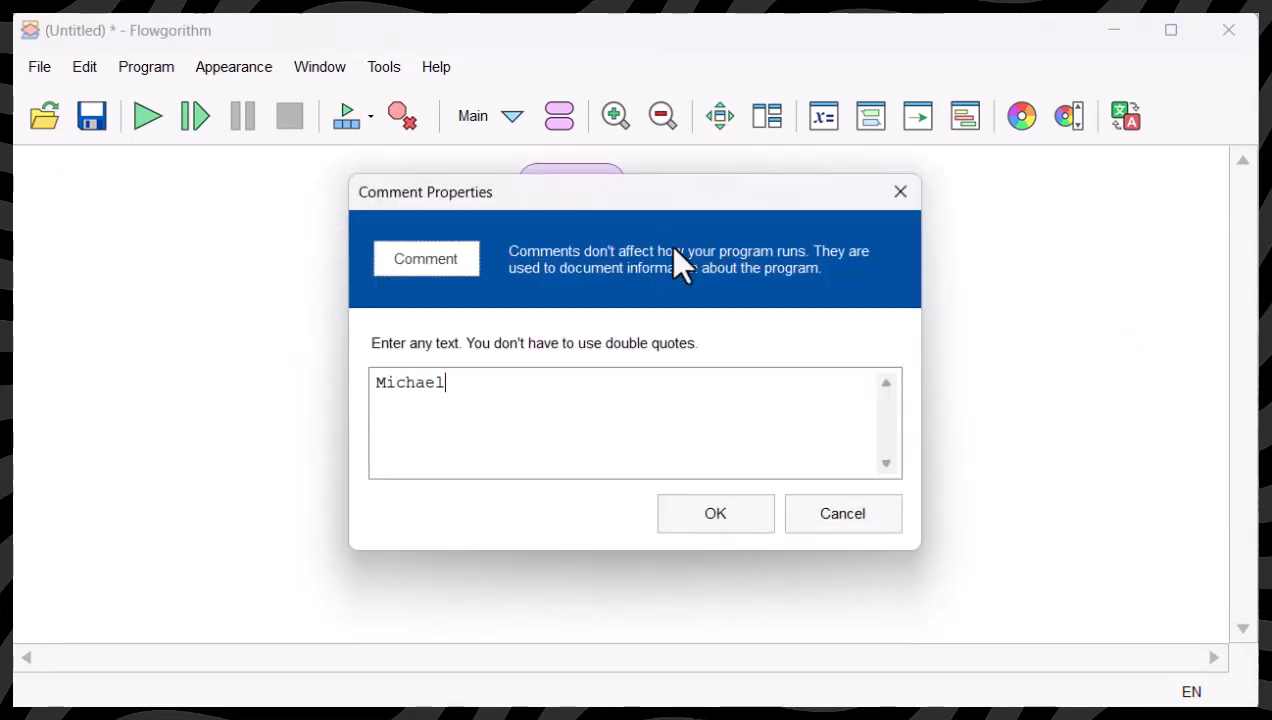
{"action": "type", "text": "Schore"}
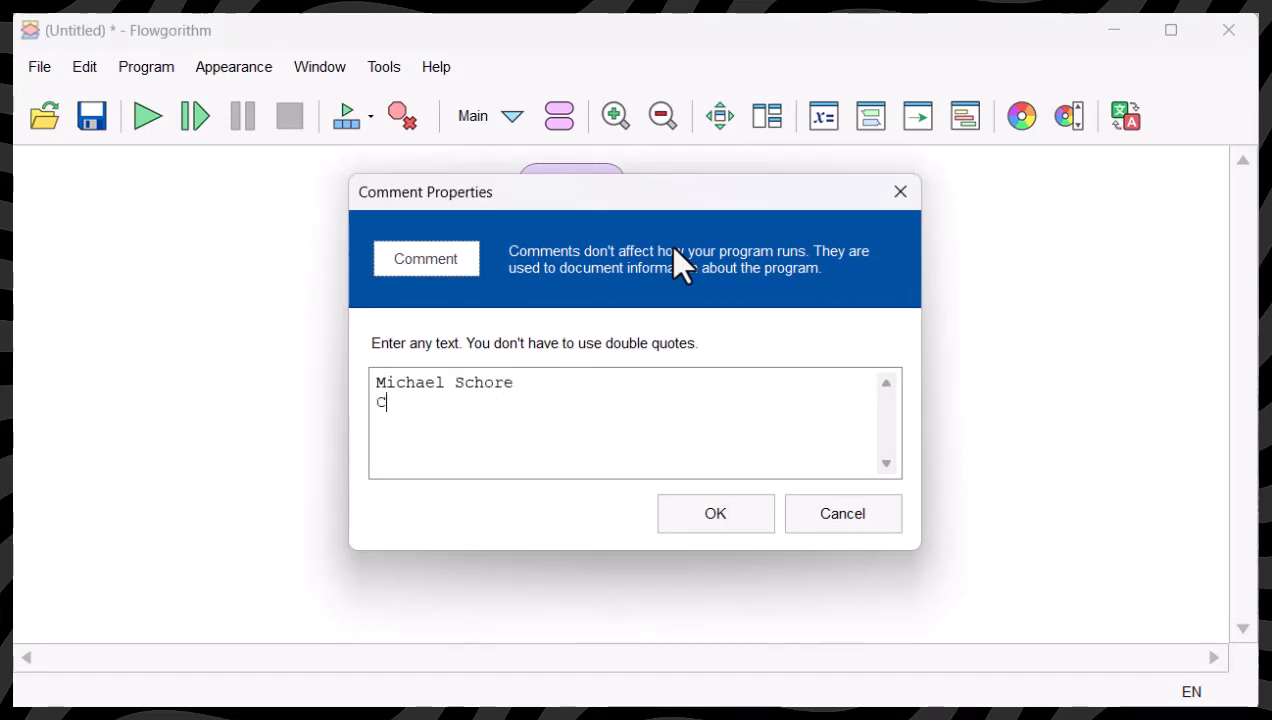
{"action": "type", "text": "TI-110"}
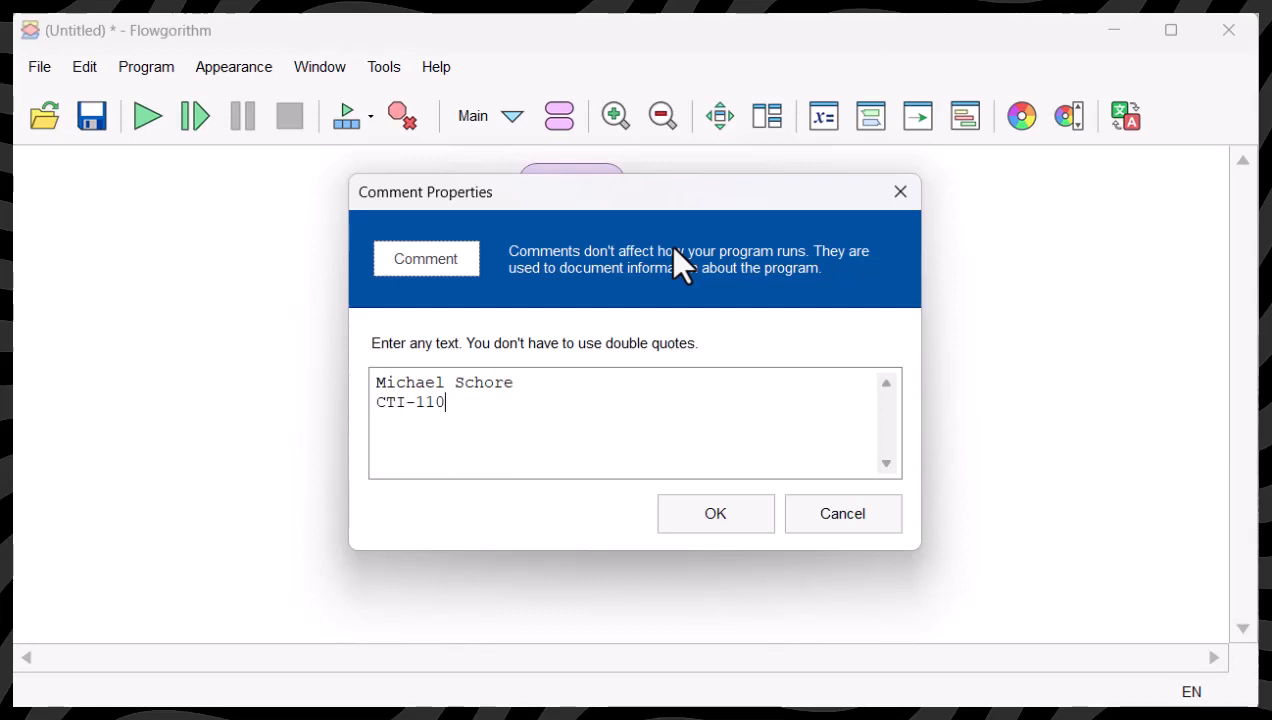
{"action": "left_click", "coordinate": [715, 513]}
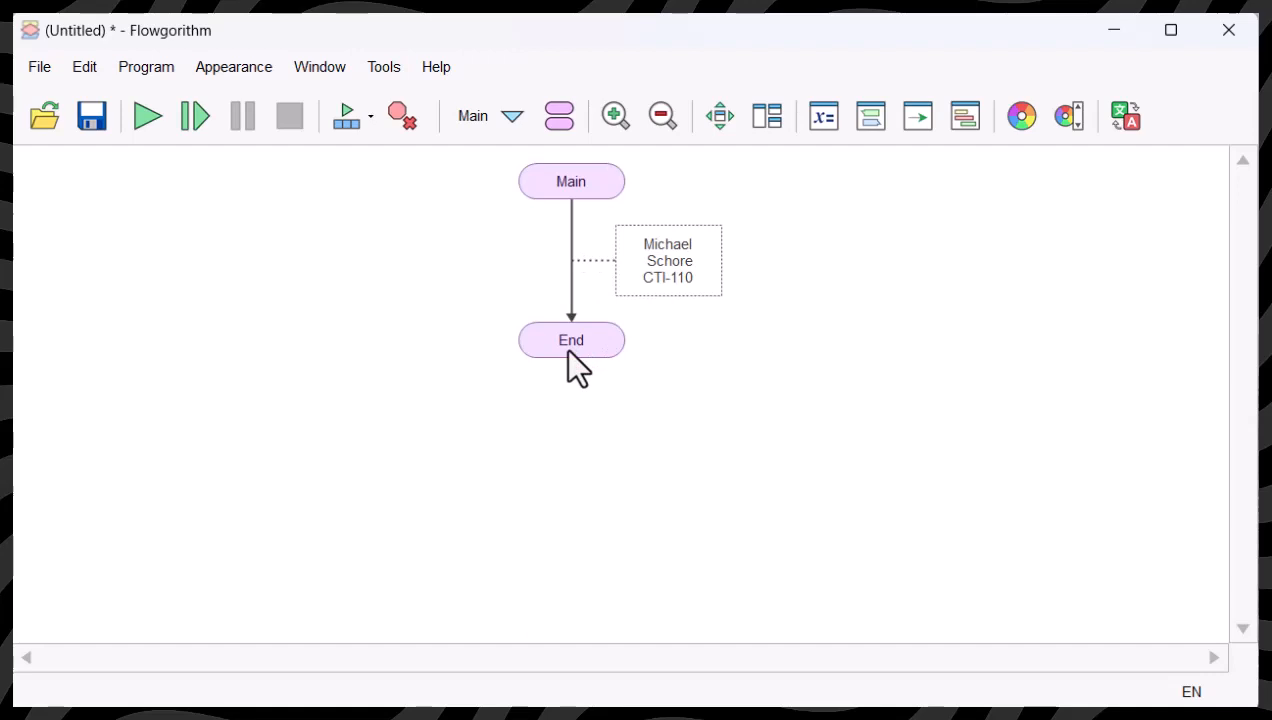
{"action": "mouse_move", "coordinate": [398, 336]}
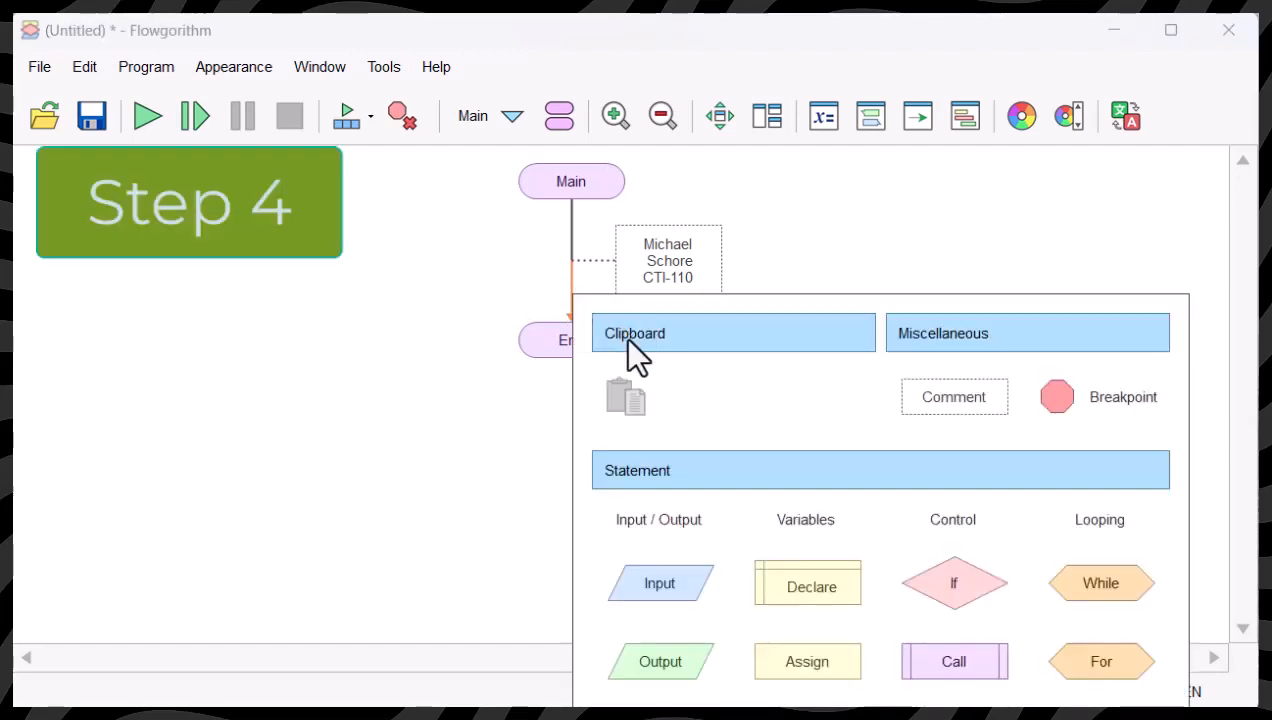
Step: Add a Declare shape defining num1 as an Integer
{"action": "left_click", "coordinate": [807, 583]}
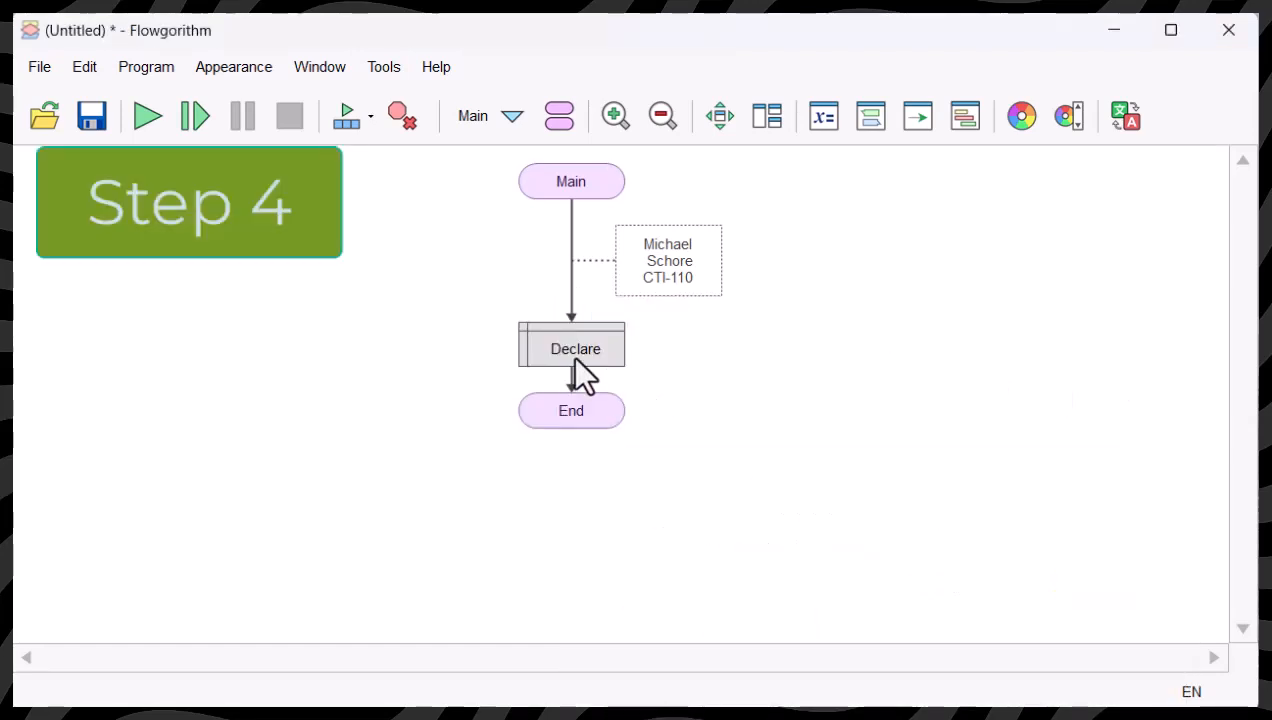
{"action": "double_click", "coordinate": [571, 348]}
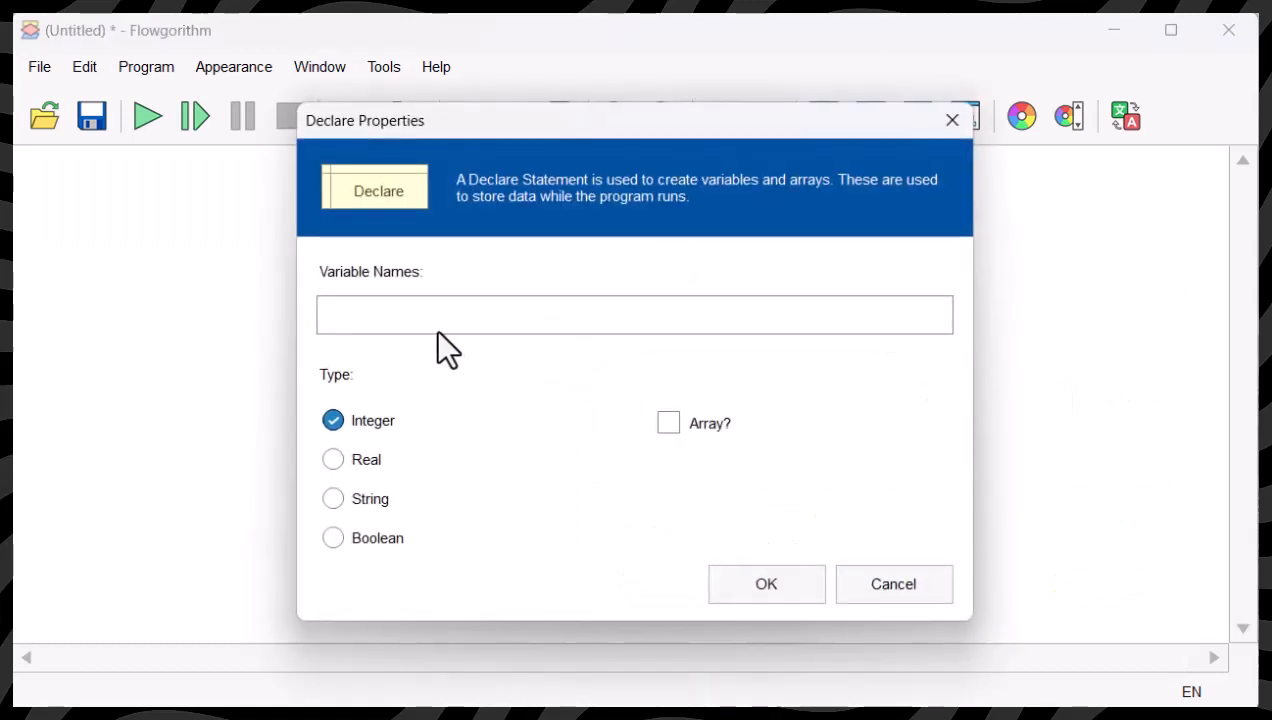
{"action": "type", "text": "num"}
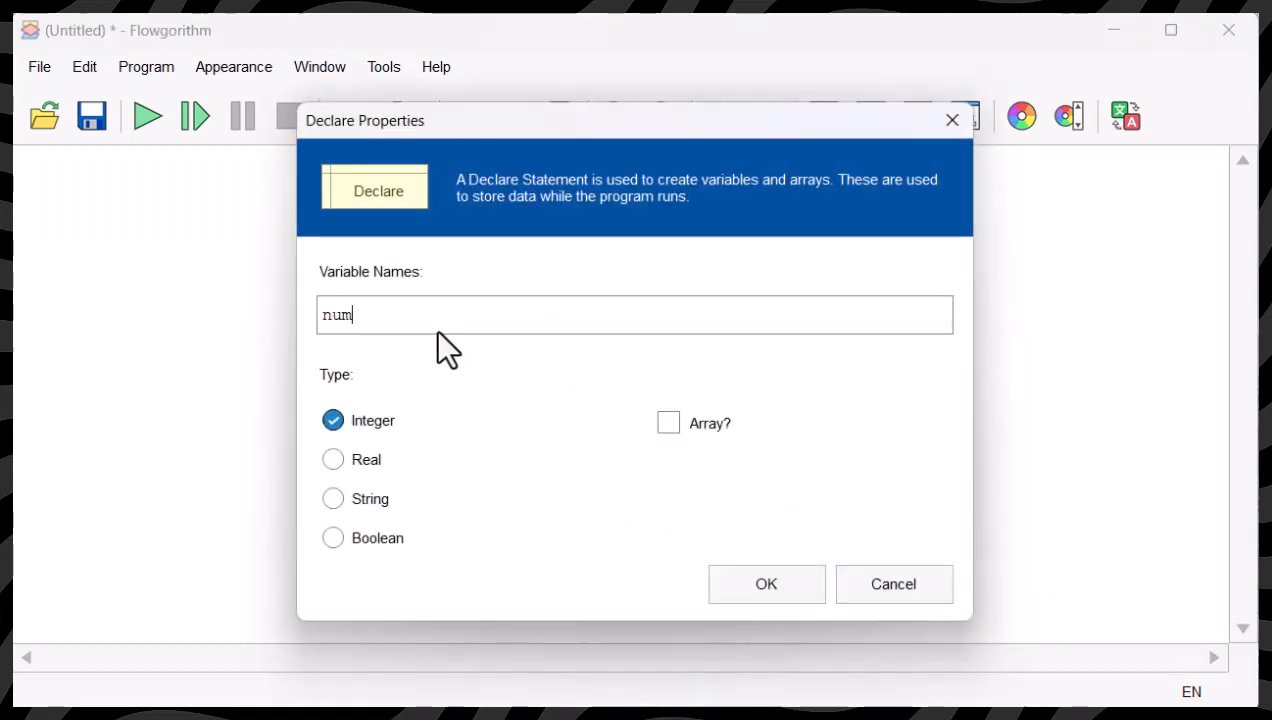
{"action": "type", "text": "1"}
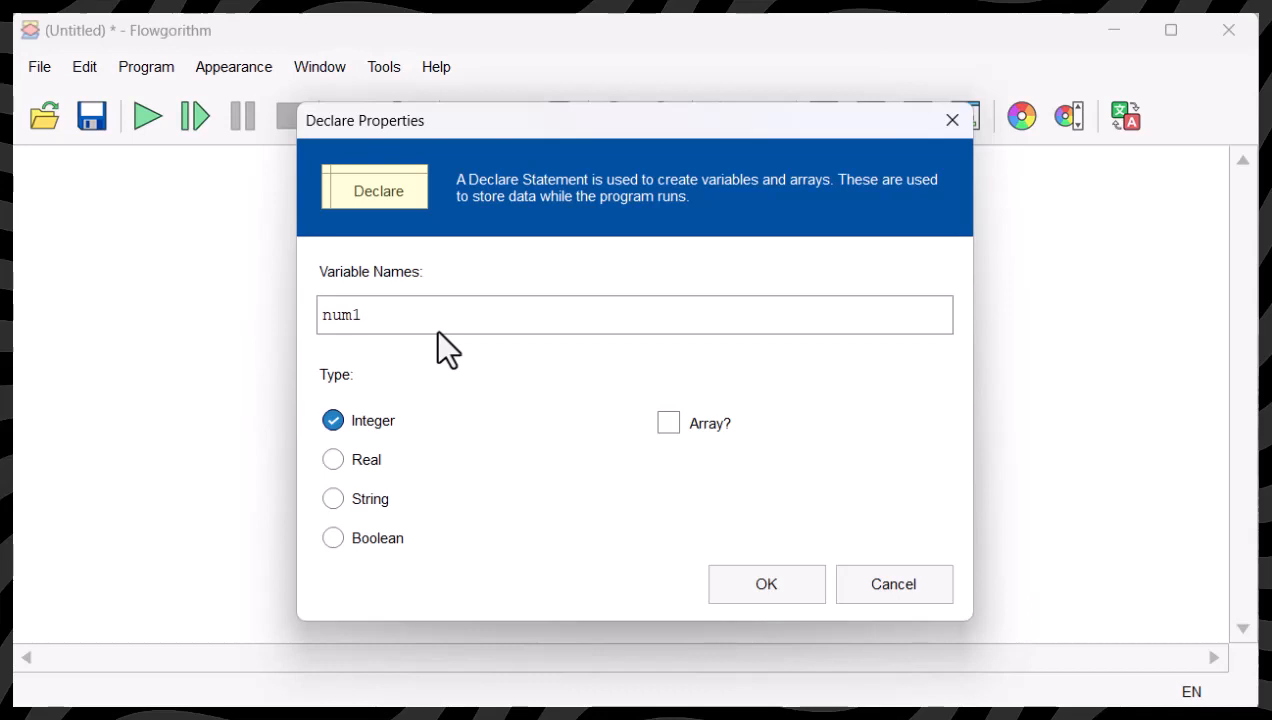
{"action": "left_click", "coordinate": [766, 584]}
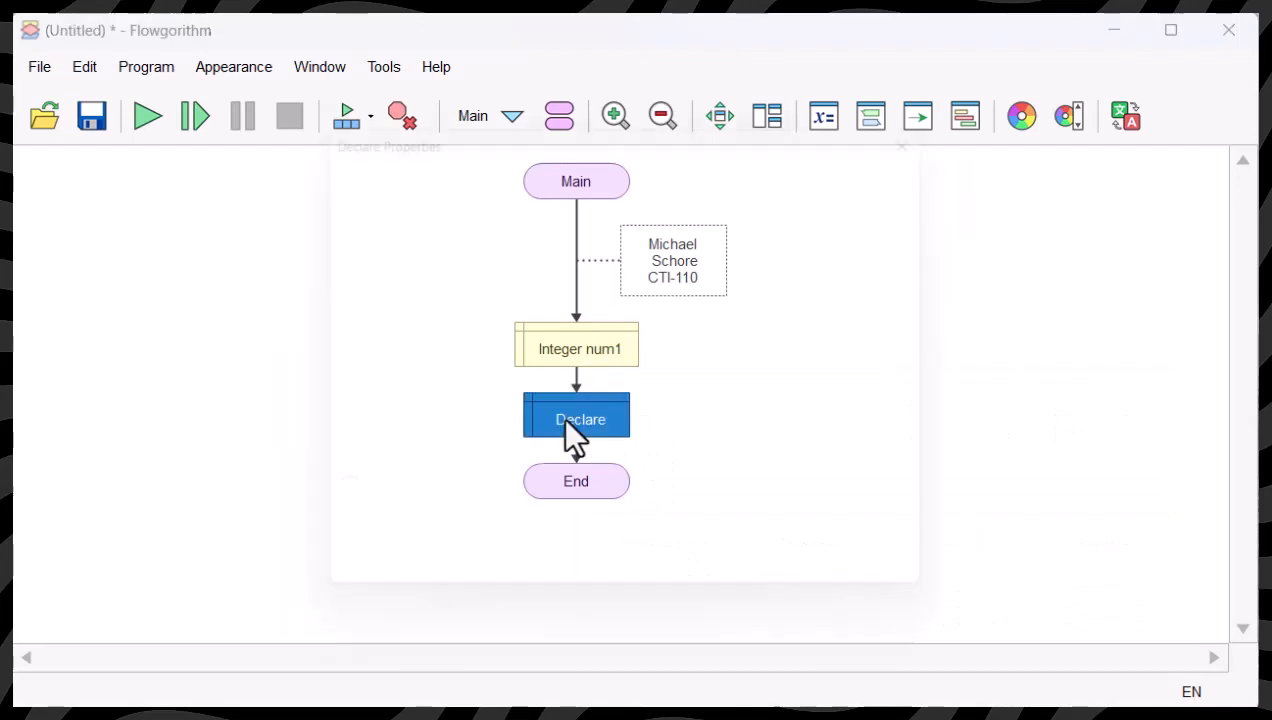
Step: Declare num2 and result as Integer variables below num1
{"action": "double_click", "coordinate": [575, 418]}
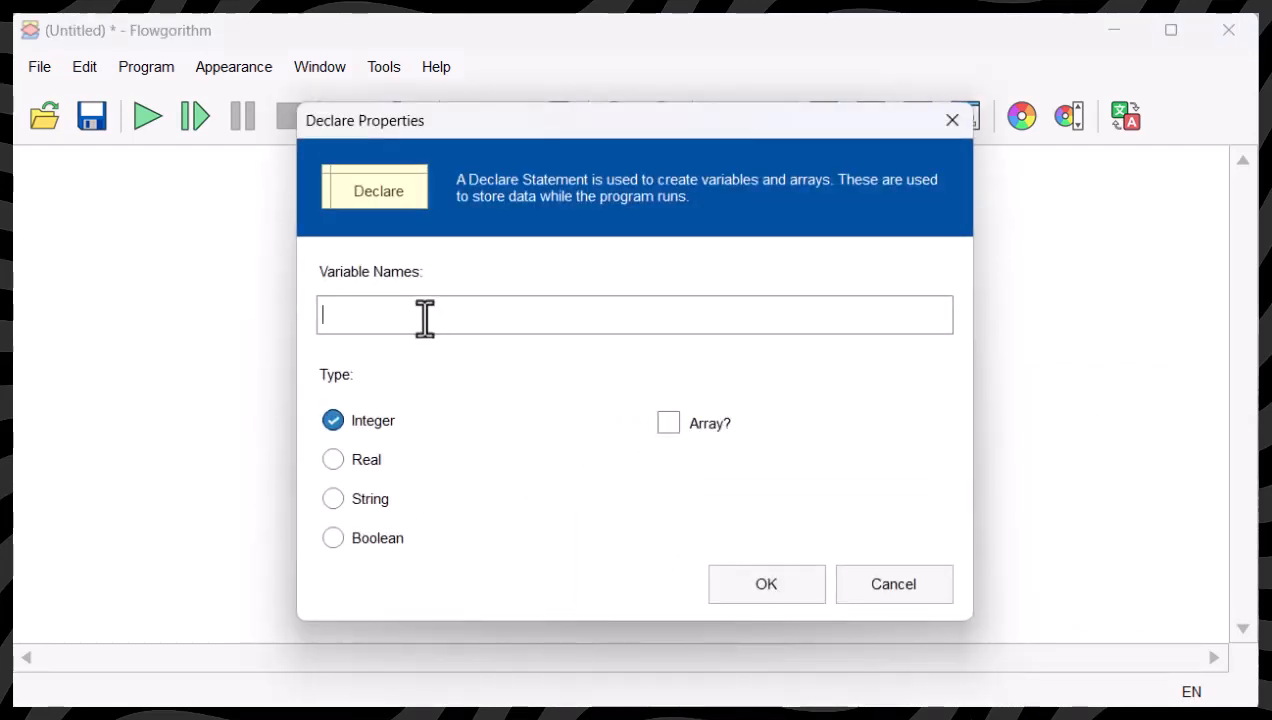
{"action": "type", "text": "num2"}
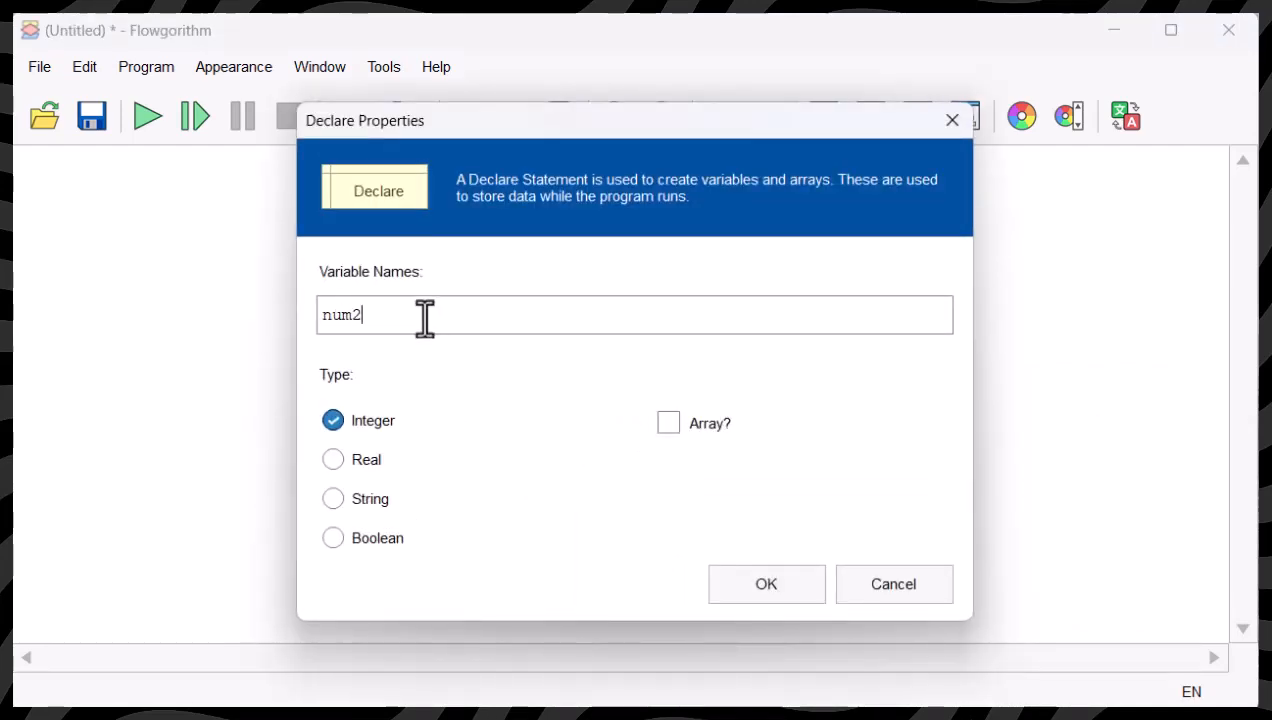
{"action": "left_click", "coordinate": [765, 583]}
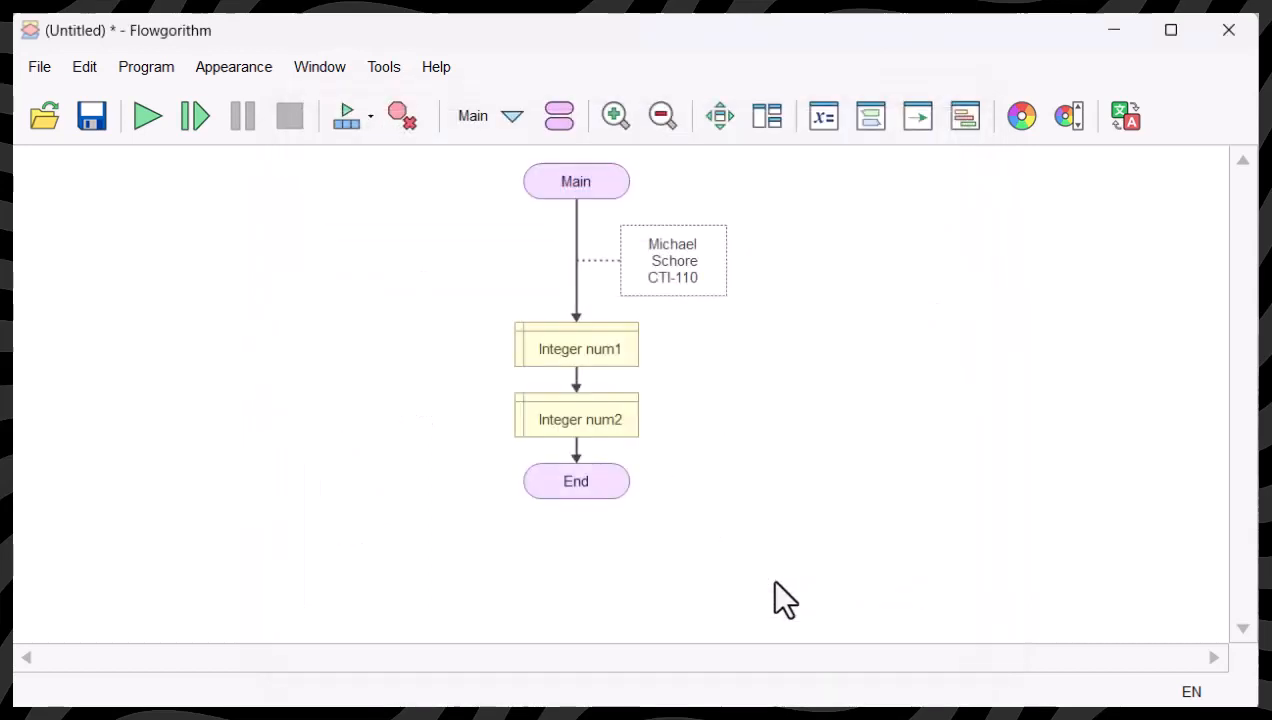
{"action": "mouse_move", "coordinate": [580, 465]}
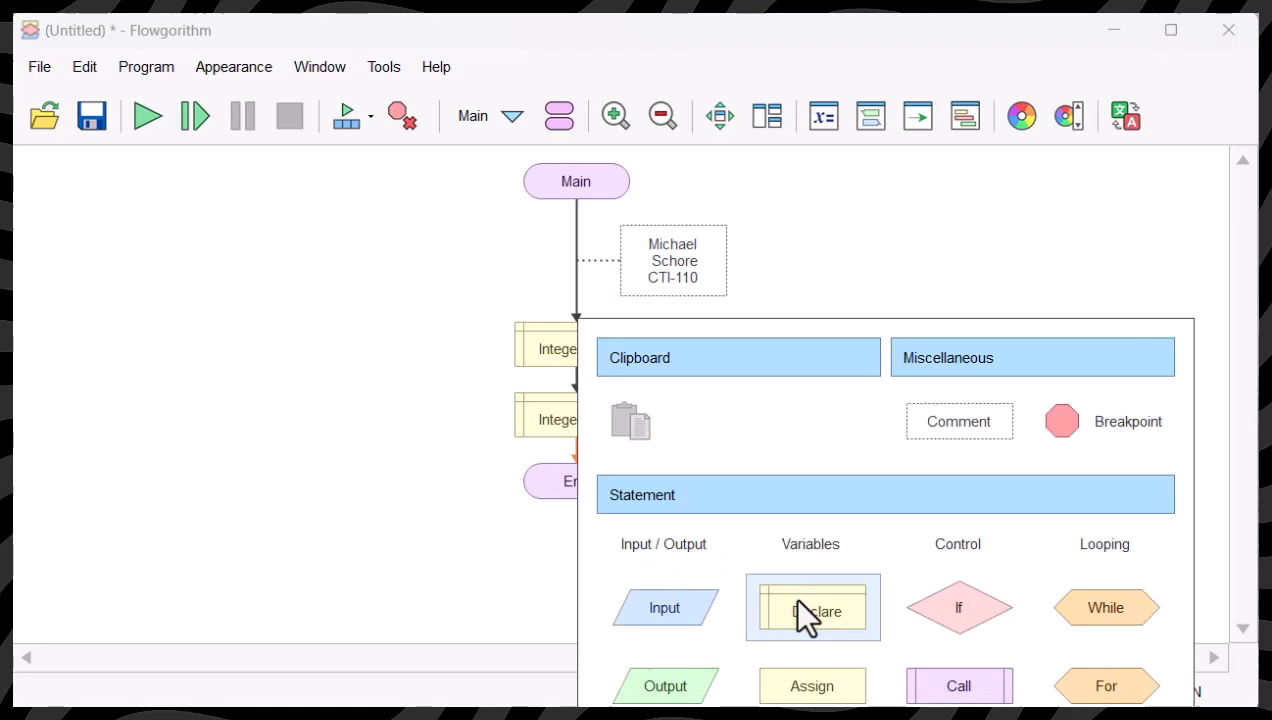
{"action": "left_click", "coordinate": [812, 607]}
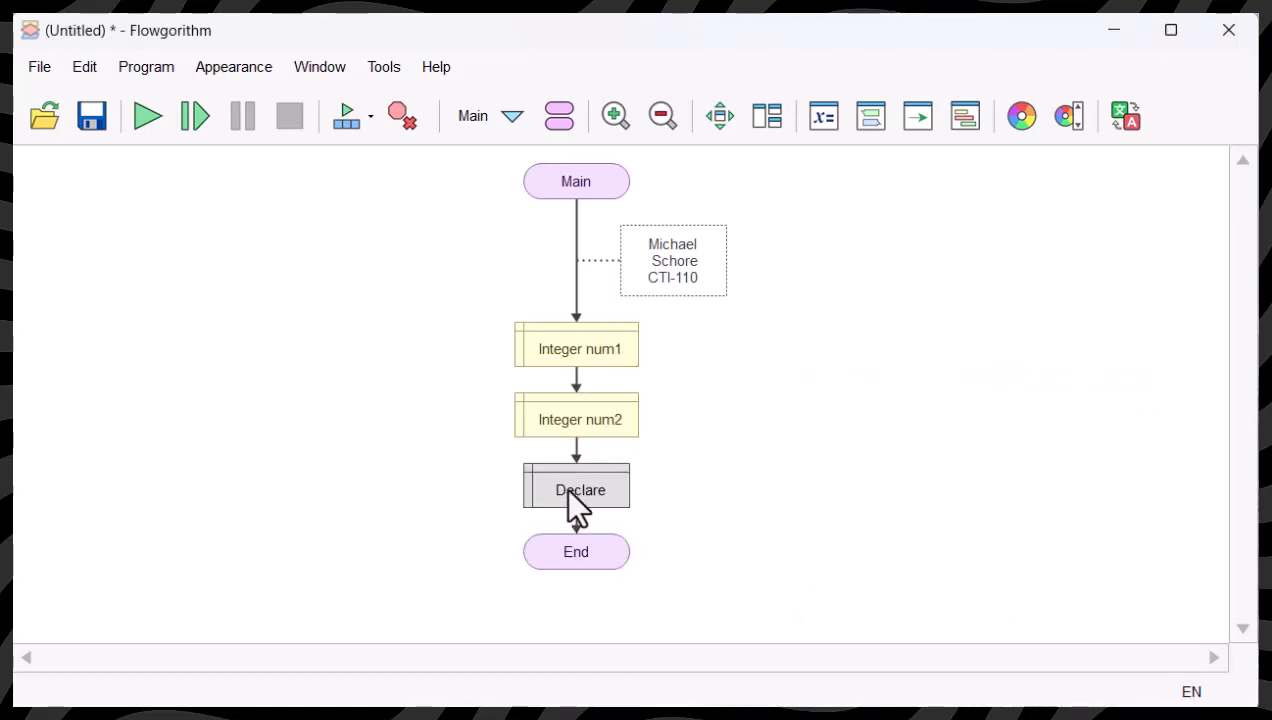
{"action": "double_click", "coordinate": [575, 489]}
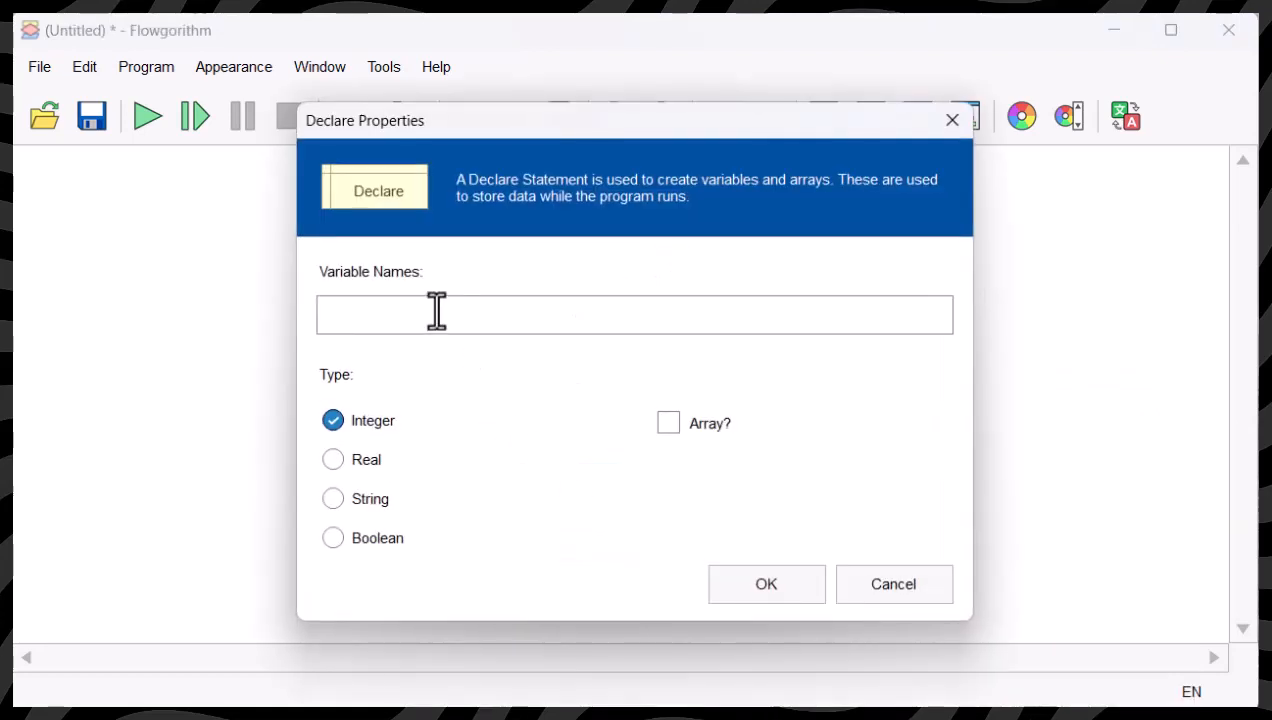
{"action": "type", "text": "result"}
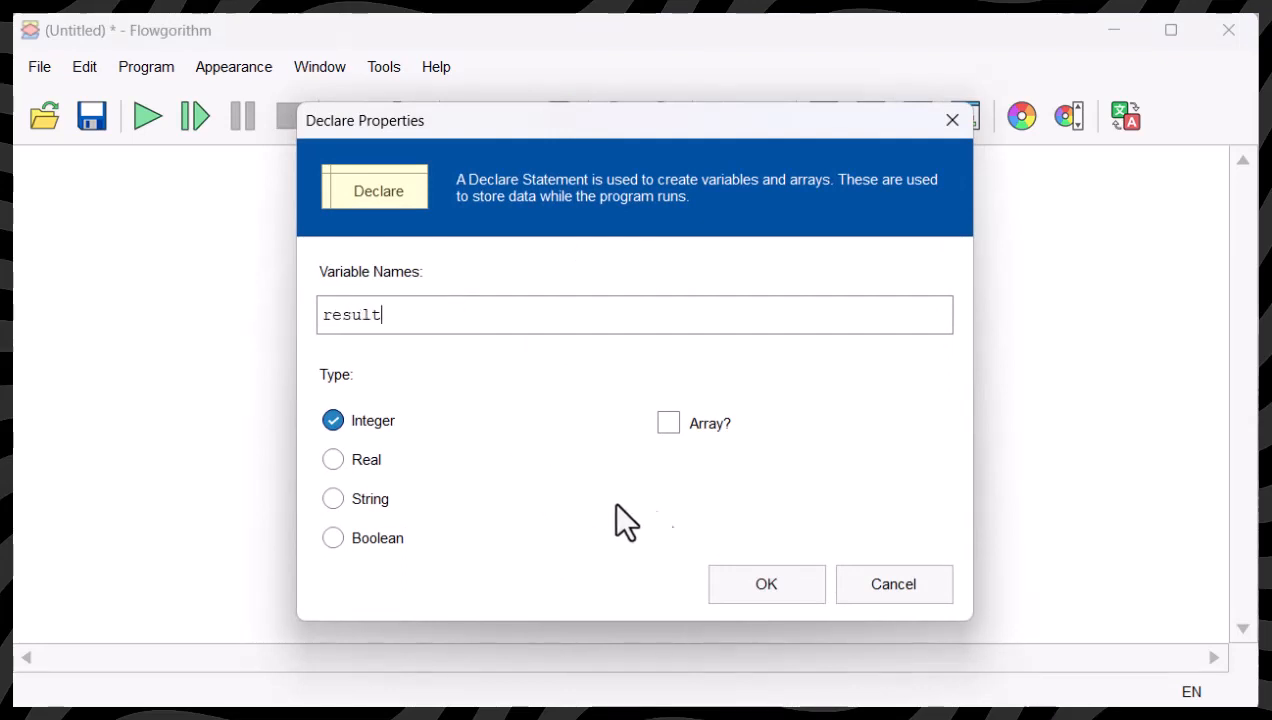
{"action": "left_click", "coordinate": [765, 583]}
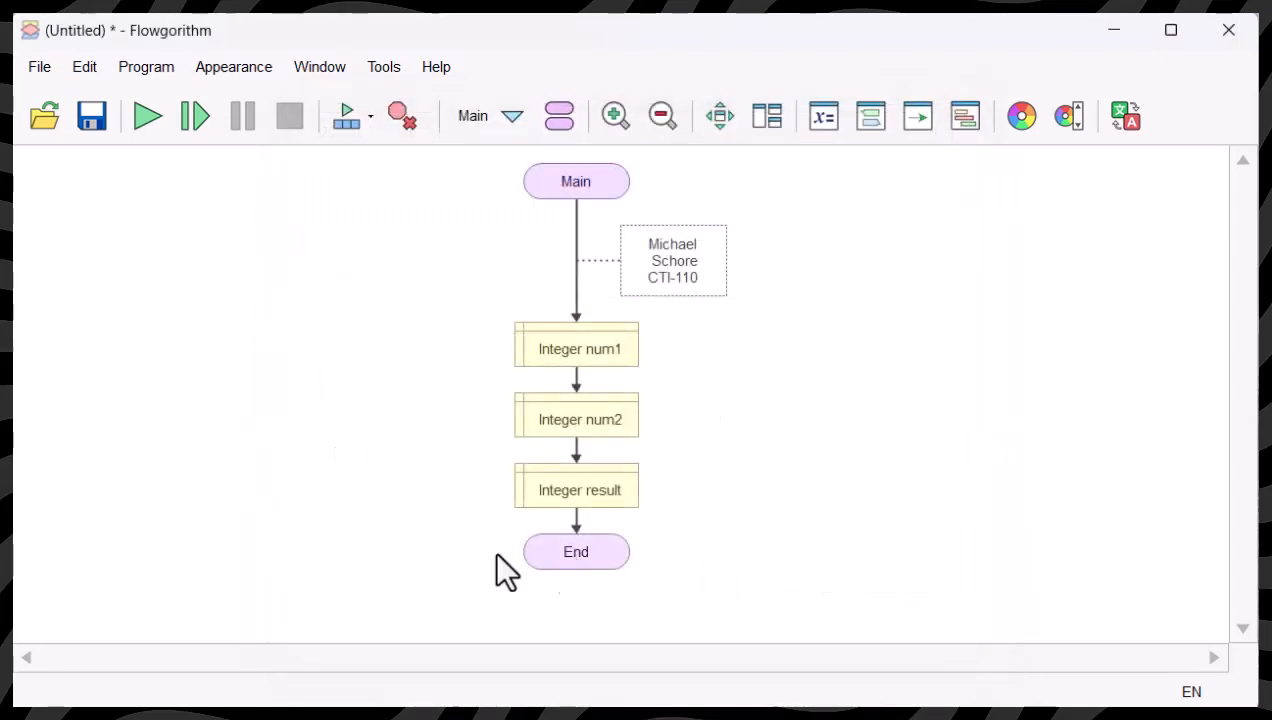
{"action": "mouse_move", "coordinate": [458, 490]}
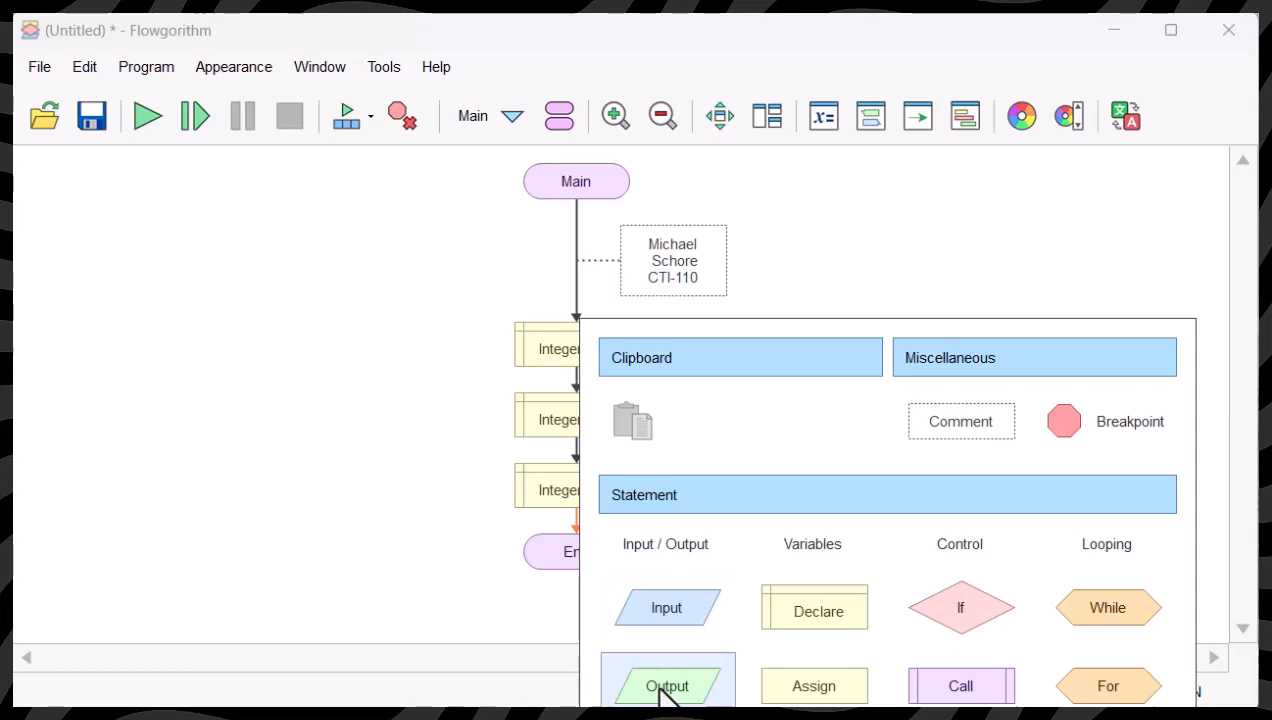
Step: Output the prompt "Enter the first number." and read the value into num1
{"action": "left_click", "coordinate": [666, 686]}
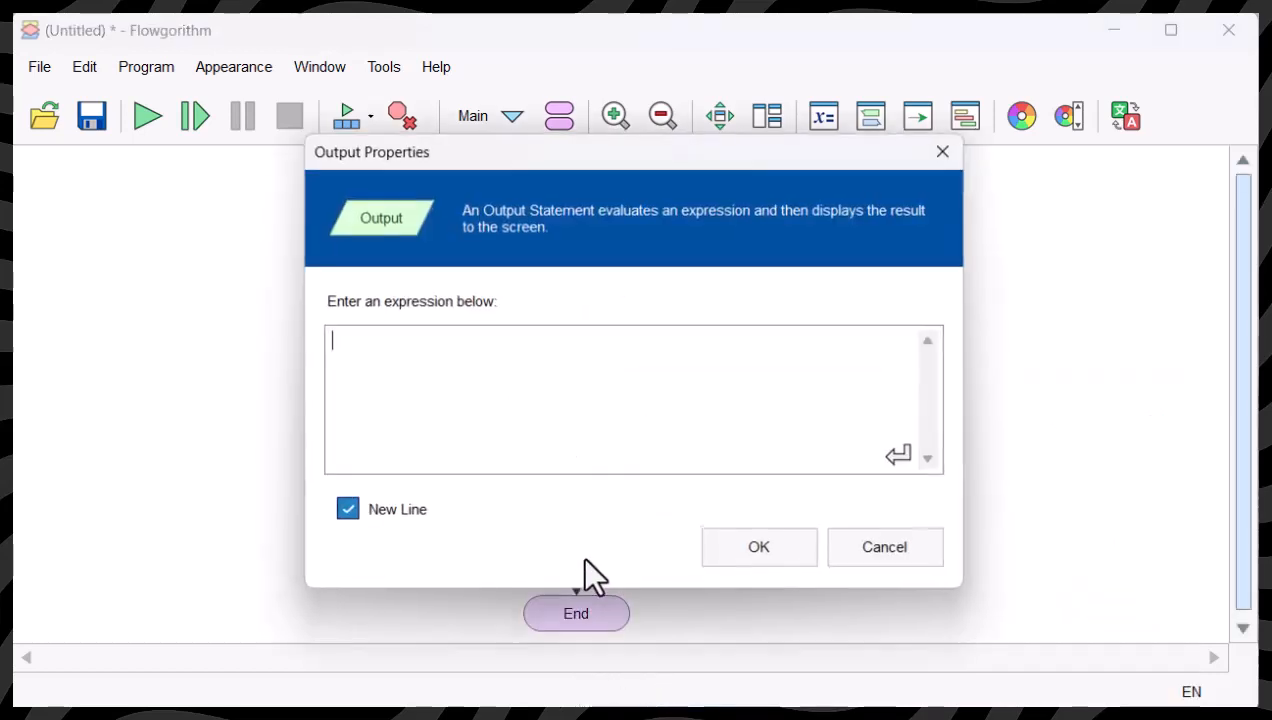
{"action": "type", "text": ":"}
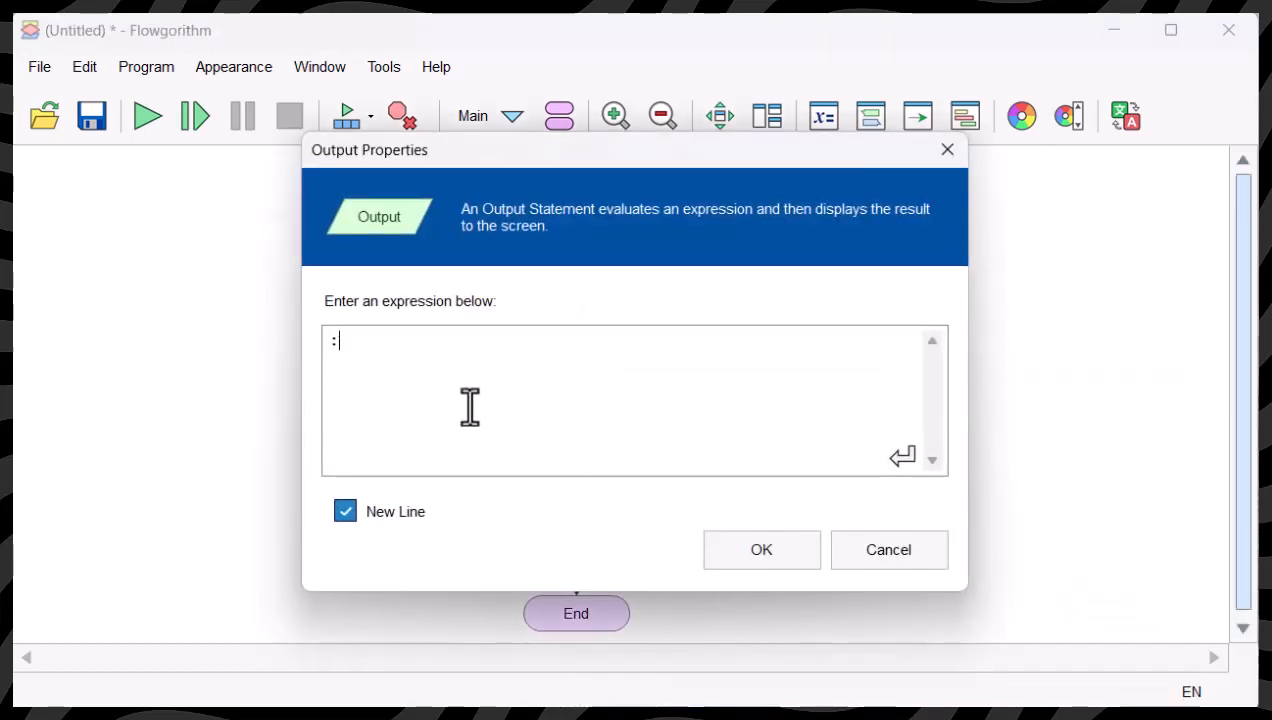
{"action": "key", "text": "Backspace"}
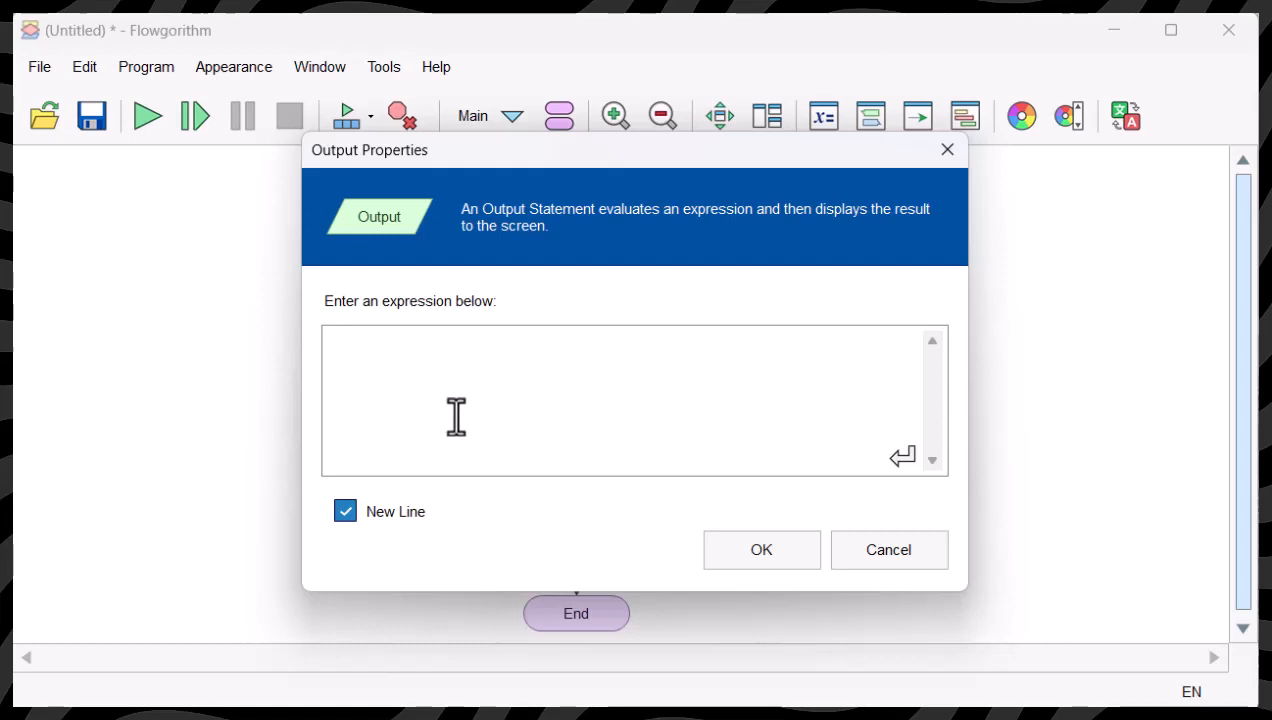
{"action": "type", "text": "\""}
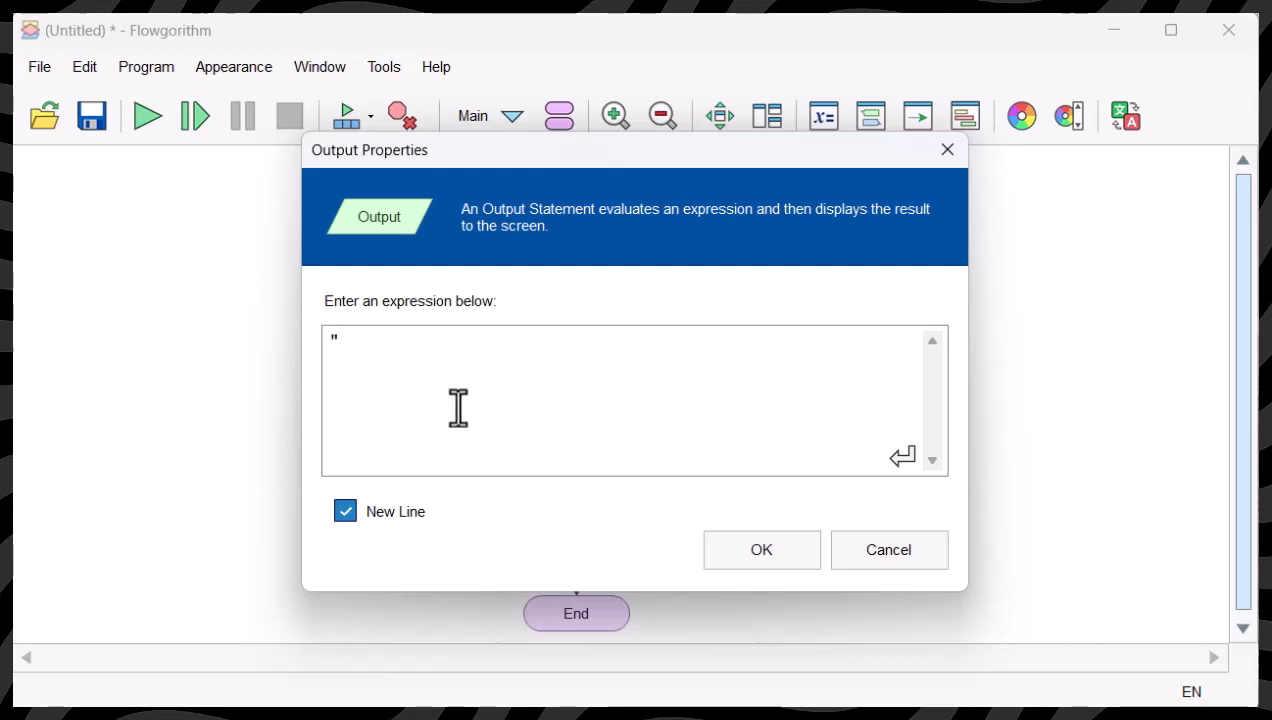
{"action": "type", "text": "Enter t"}
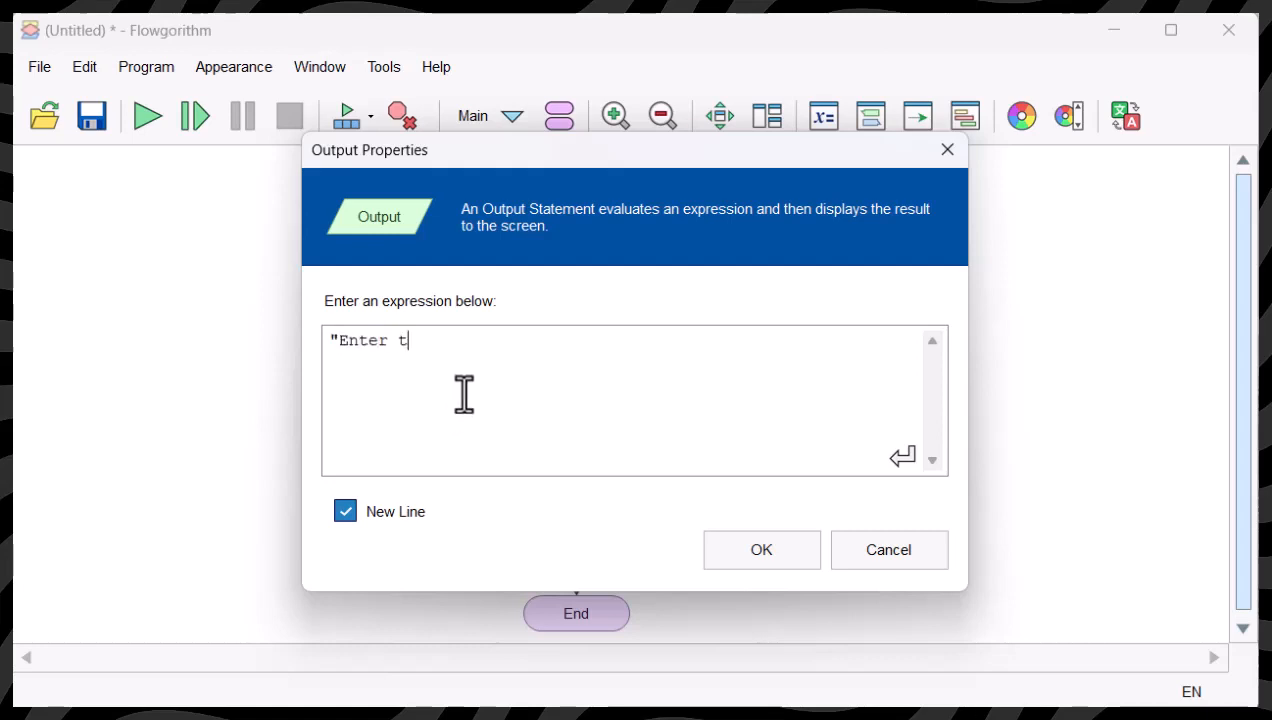
{"action": "type", "text": "he first"}
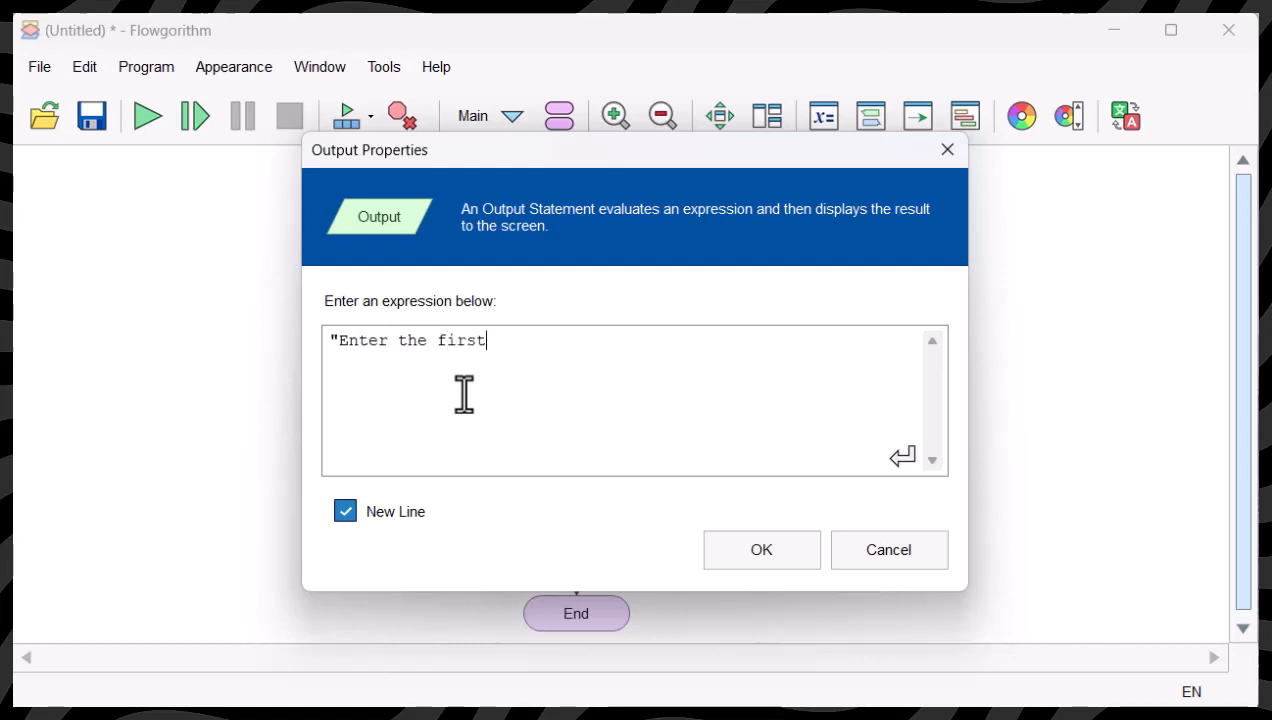
{"action": "type", "text": "number."}
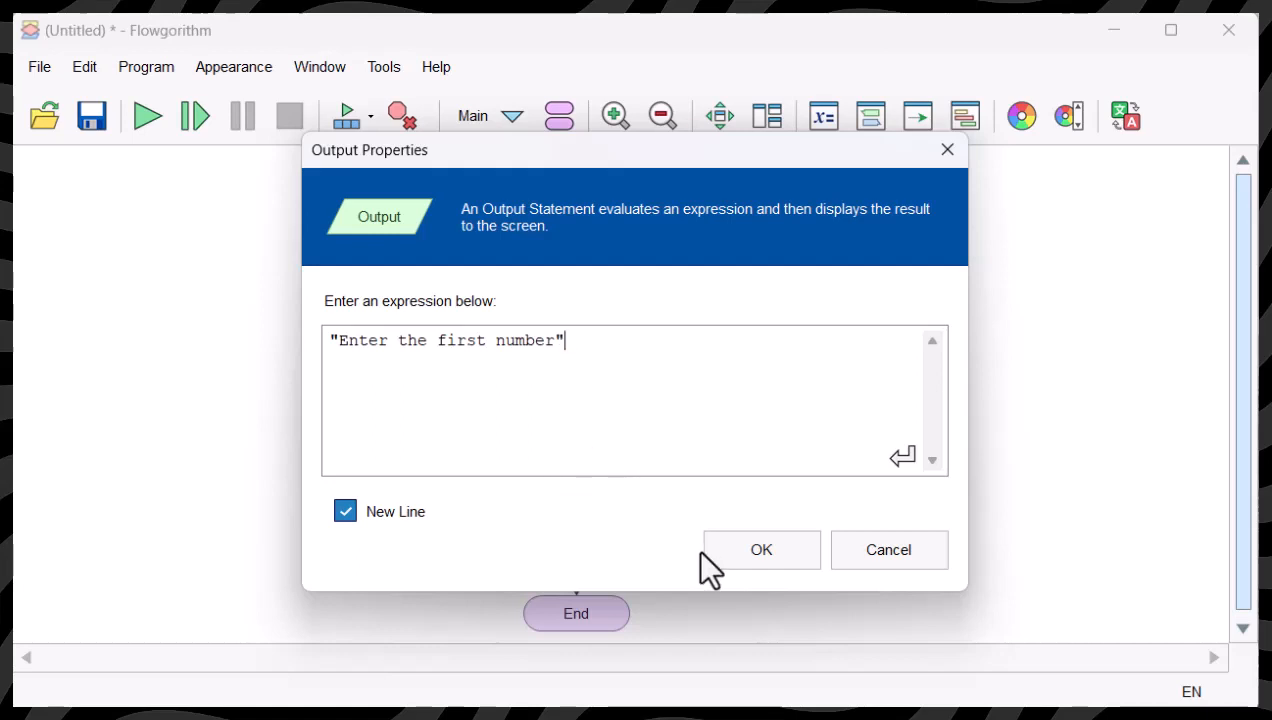
{"action": "left_click", "coordinate": [761, 549]}
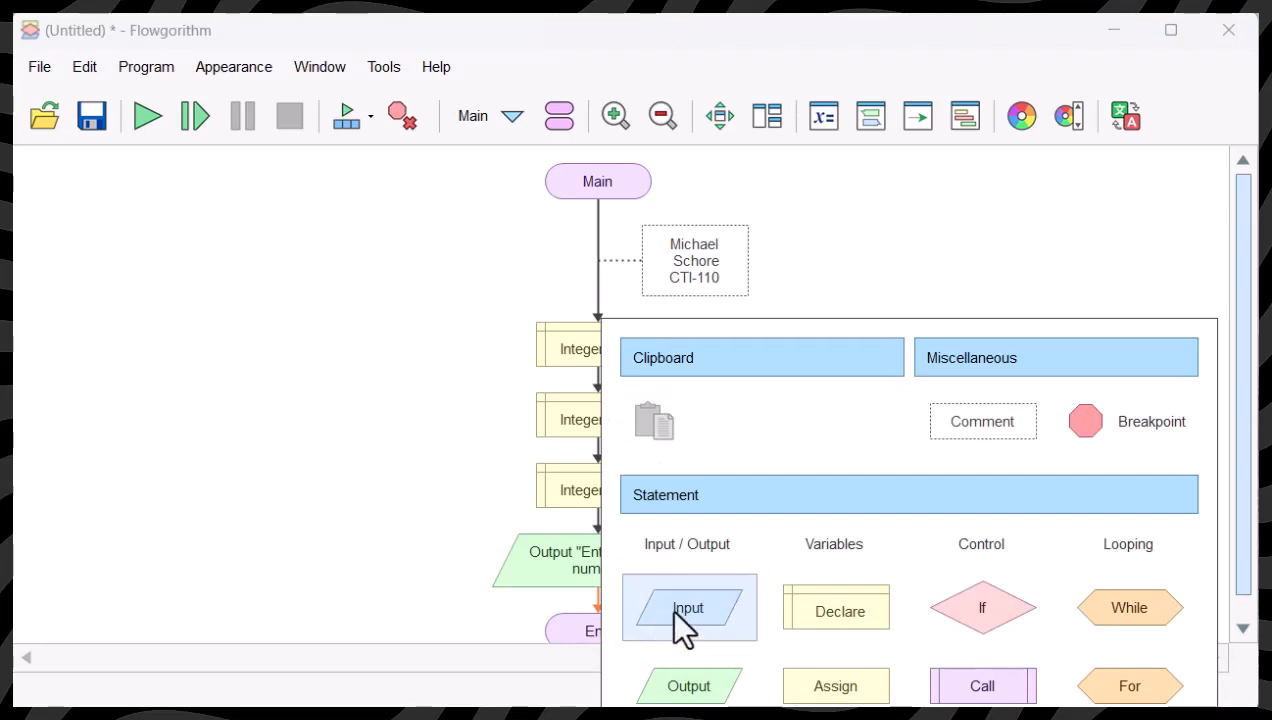
{"action": "left_click", "coordinate": [688, 607]}
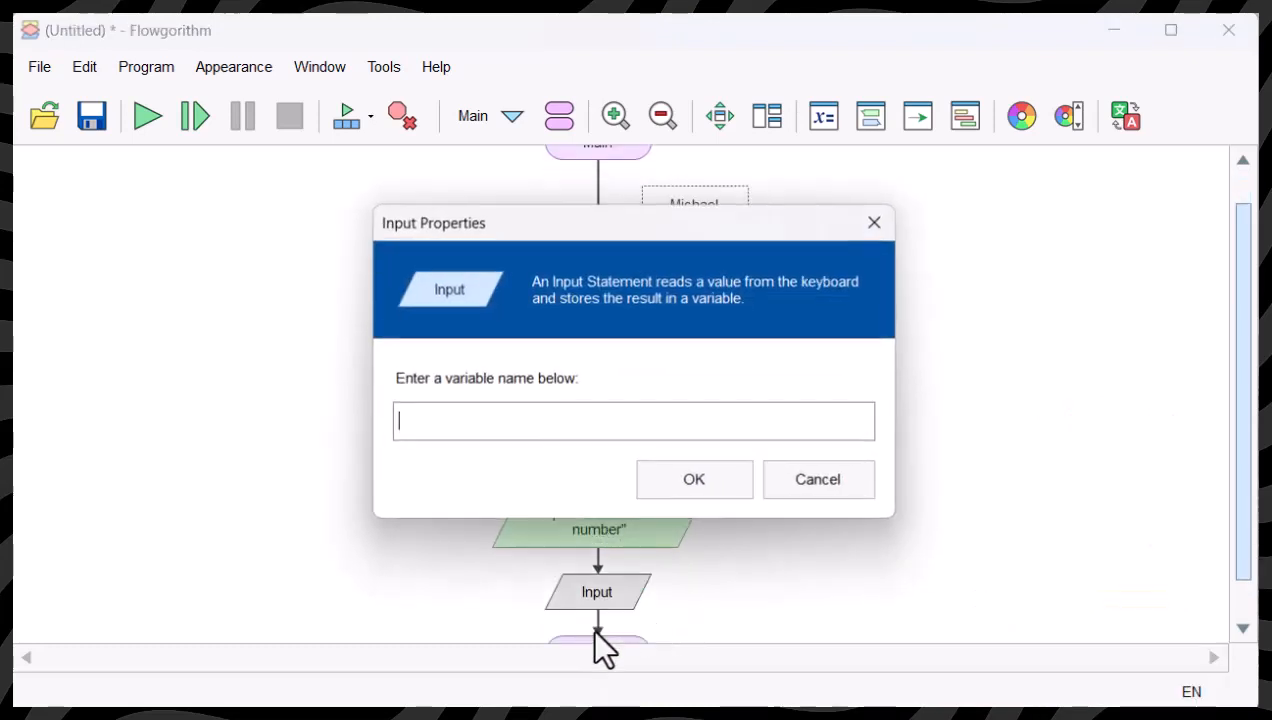
{"action": "type", "text": "n"}
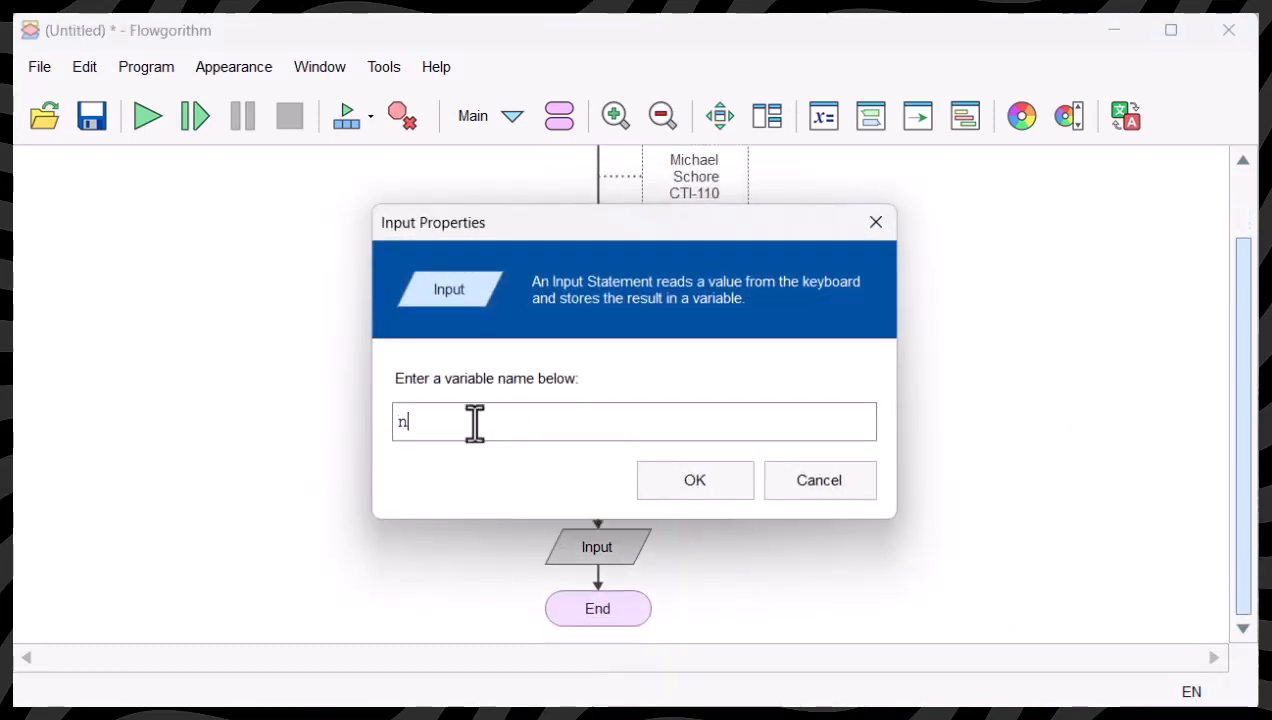
{"action": "type", "text": "um1"}
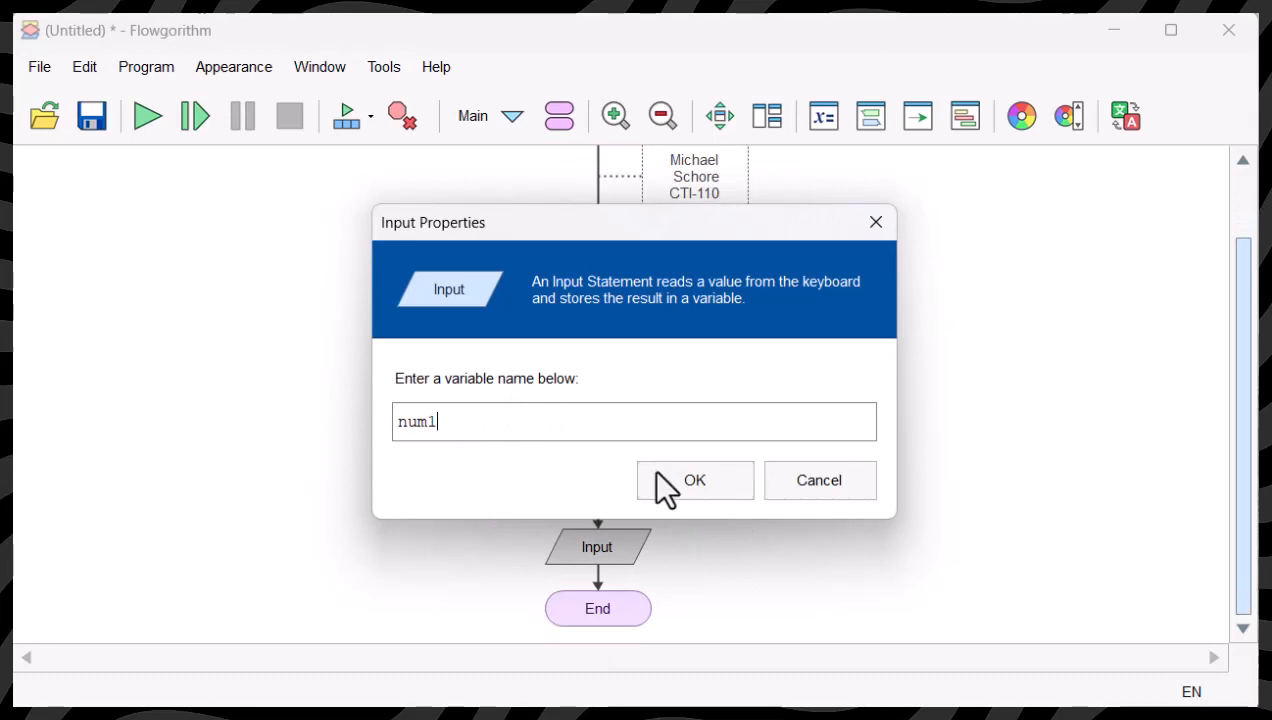
{"action": "left_click", "coordinate": [694, 480]}
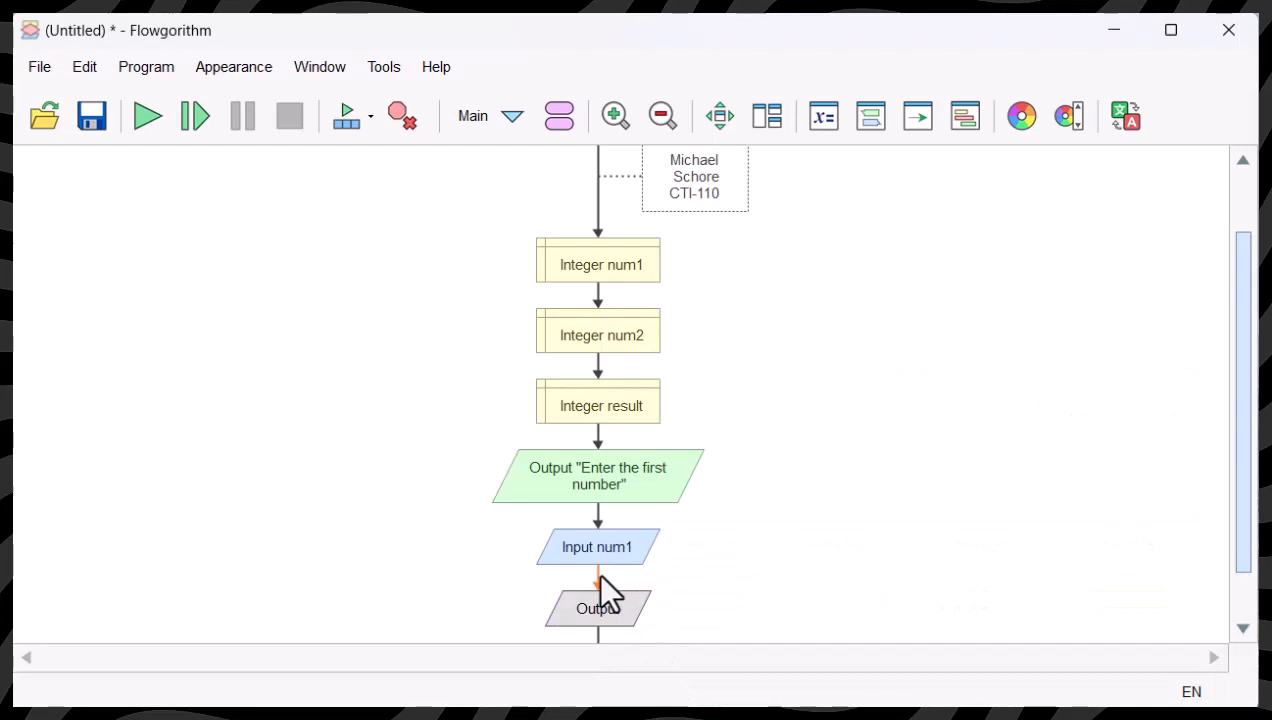
Step: Output the prompt "Enter the second number" and read the value into num2
{"action": "double_click", "coordinate": [597, 608]}
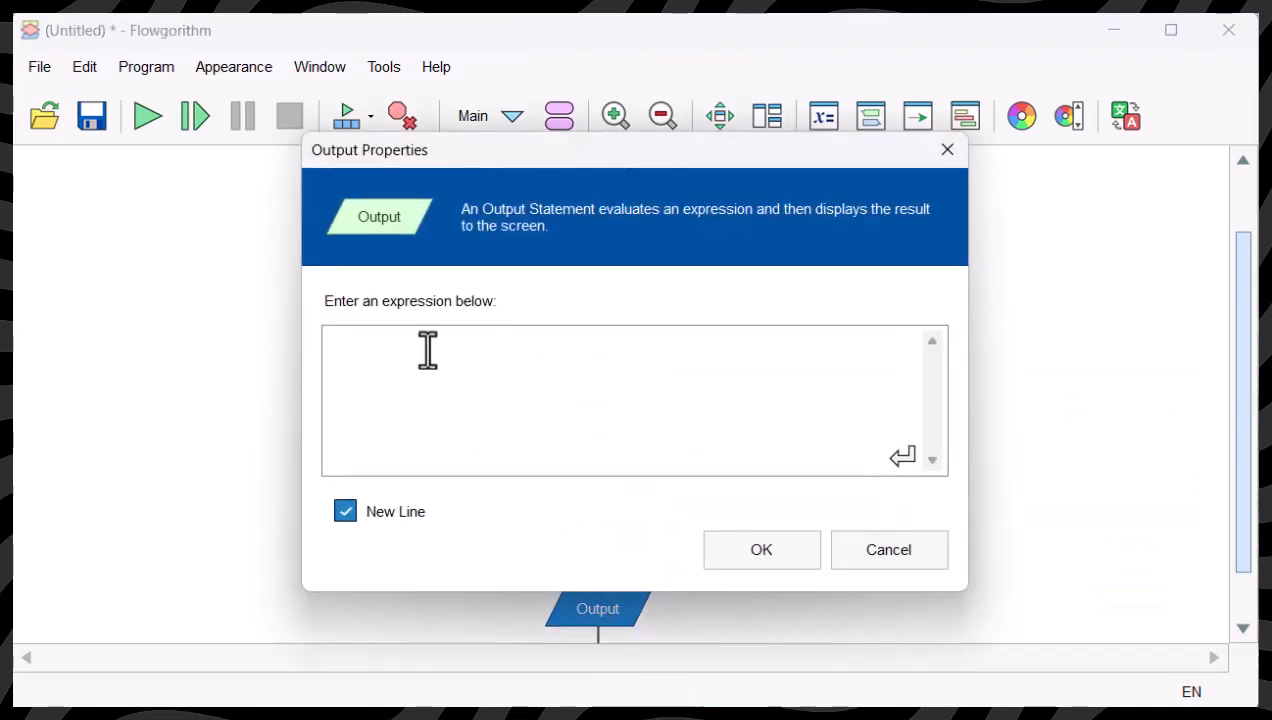
{"action": "type", "text": "\"Enter the second number"}
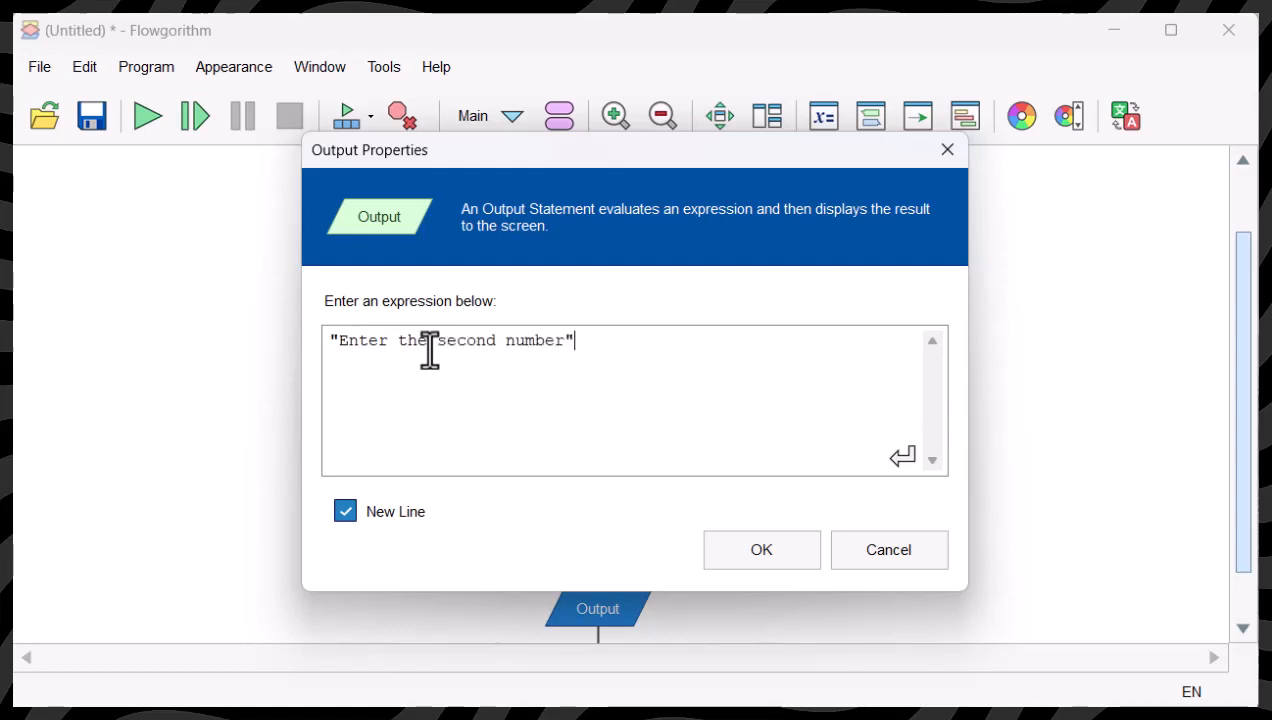
{"action": "left_click", "coordinate": [761, 549]}
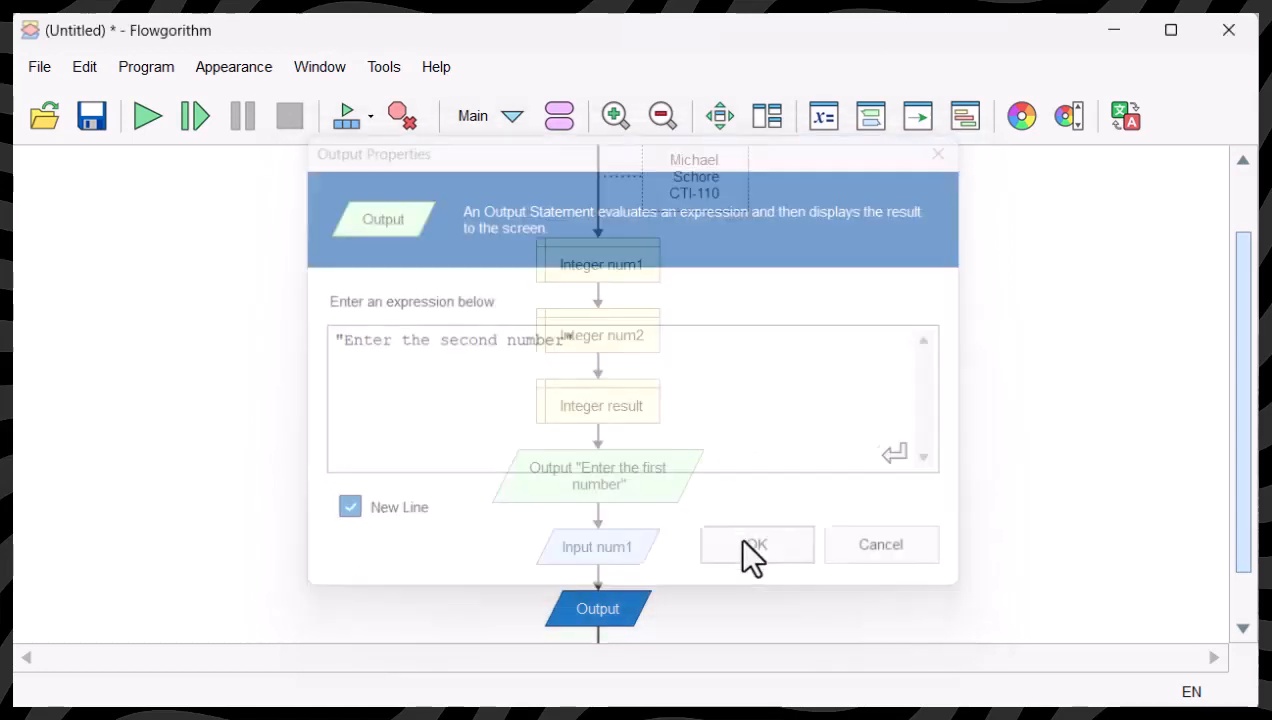
{"action": "left_click", "coordinate": [756, 544]}
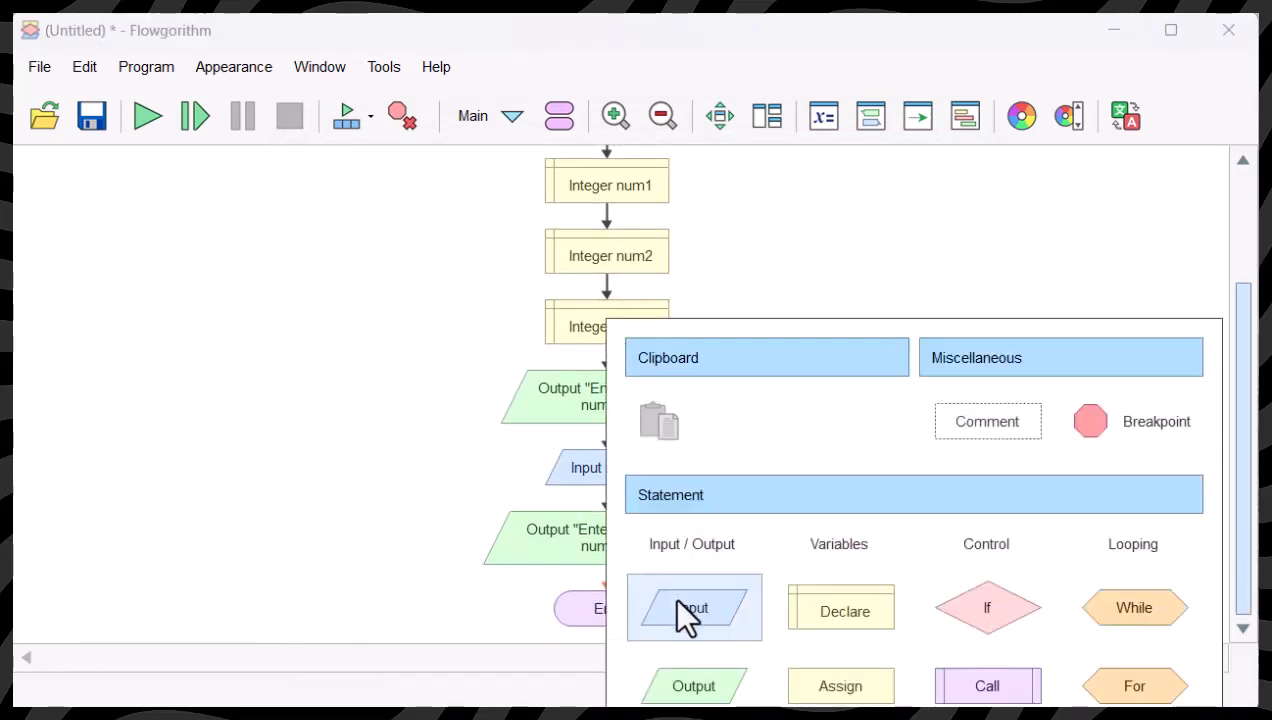
{"action": "left_click", "coordinate": [694, 607]}
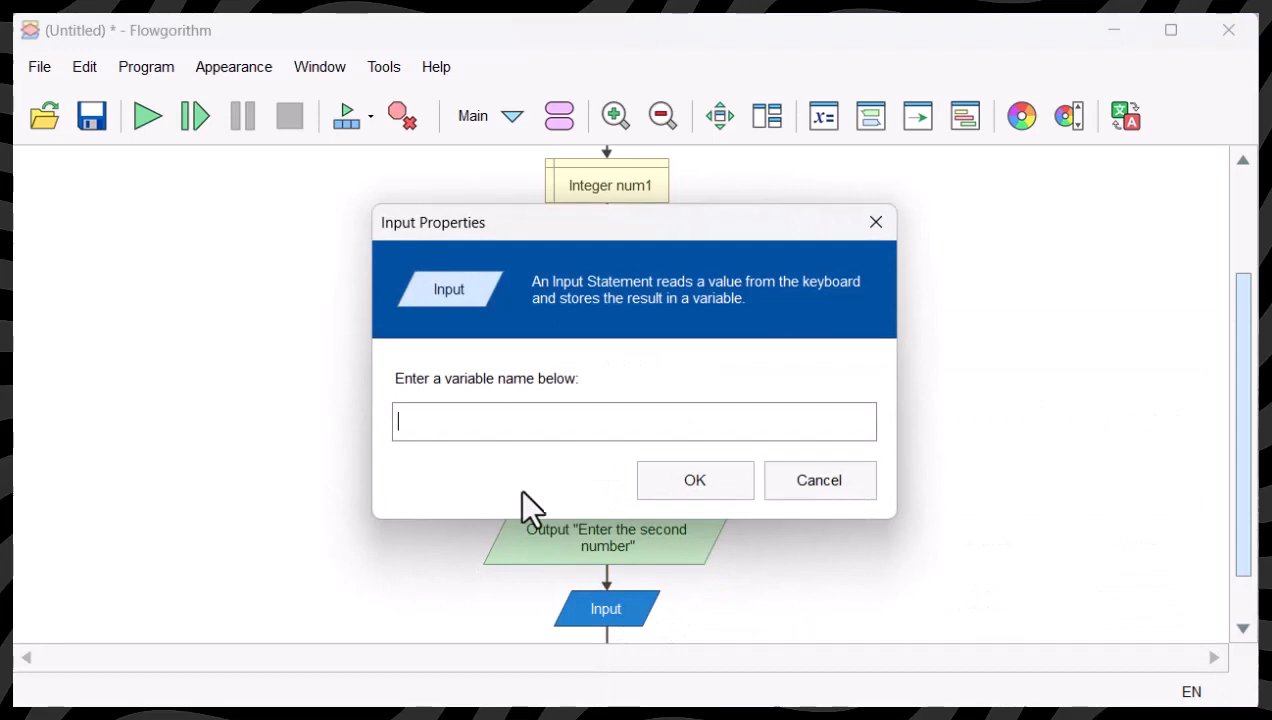
{"action": "type", "text": "num2"}
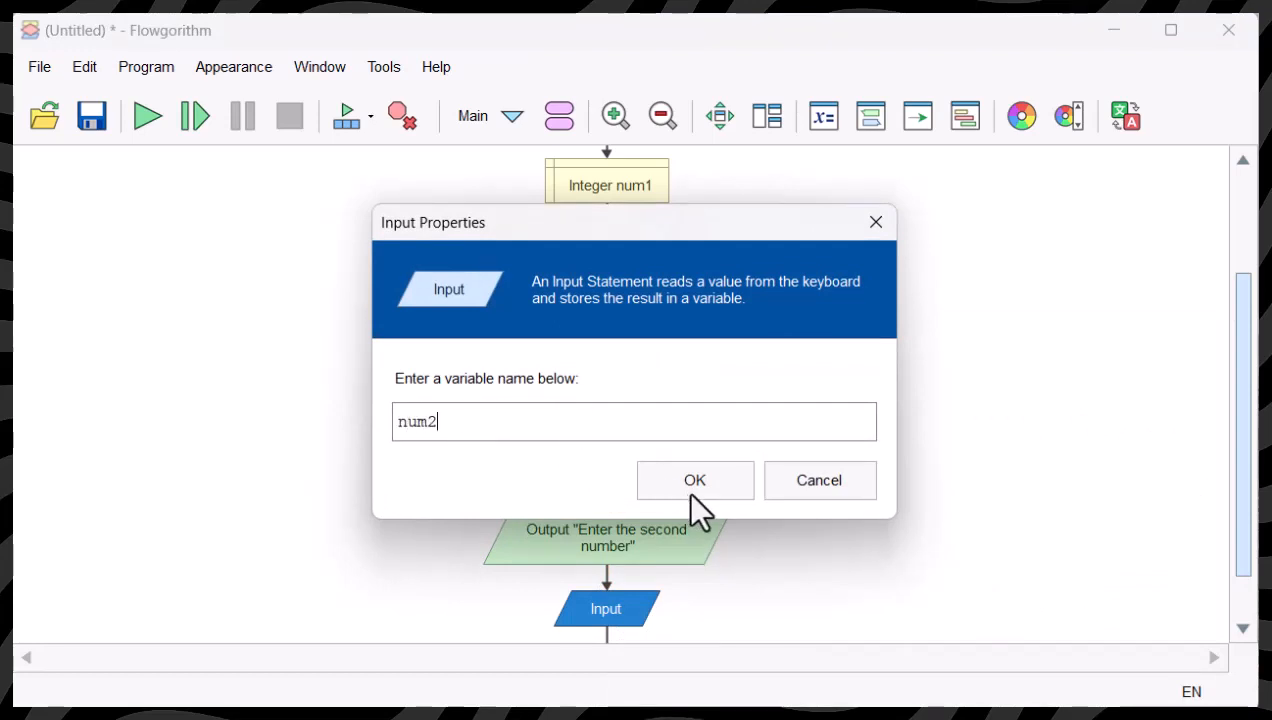
{"action": "left_click", "coordinate": [695, 480]}
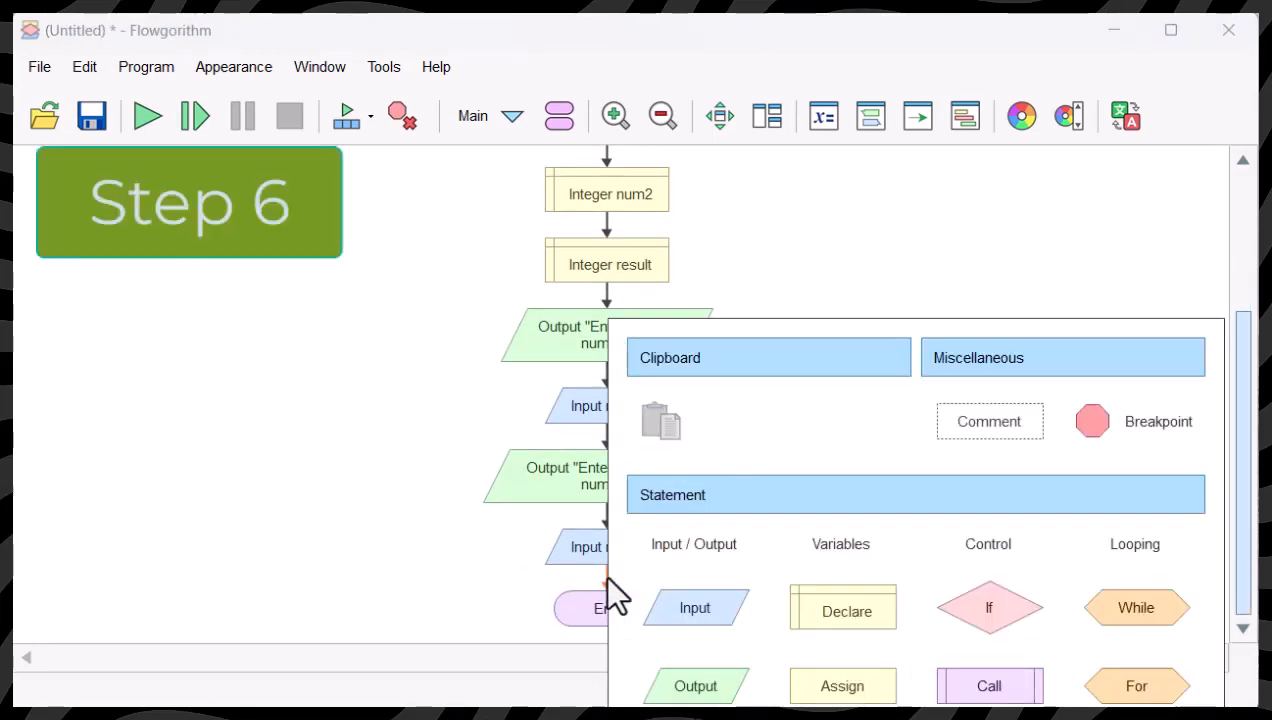
{"action": "mouse_move", "coordinate": [842, 686]}
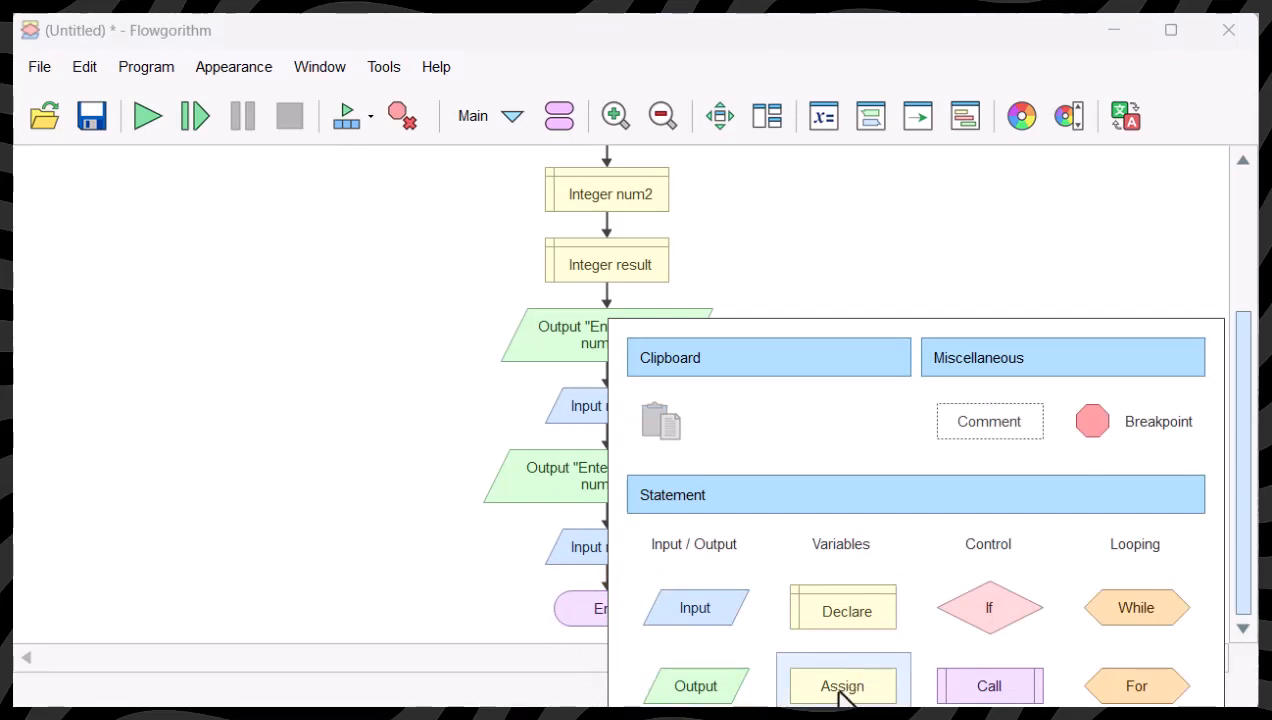
Step: Insert an Assign shape after Input num2 setting result = num1 + num2
{"action": "left_click", "coordinate": [842, 685]}
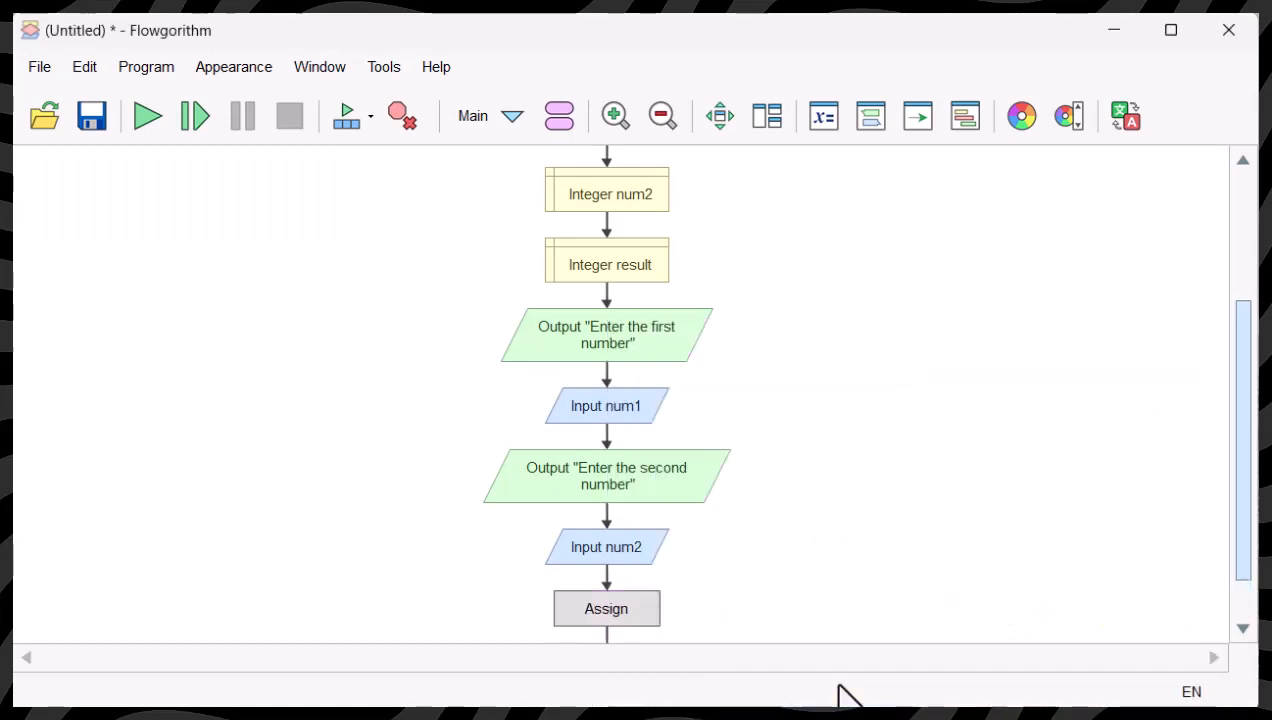
{"action": "double_click", "coordinate": [606, 608]}
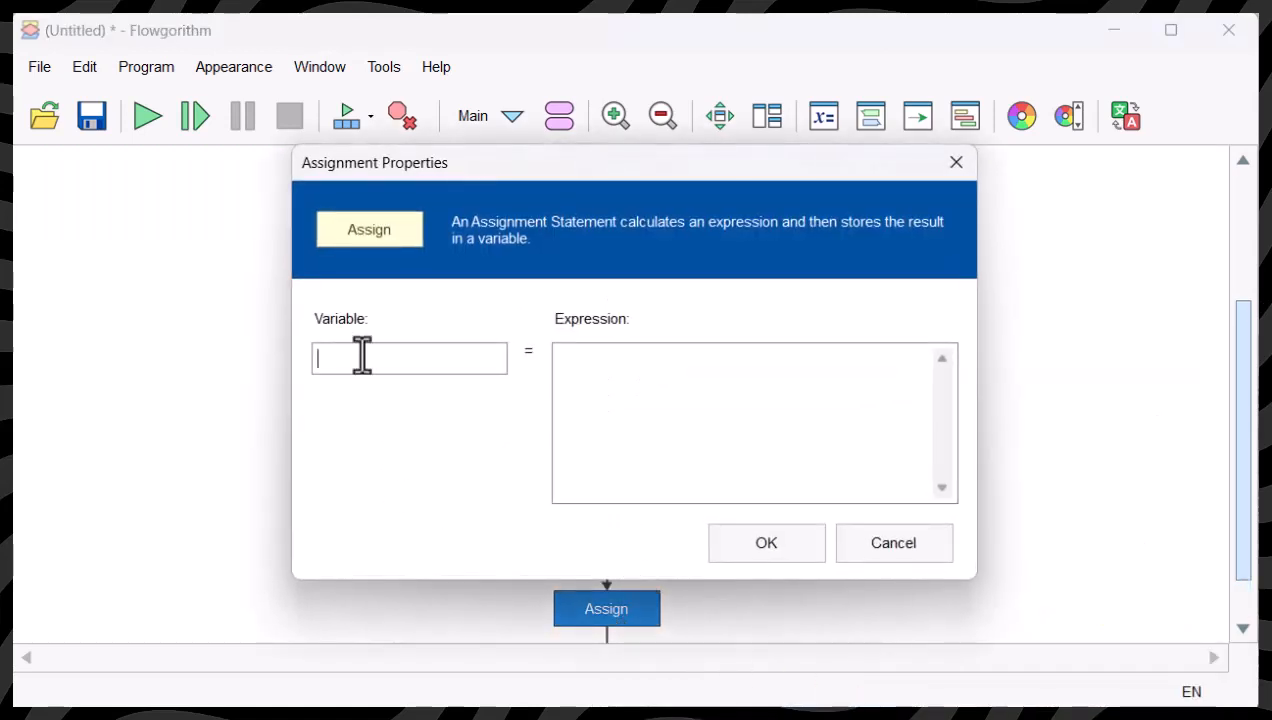
{"action": "type", "text": "result"}
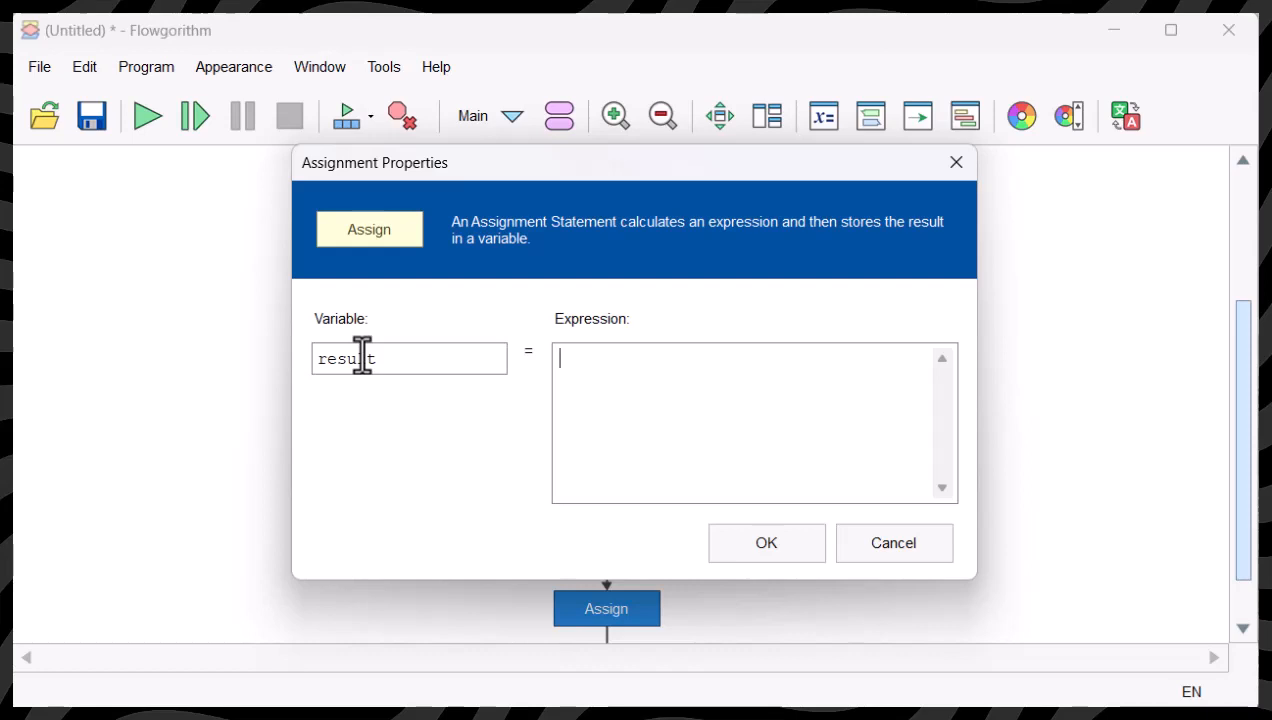
{"action": "mouse_move", "coordinate": [361, 358]}
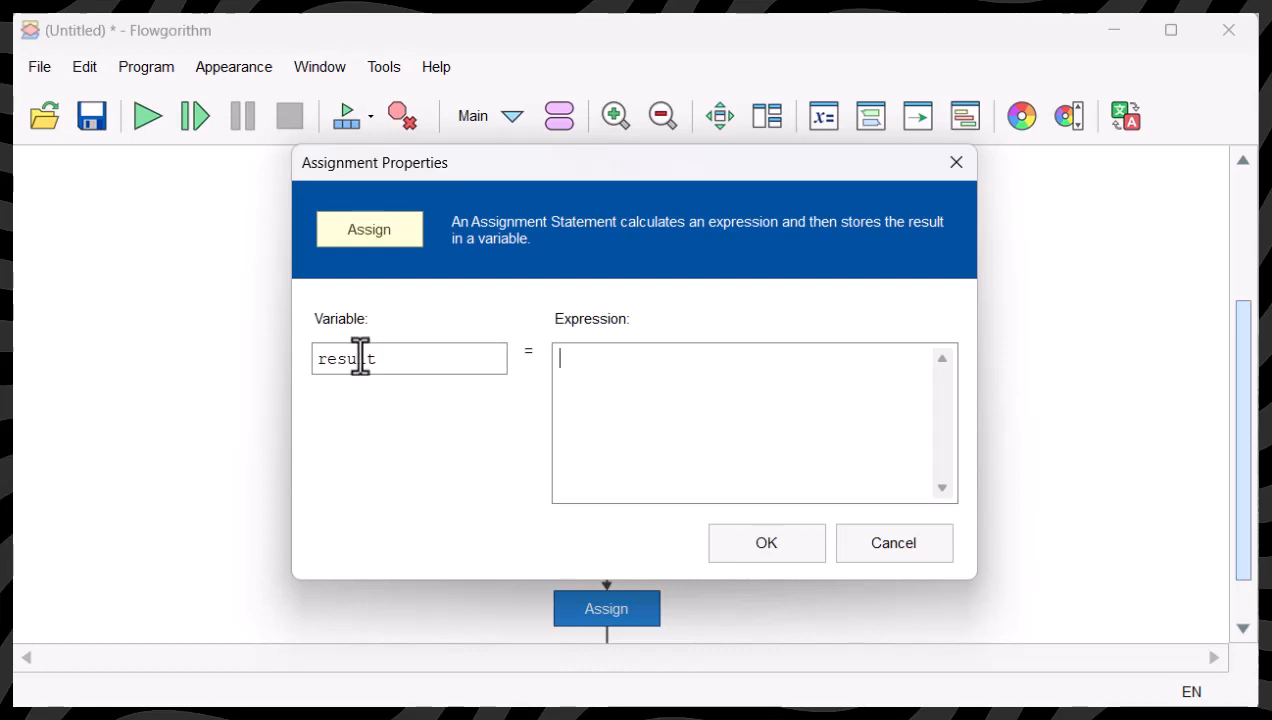
{"action": "type", "text": "n"}
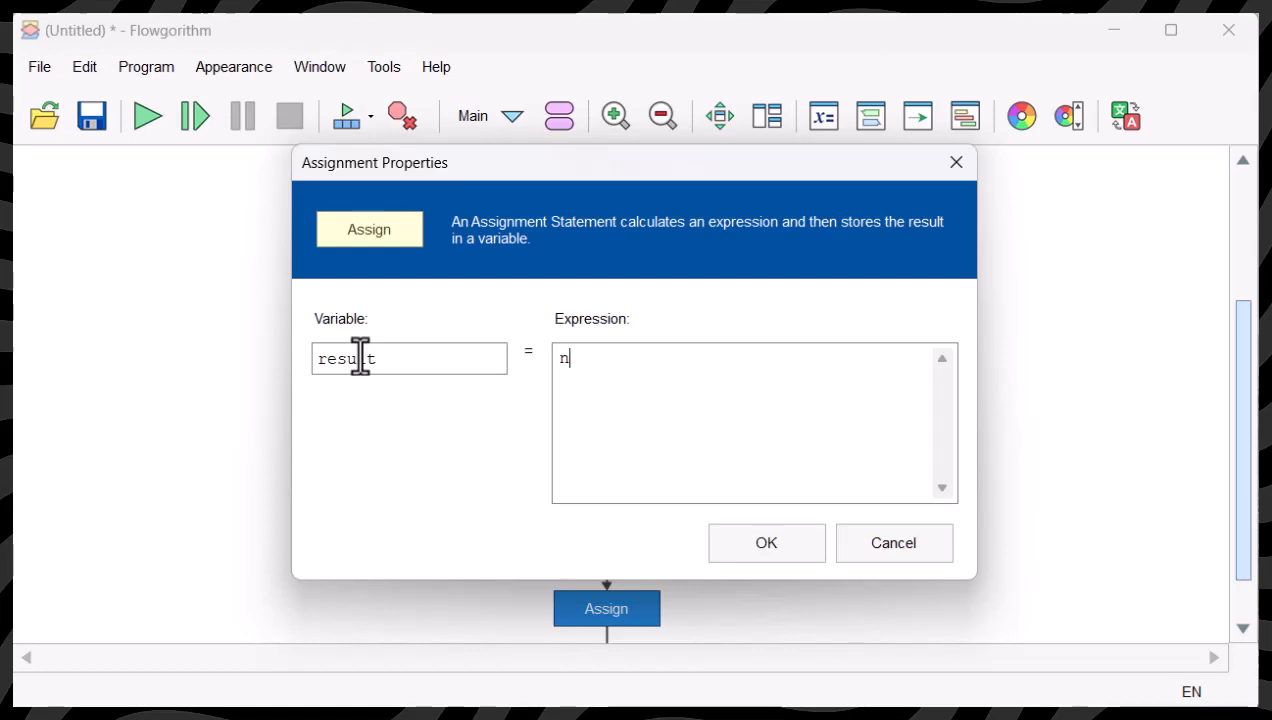
{"action": "type", "text": "um1 _"}
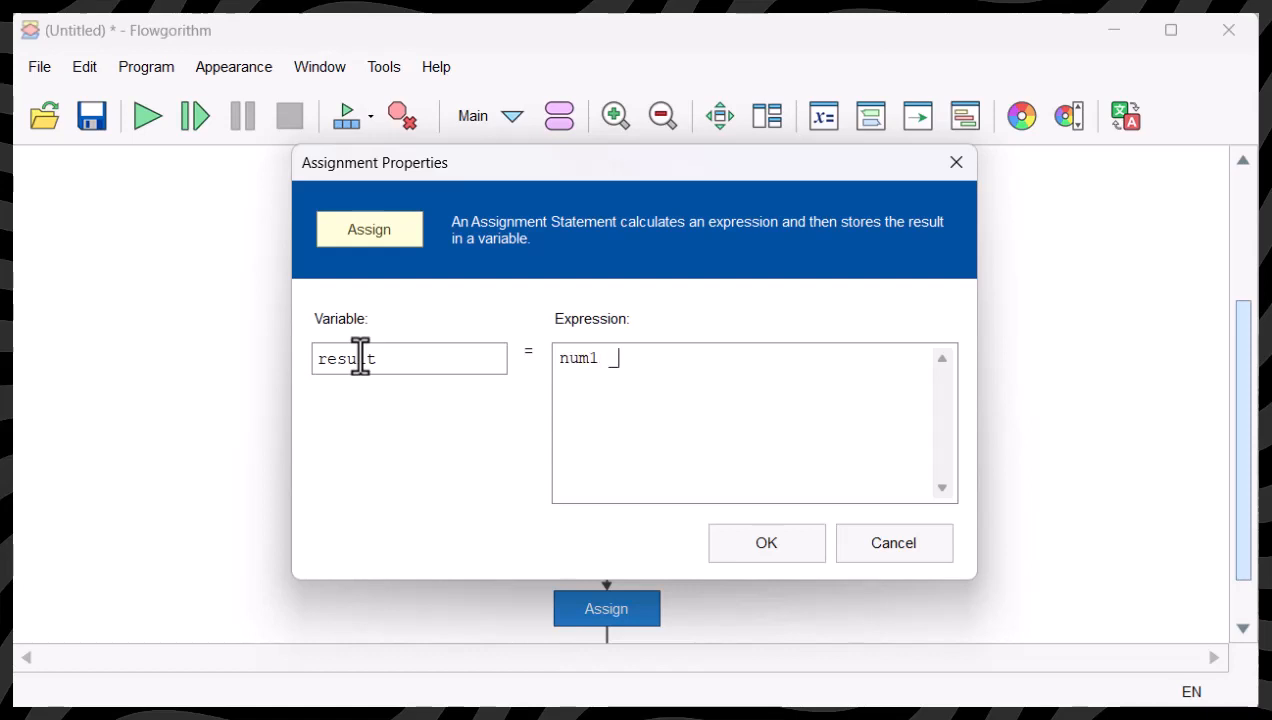
{"action": "type", "text": "+"}
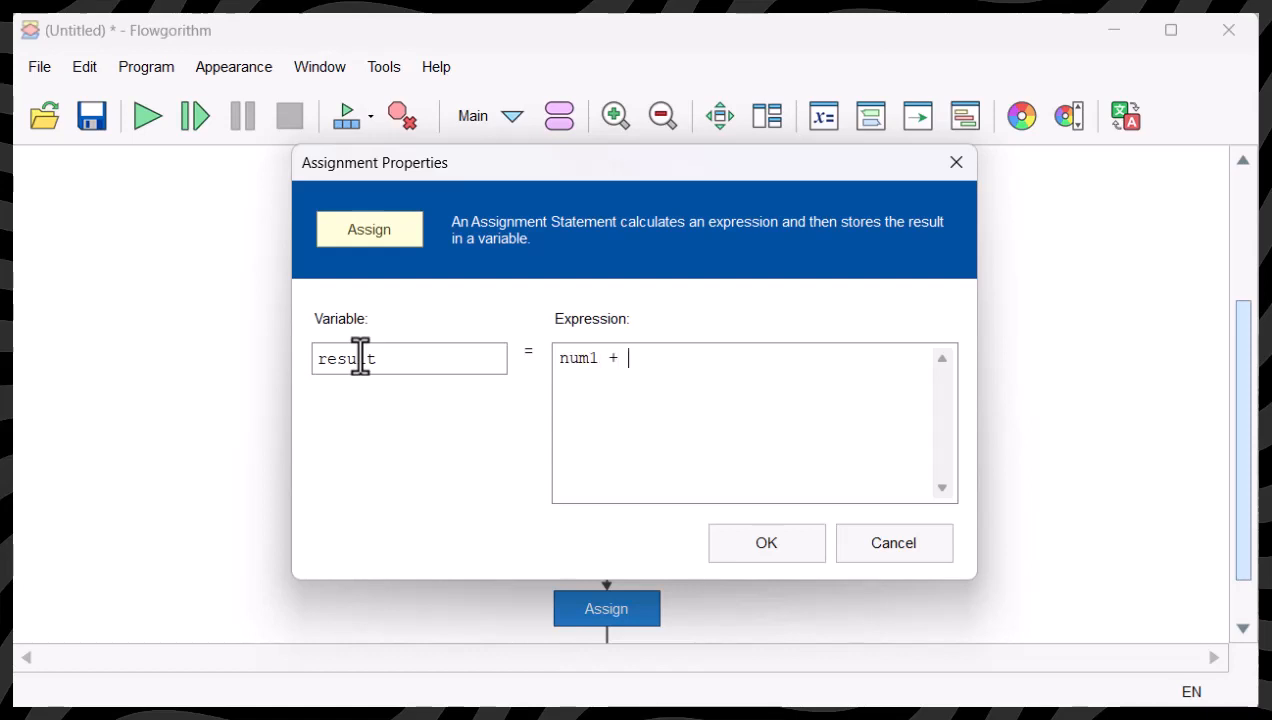
{"action": "type", "text": "num2"}
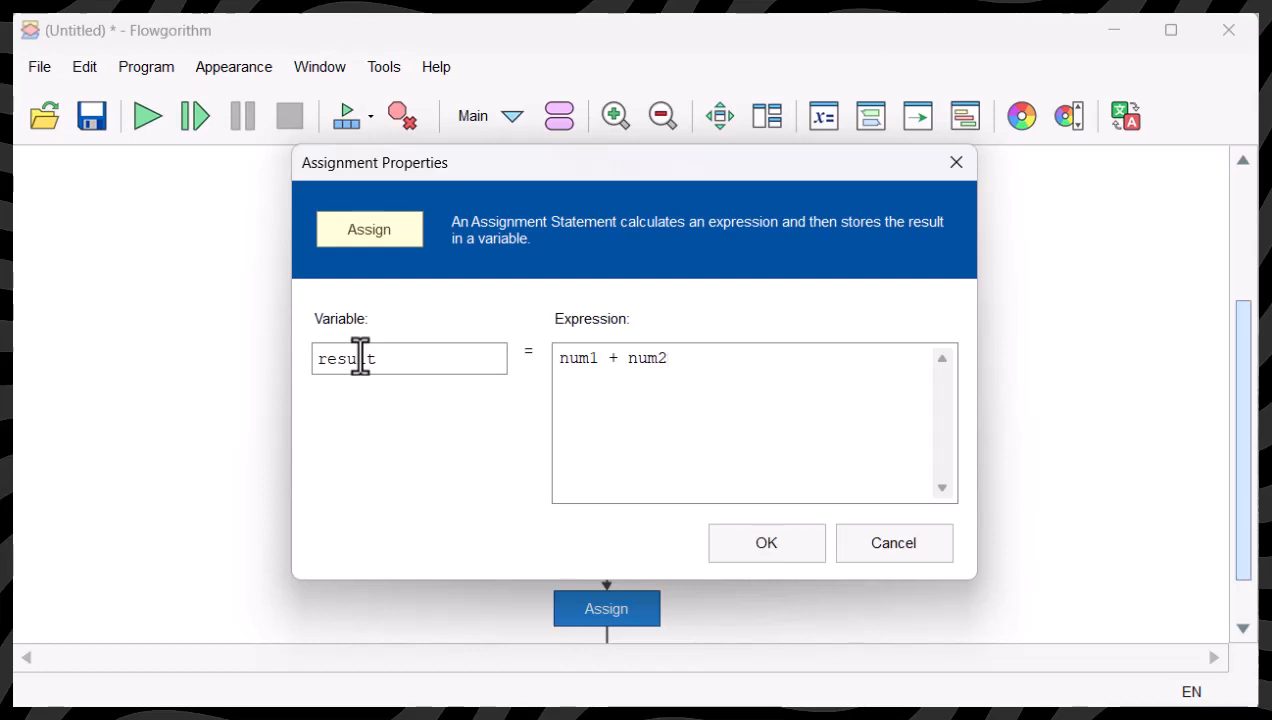
{"action": "left_click", "coordinate": [765, 543]}
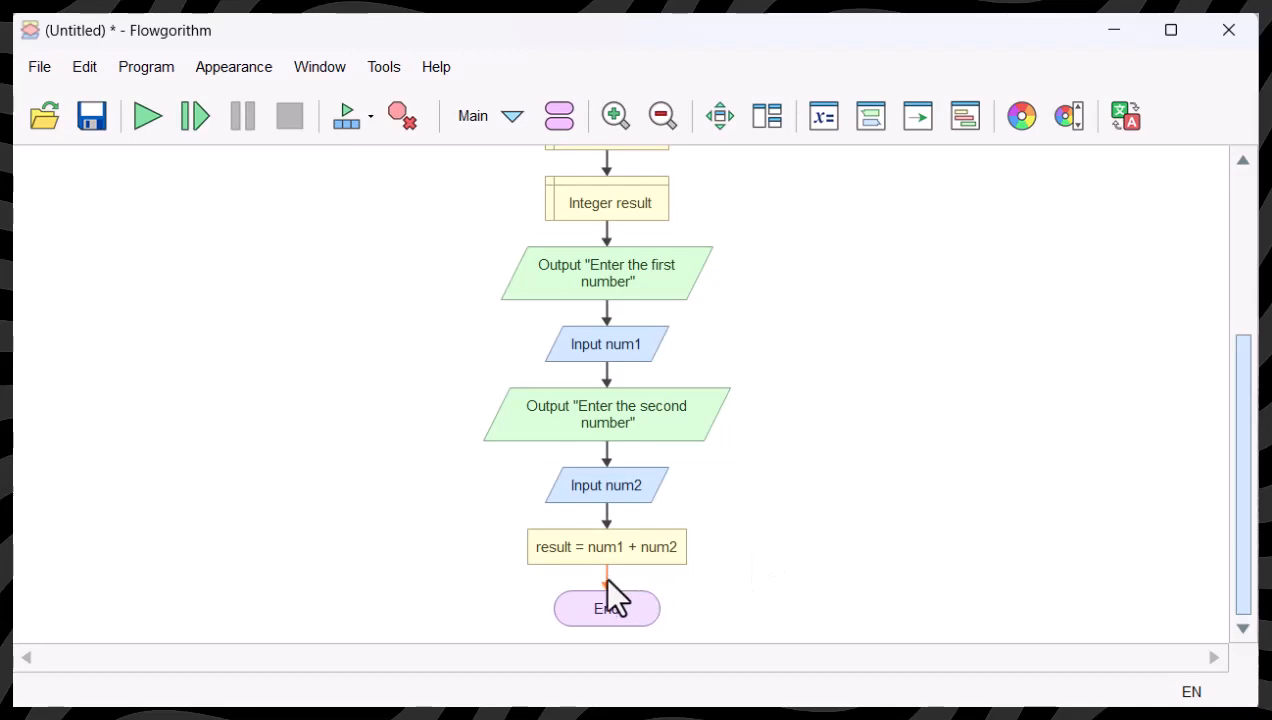
Step: Add an Output before End showing "The answer is " & result, then scroll to check
{"action": "left_click", "coordinate": [606, 585]}
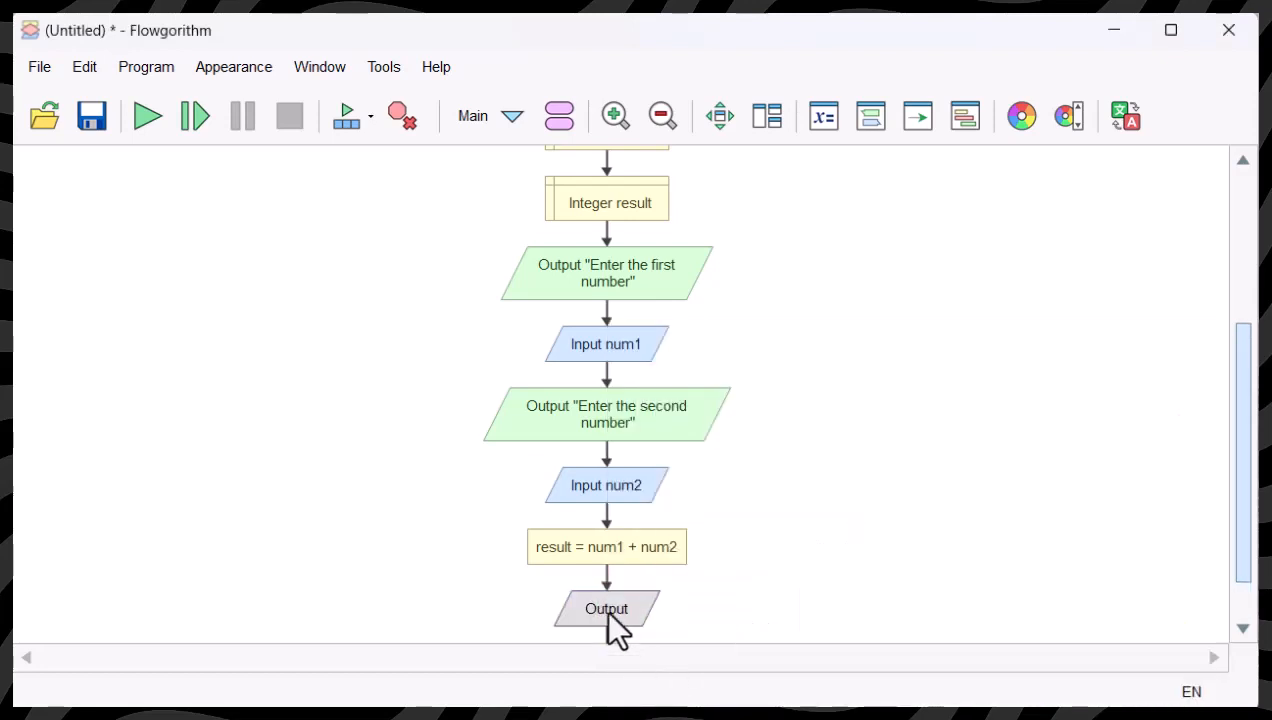
{"action": "double_click", "coordinate": [606, 608]}
{"action": "type", "text": "\"The"}
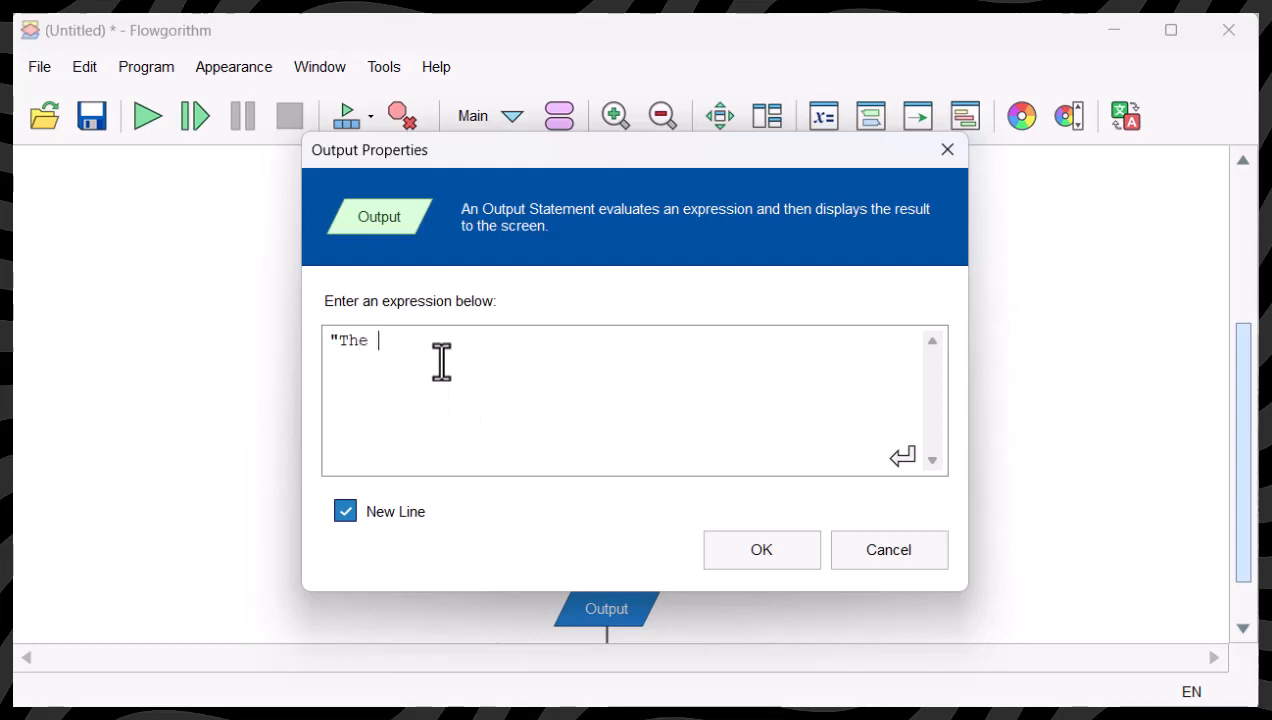
{"action": "type", "text": "answer is"}
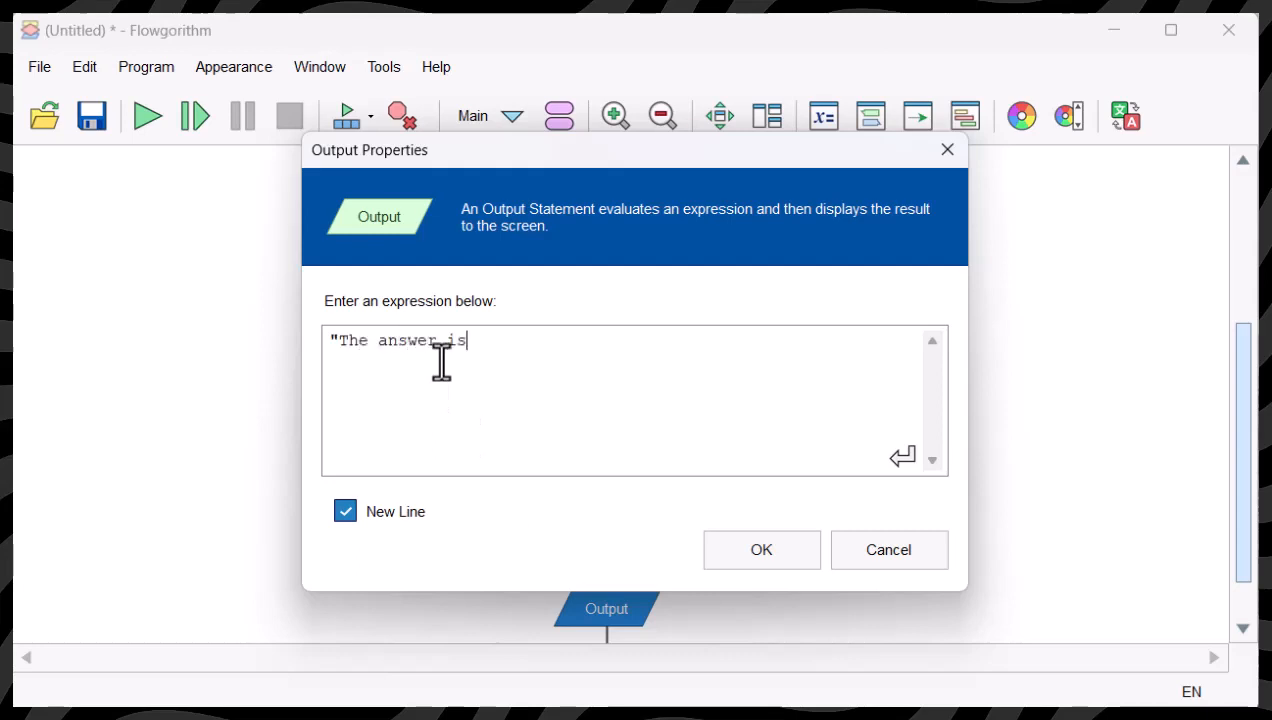
{"action": "type", "text": "\""}
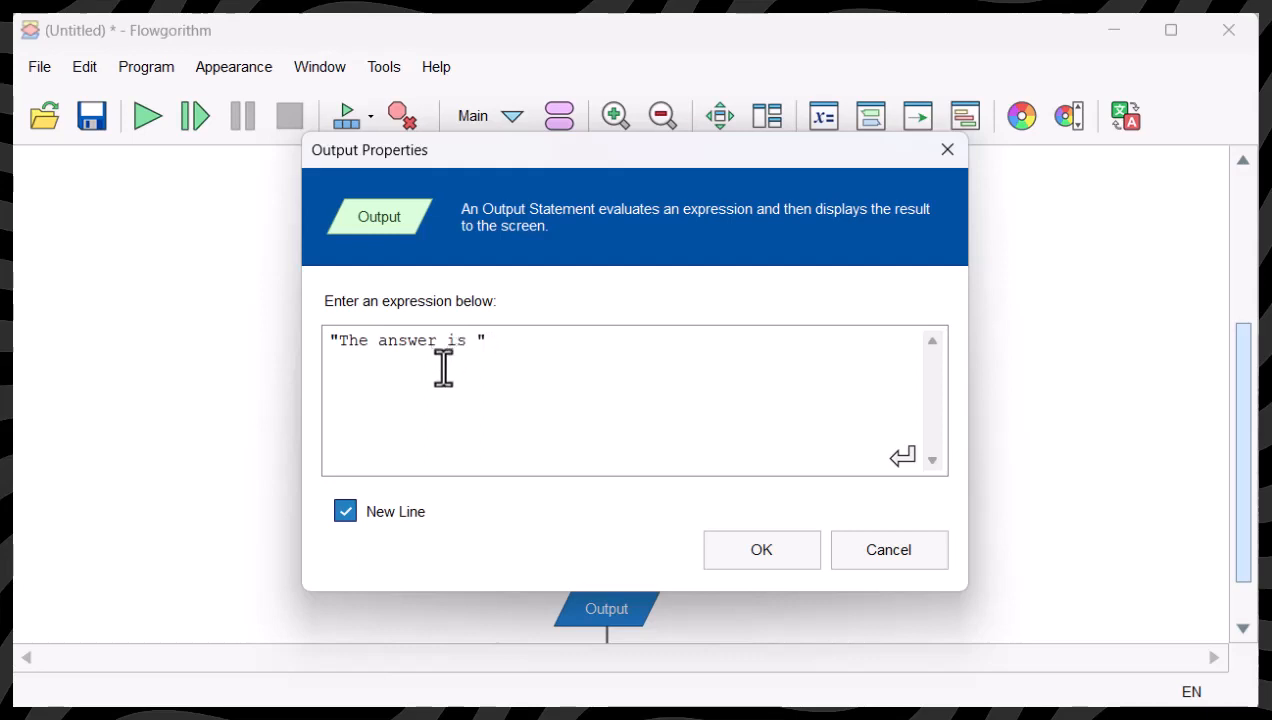
{"action": "left_click", "coordinate": [492, 340]}
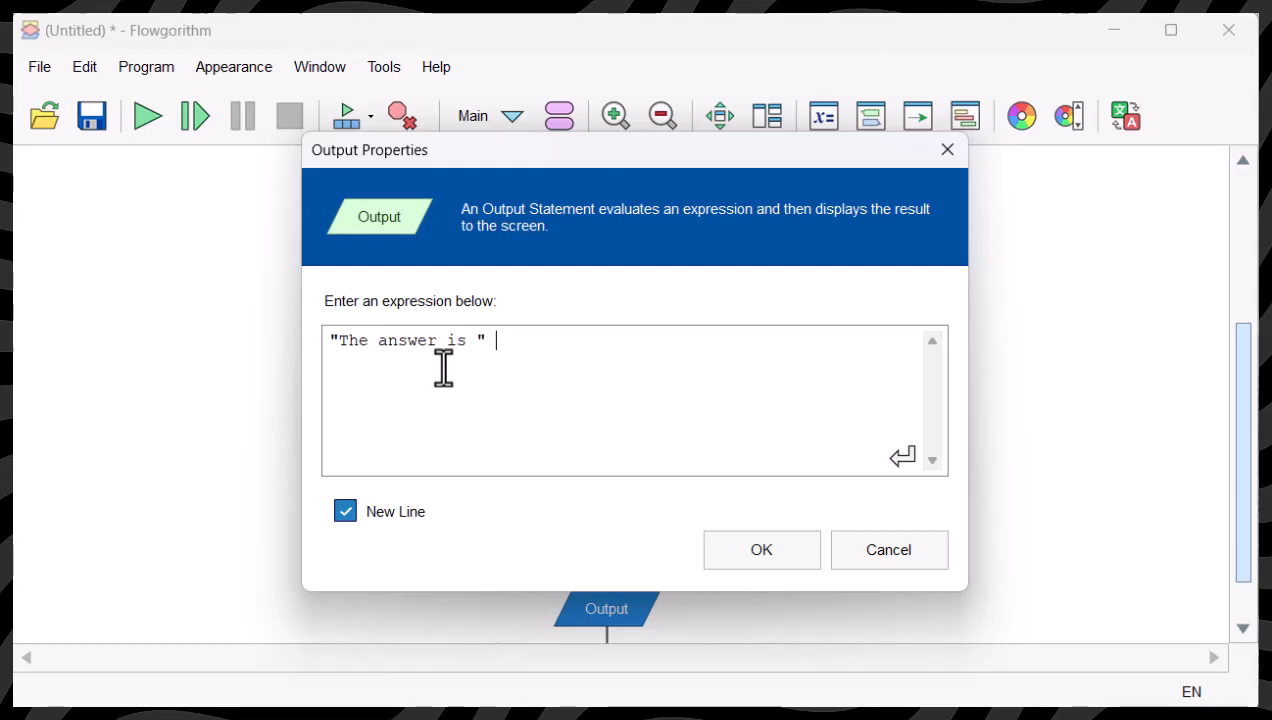
{"action": "type", "text": "&"}
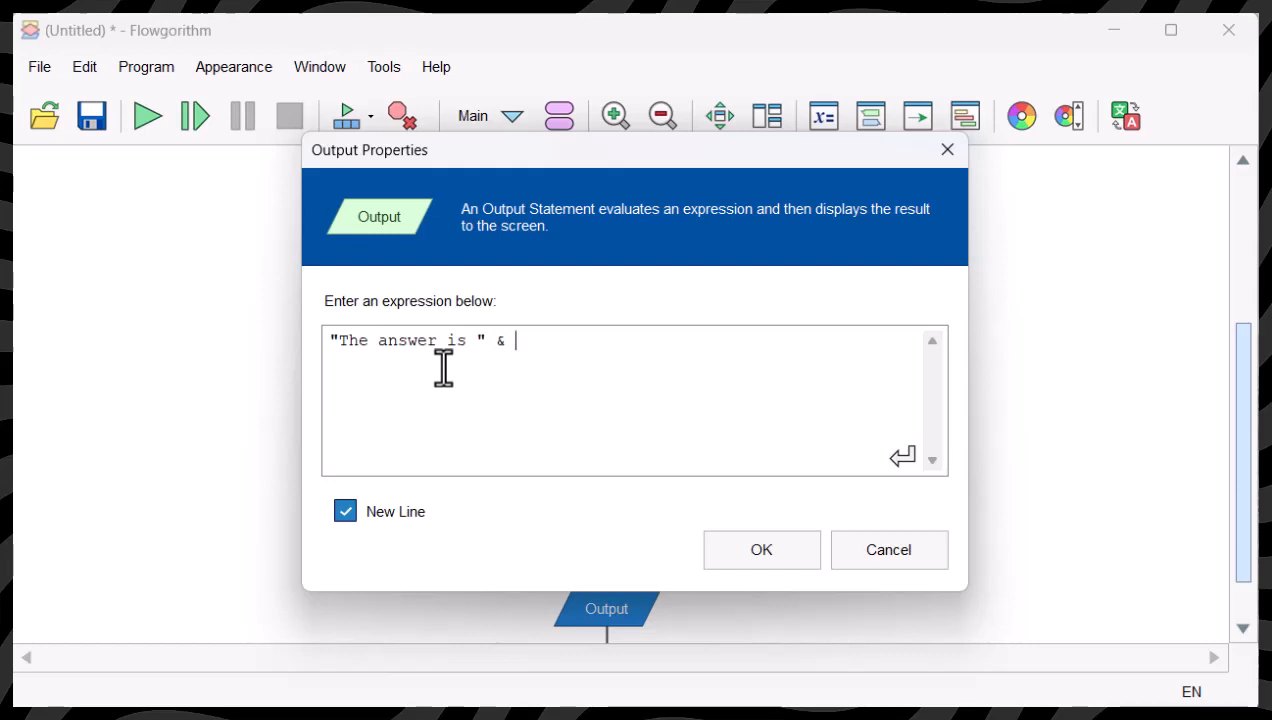
{"action": "type", "text": "result"}
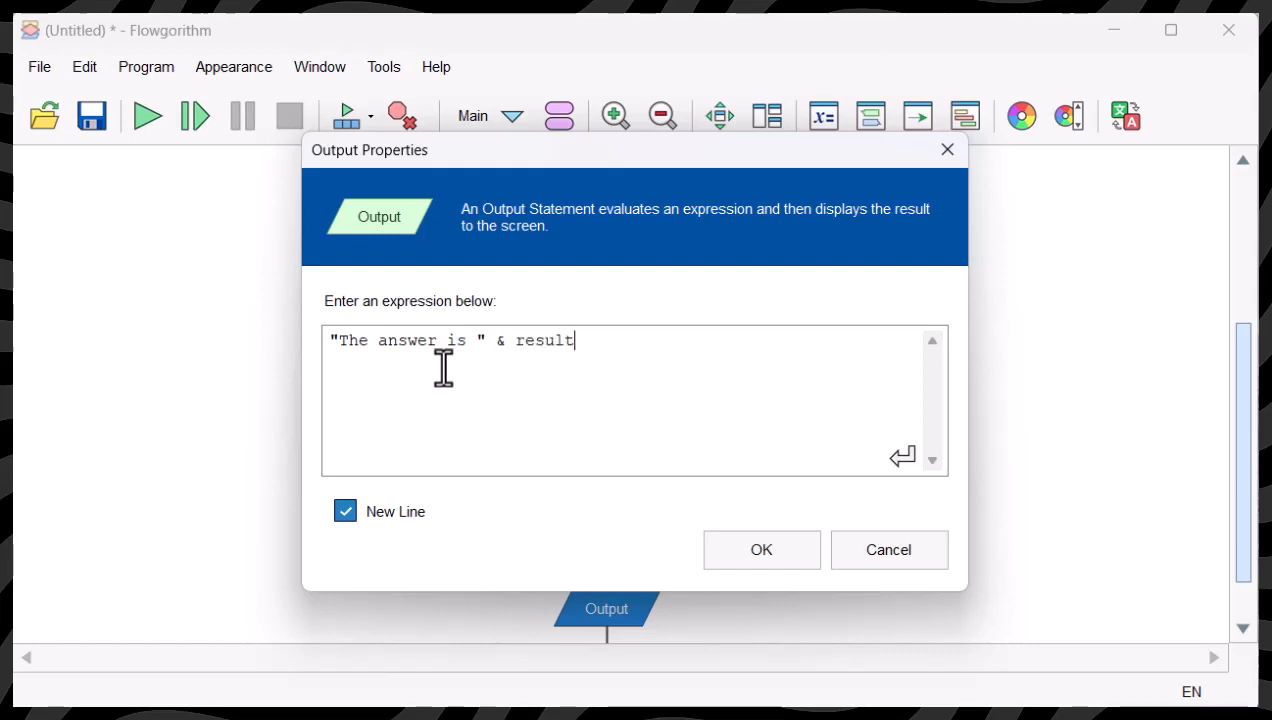
{"action": "left_click", "coordinate": [761, 549]}
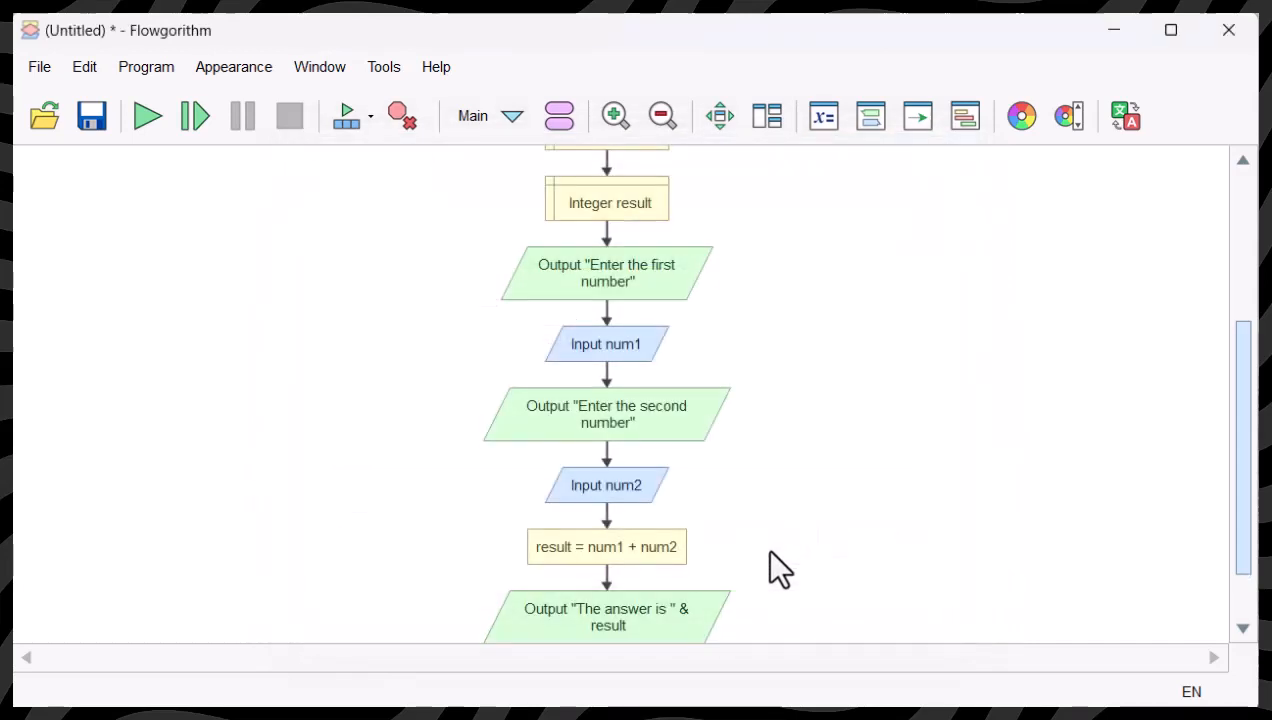
{"action": "scroll", "scroll_direction": "down", "scroll_amount": 3}
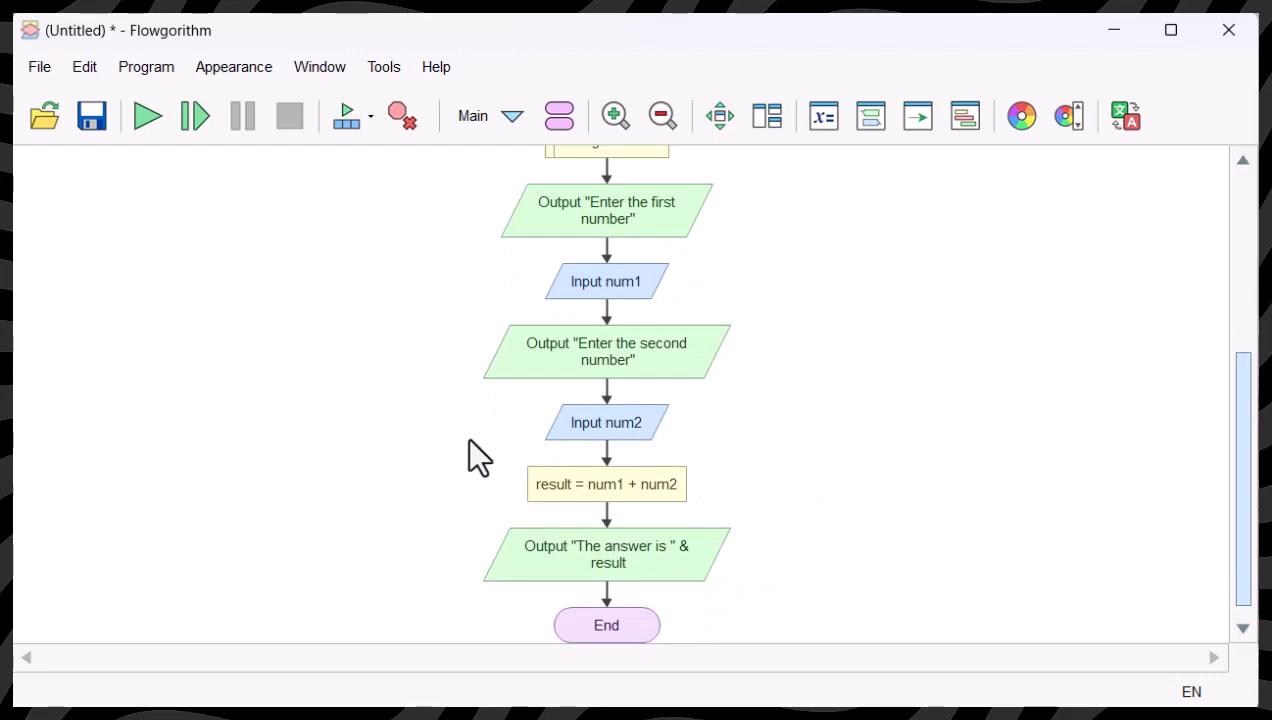
{"action": "mouse_move", "coordinate": [270, 218]}
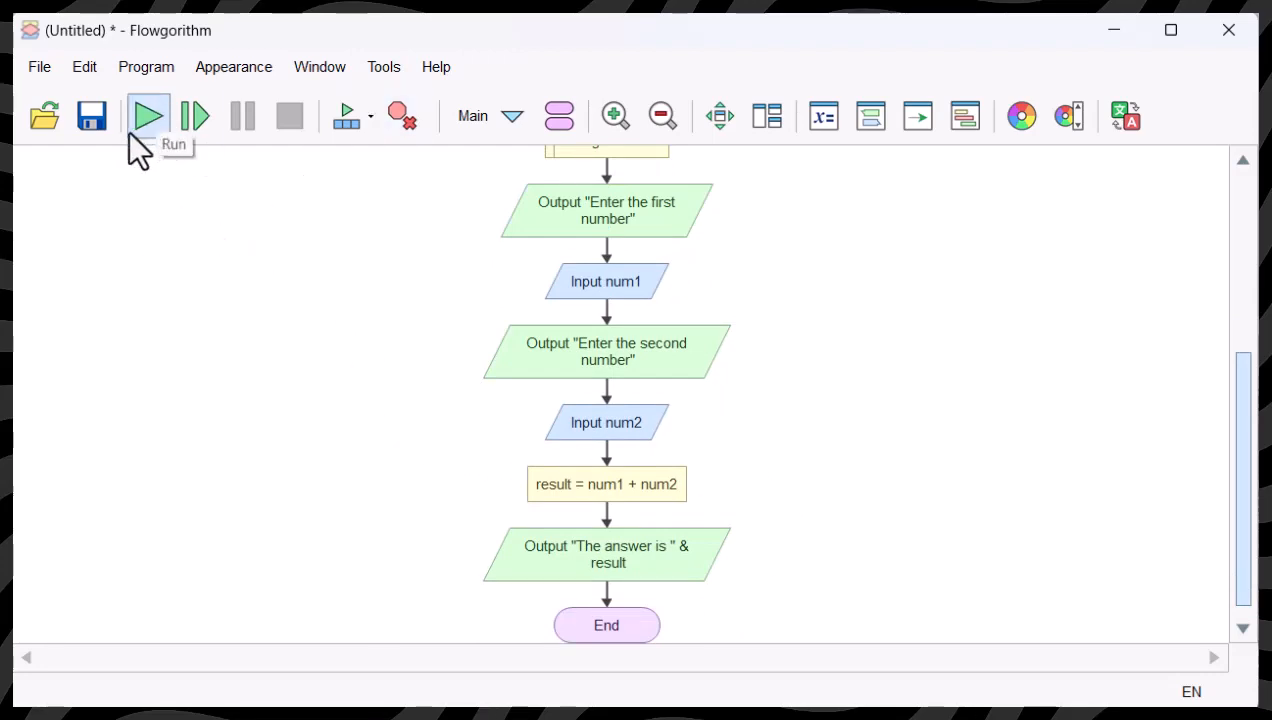
{"action": "left_click", "coordinate": [147, 115]}
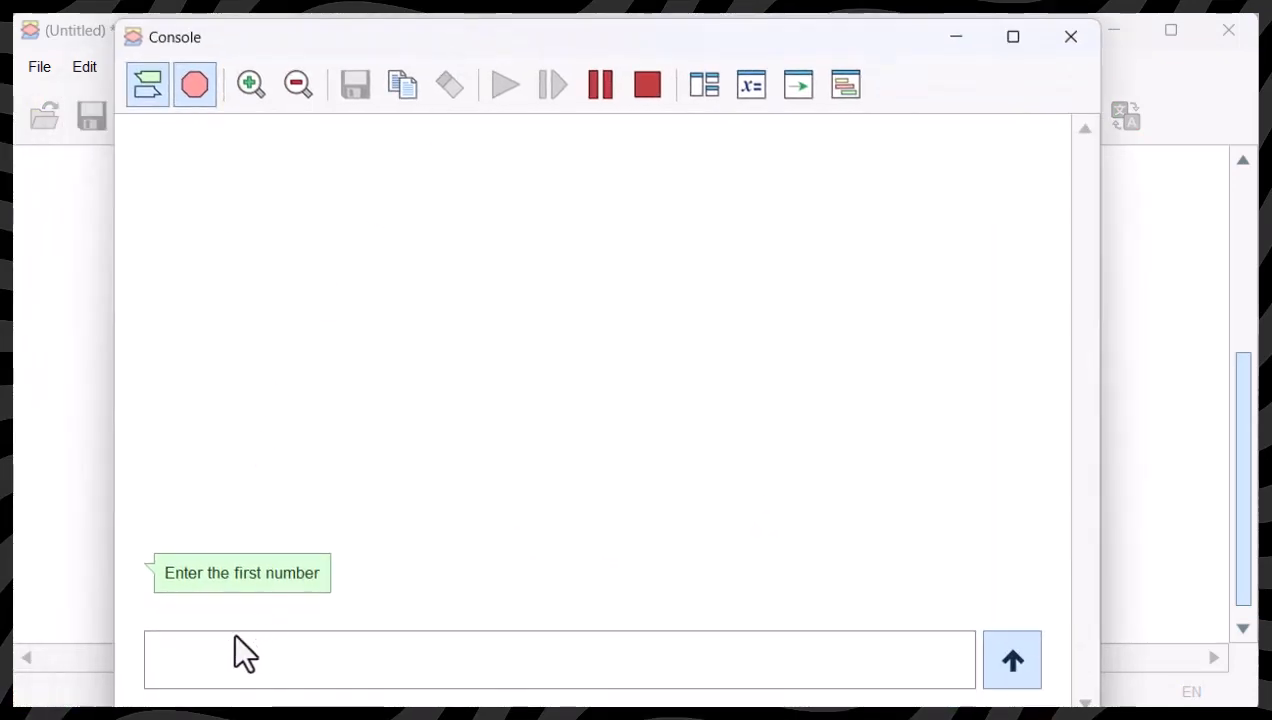
{"action": "type", "text": "2"}
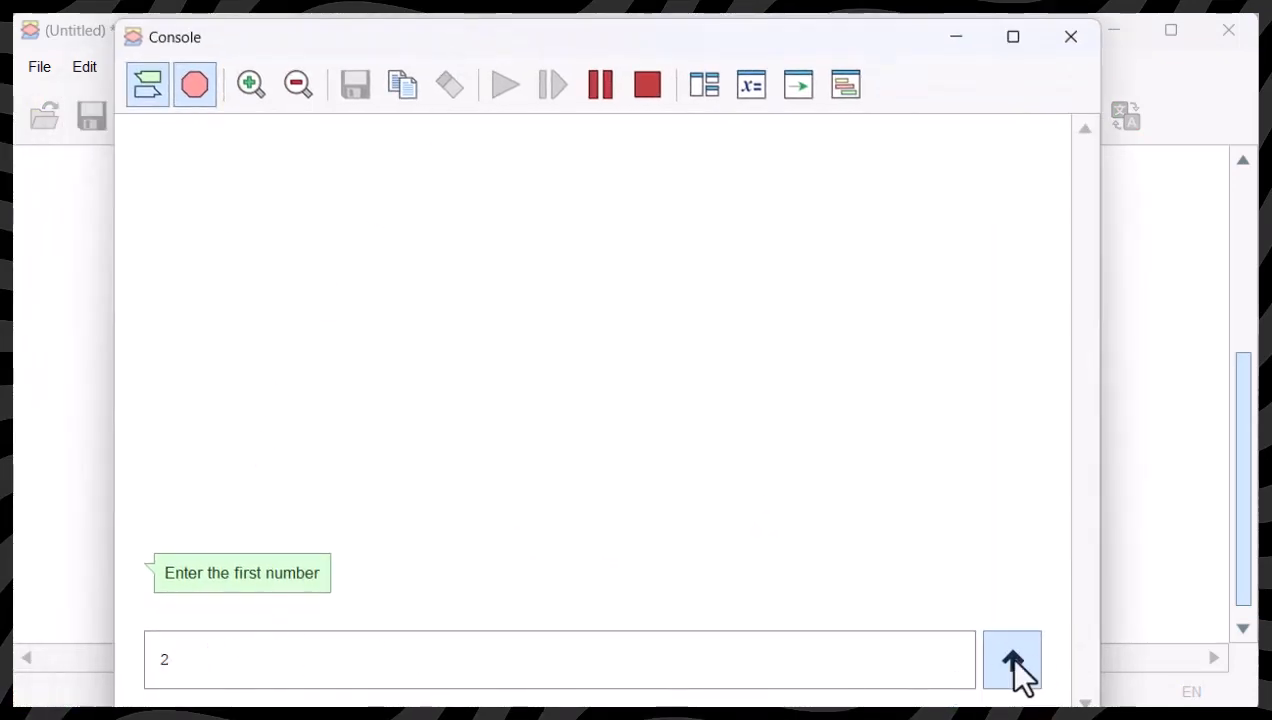
{"action": "left_click", "coordinate": [1011, 660]}
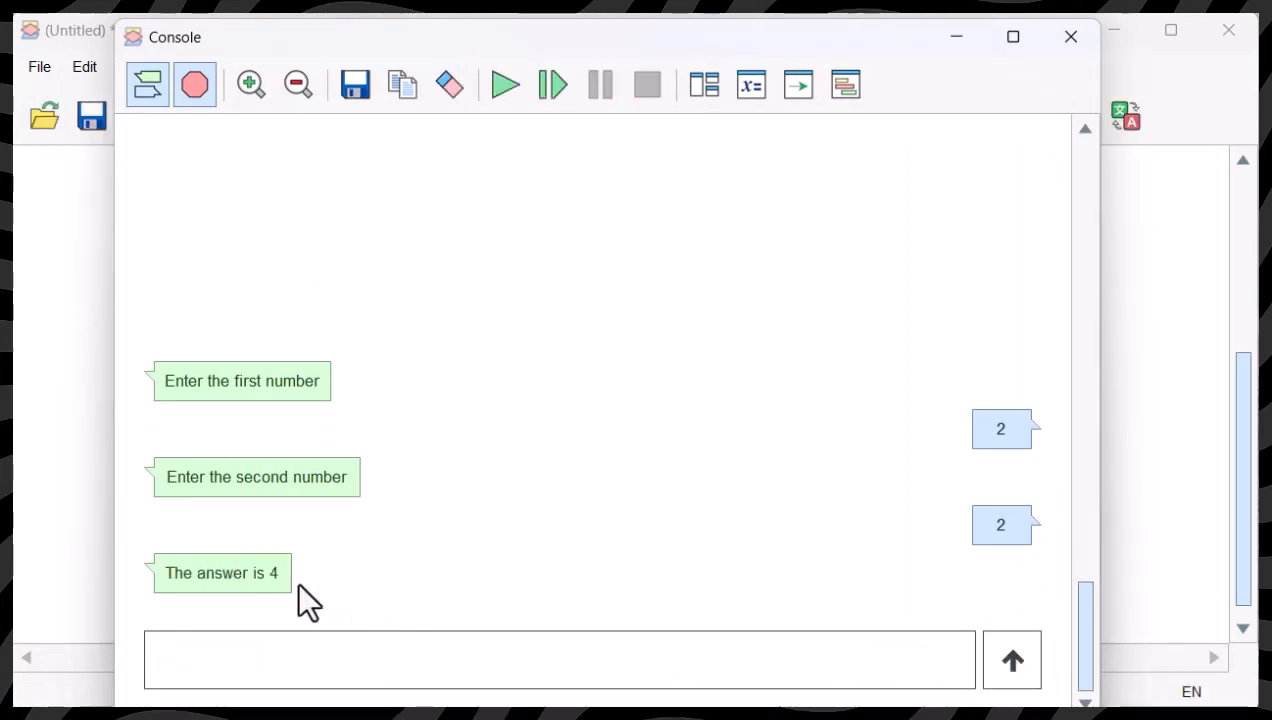
{"action": "mouse_move", "coordinate": [485, 555]}
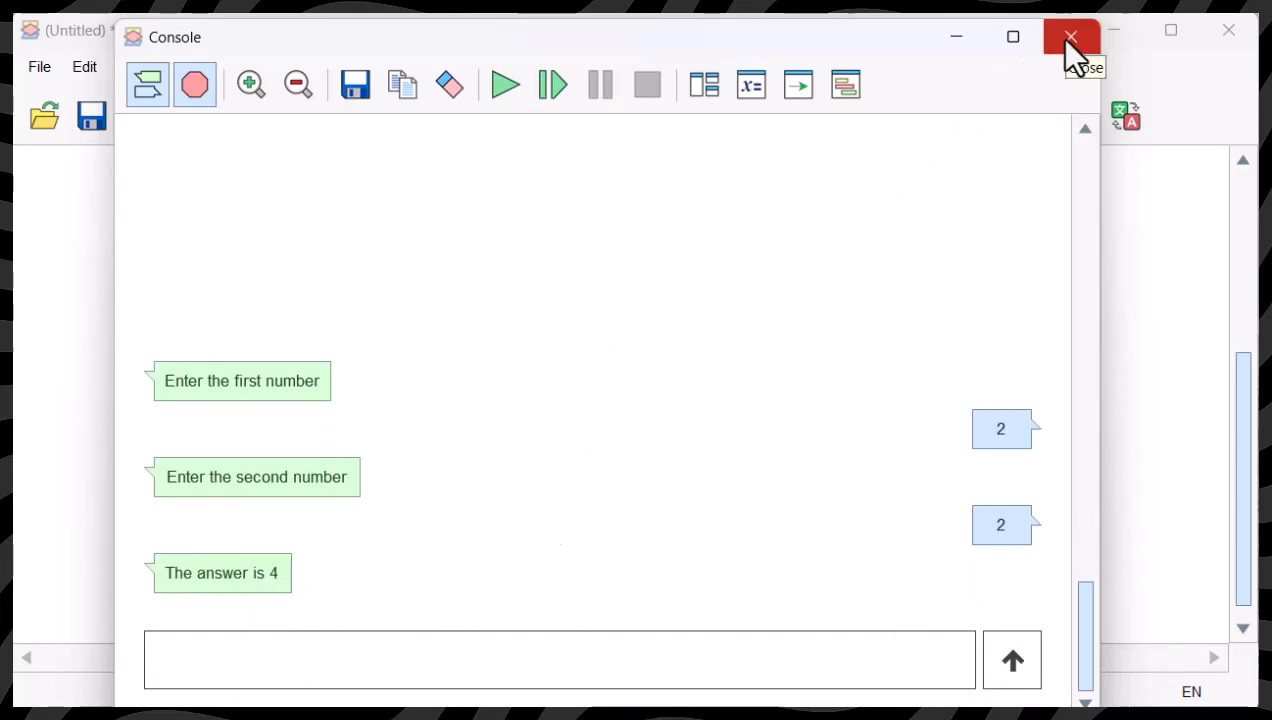
{"action": "left_click", "coordinate": [1071, 37]}
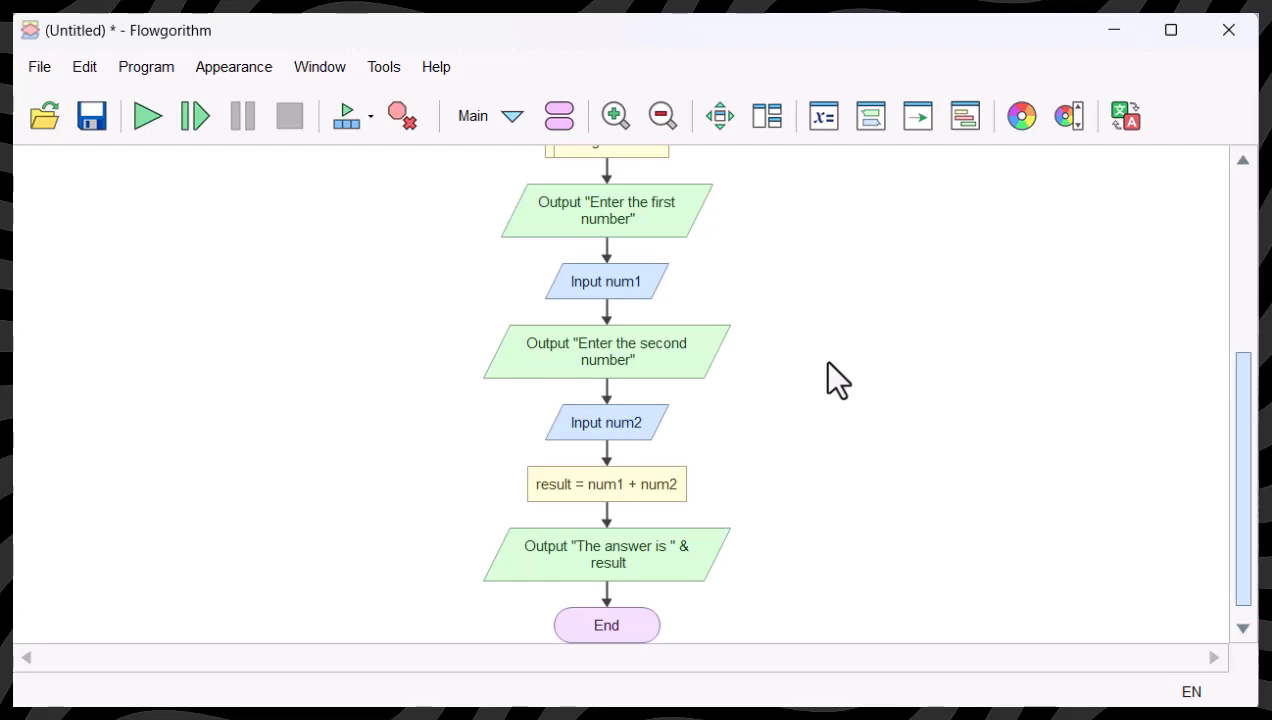
{"action": "mouse_move", "coordinate": [745, 378]}
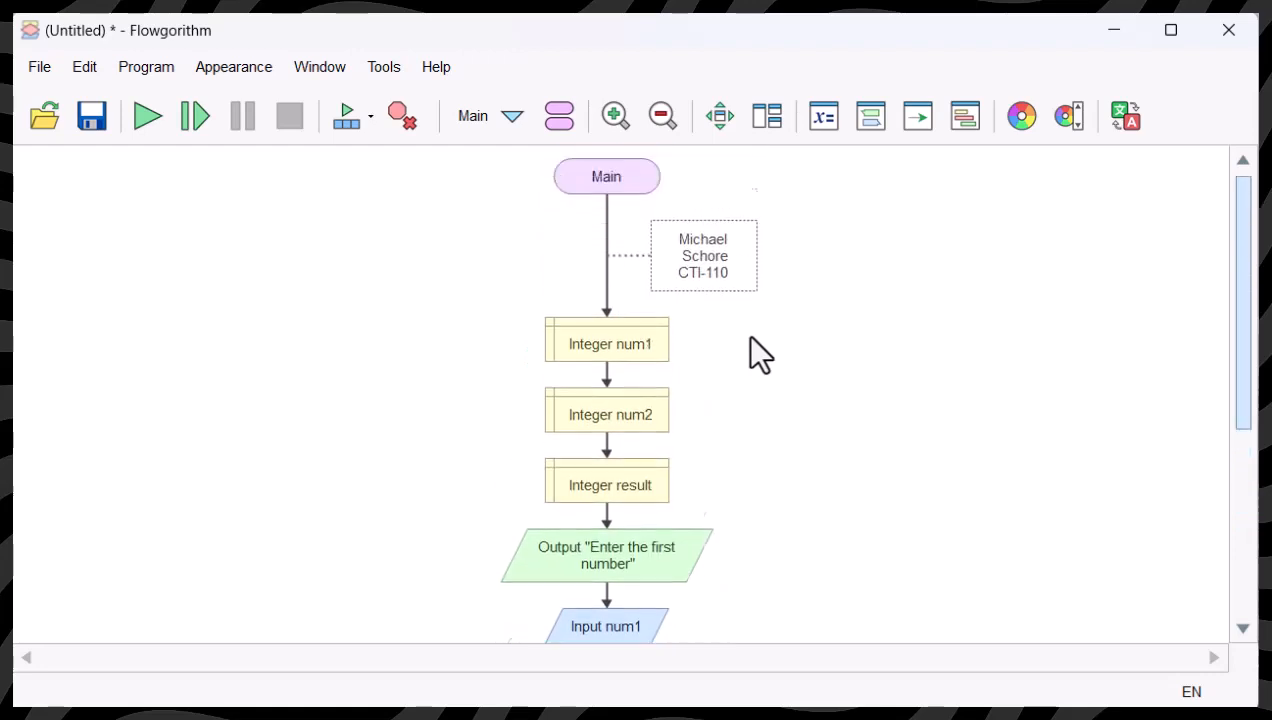
{"action": "mouse_move", "coordinate": [607, 290]}
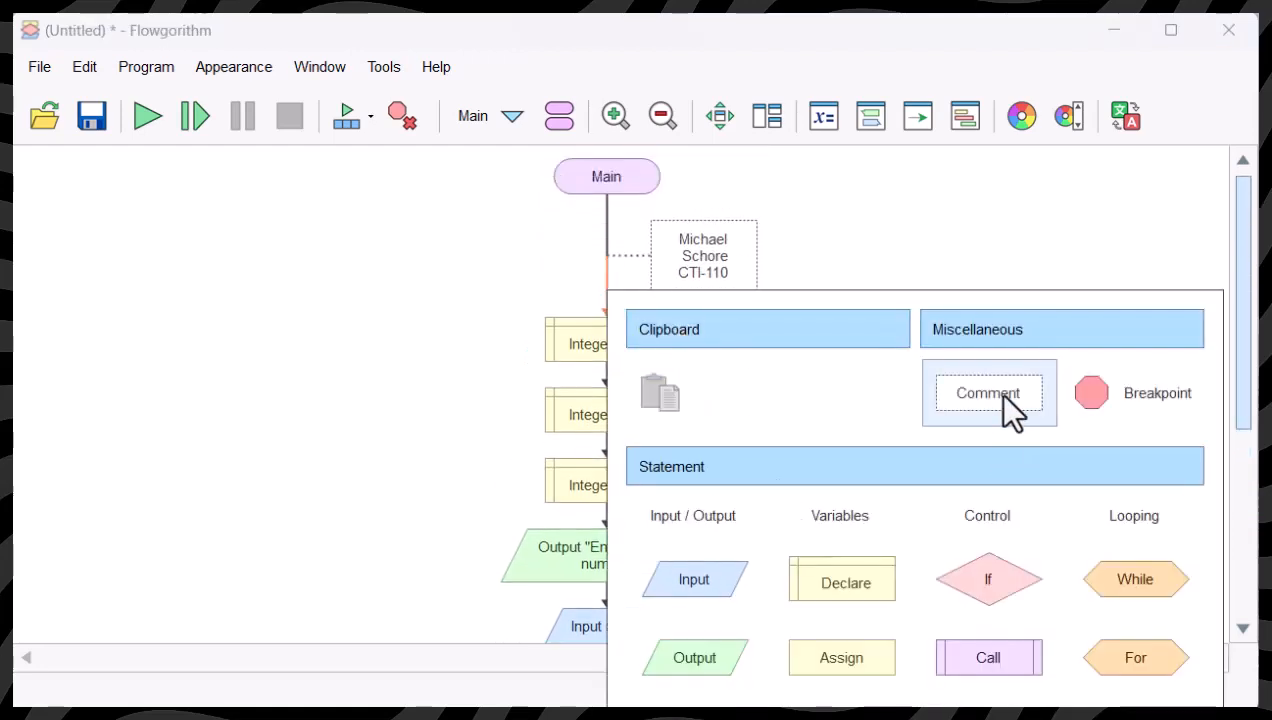
Step: Insert a comment below the name header reading "Test cases 2 + 2 =4"
{"action": "left_click", "coordinate": [987, 392]}
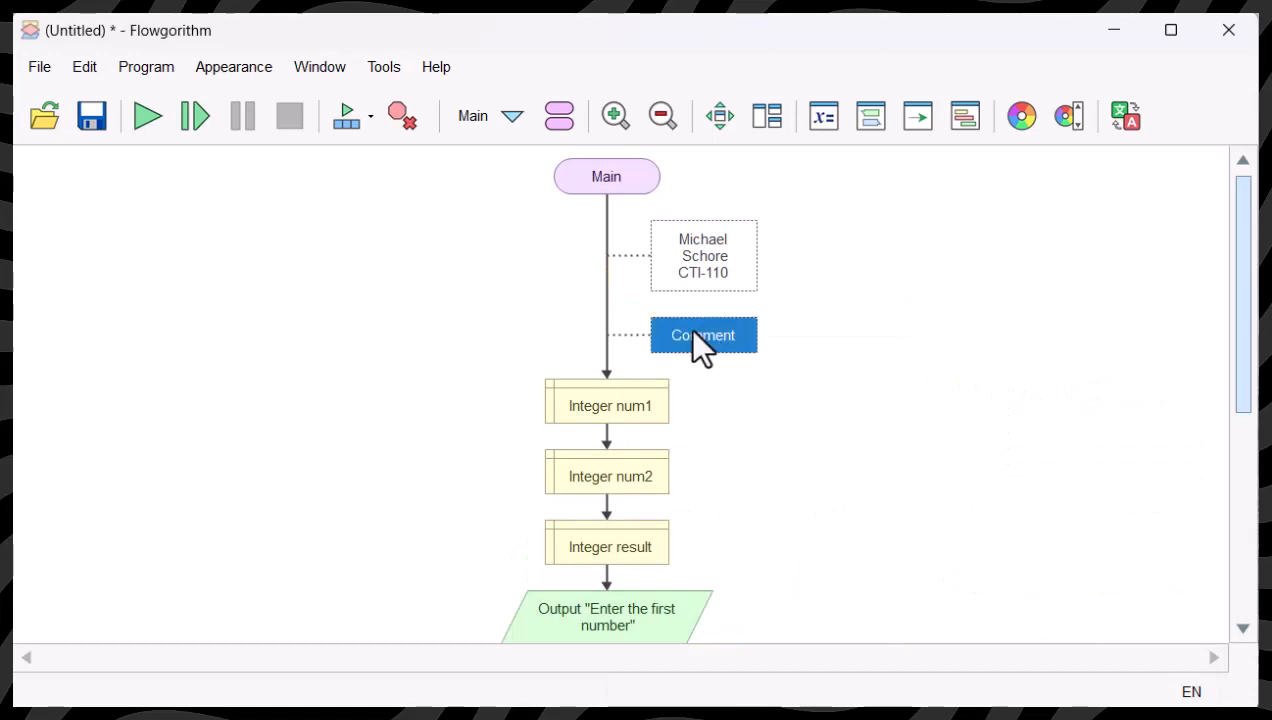
{"action": "double_click", "coordinate": [703, 335]}
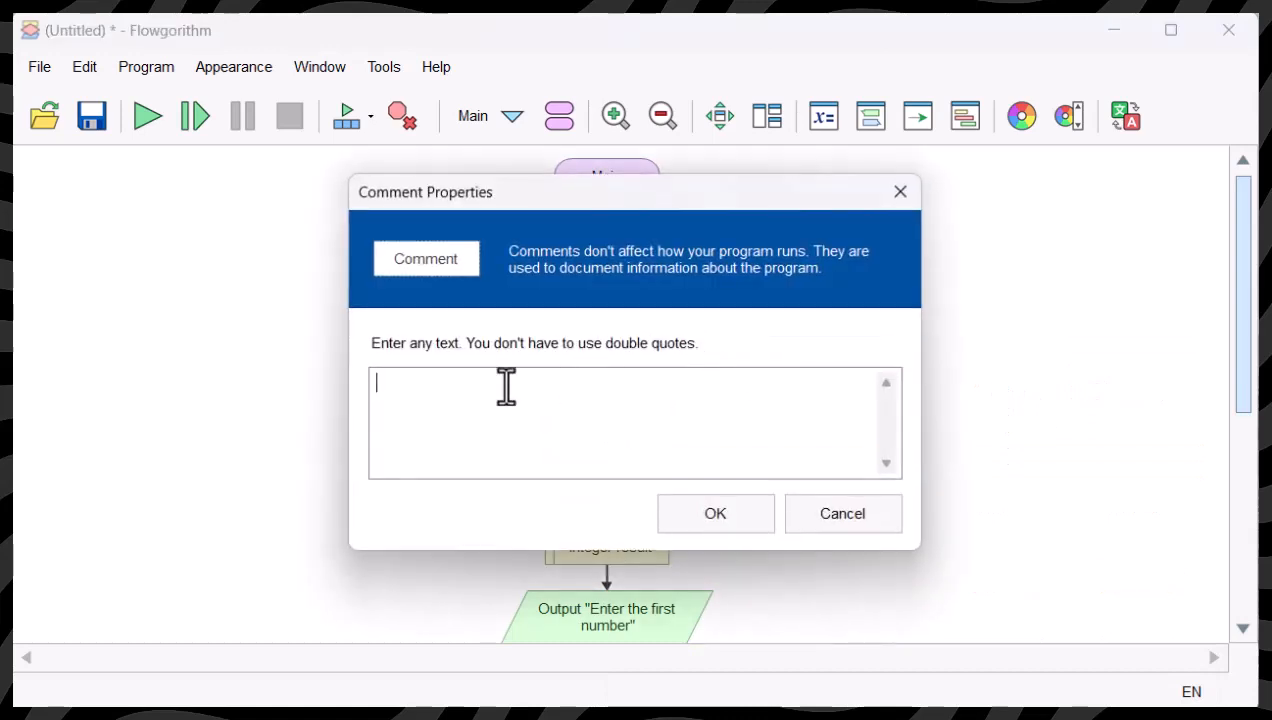
{"action": "type", "text": "Test cas"}
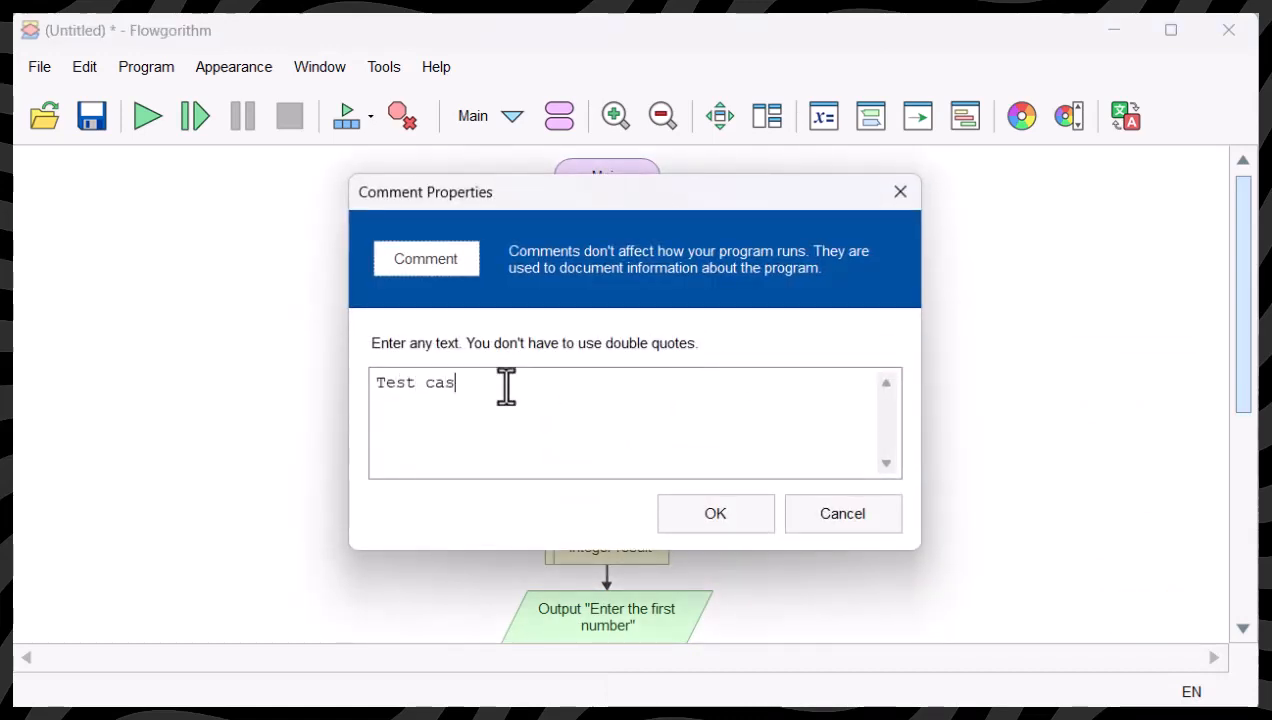
{"action": "type", "text": "es"}
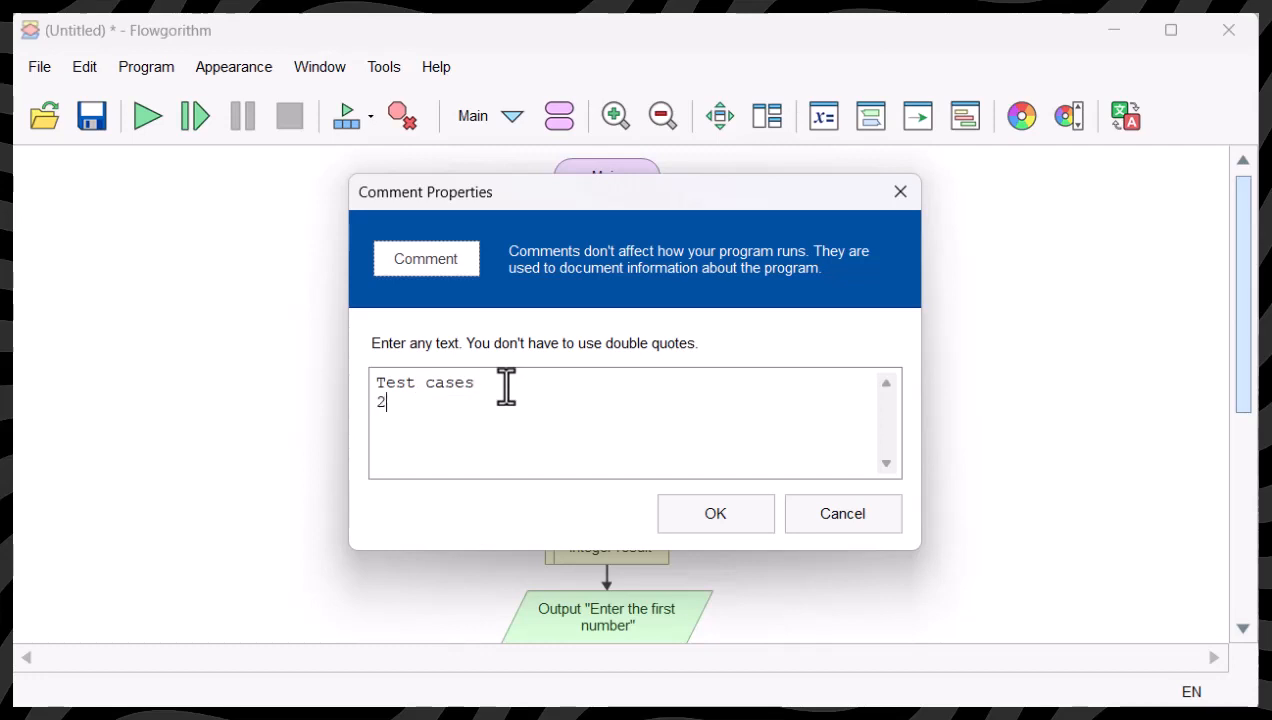
{"action": "type", "text": "+ 2"}
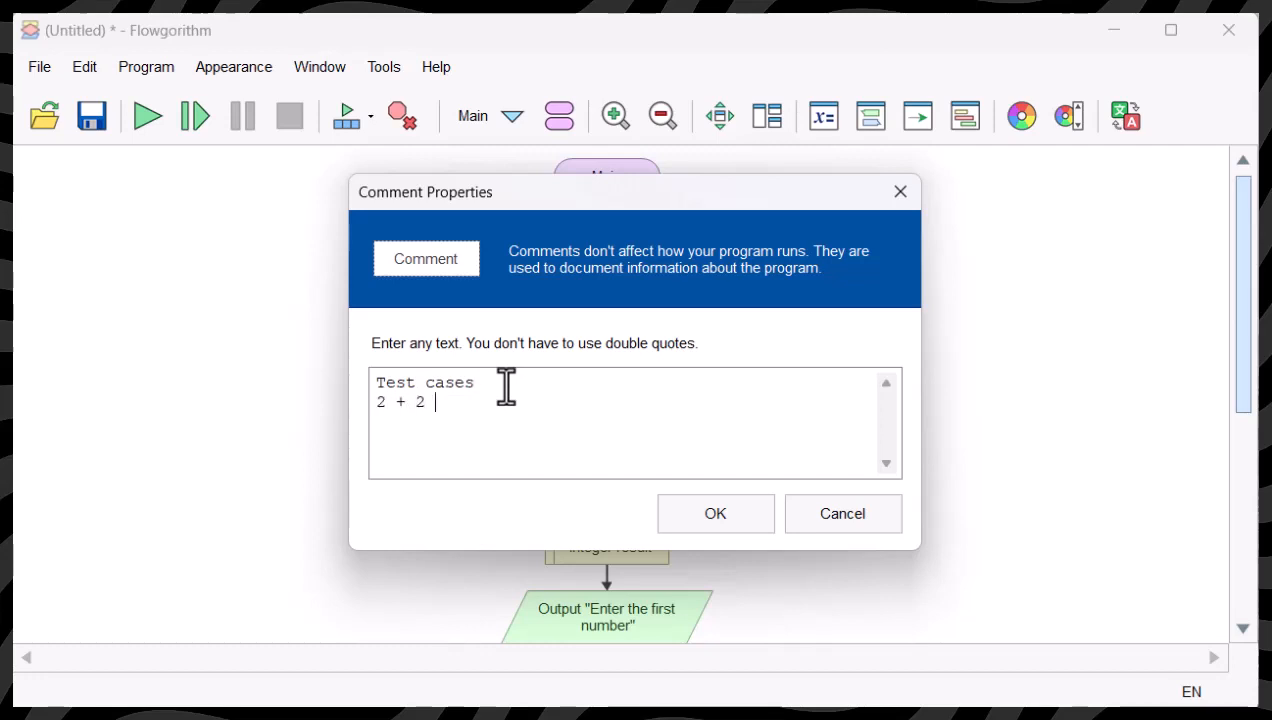
{"action": "type", "text": "=4"}
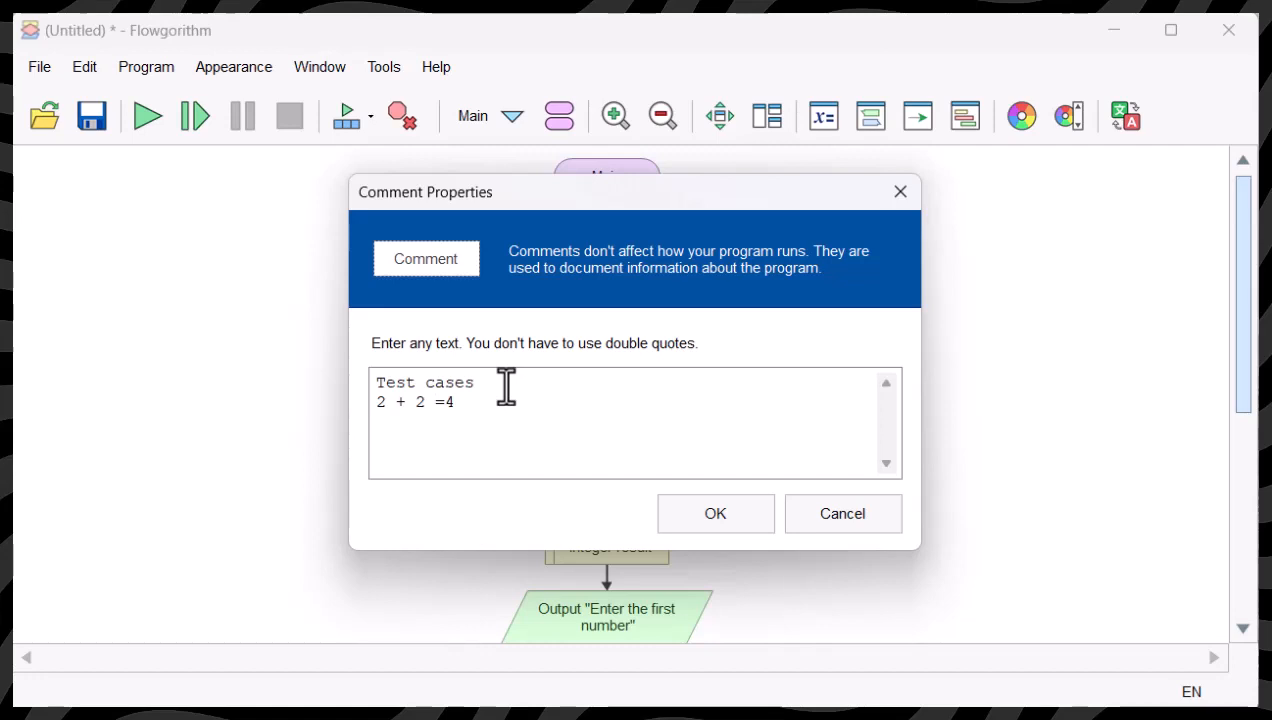
{"action": "left_click", "coordinate": [714, 513]}
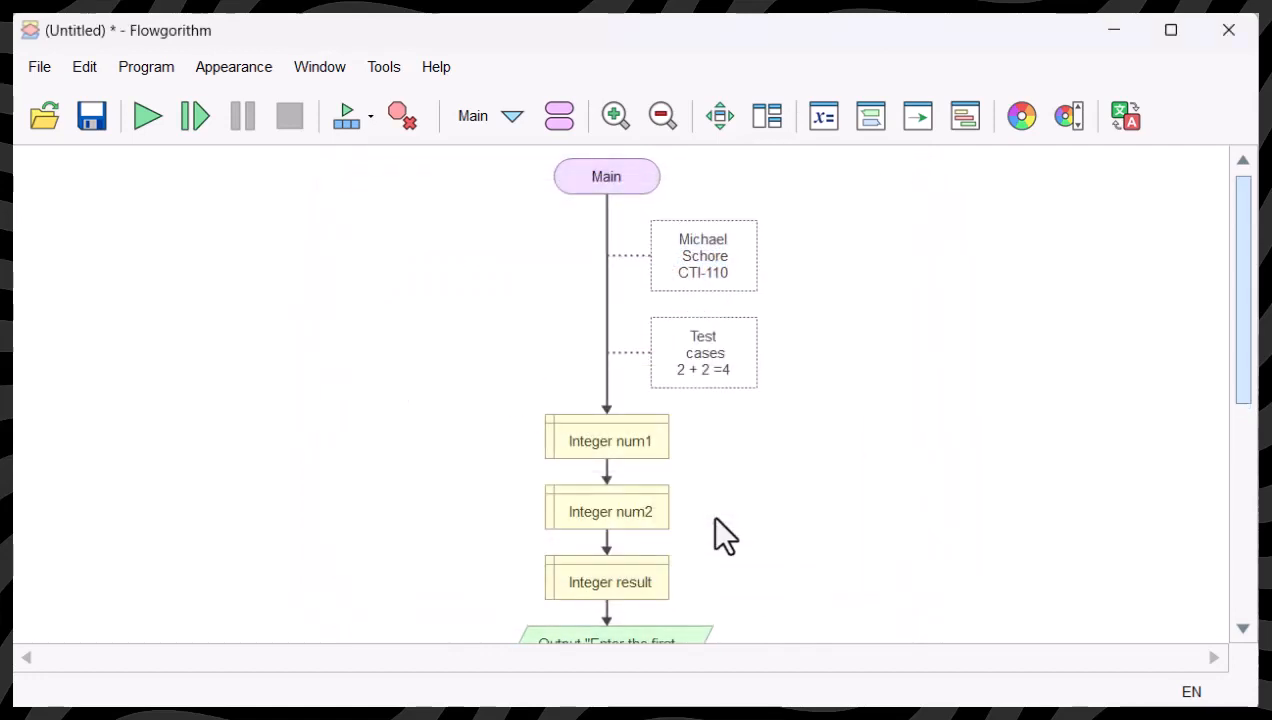
{"action": "mouse_move", "coordinate": [718, 458]}
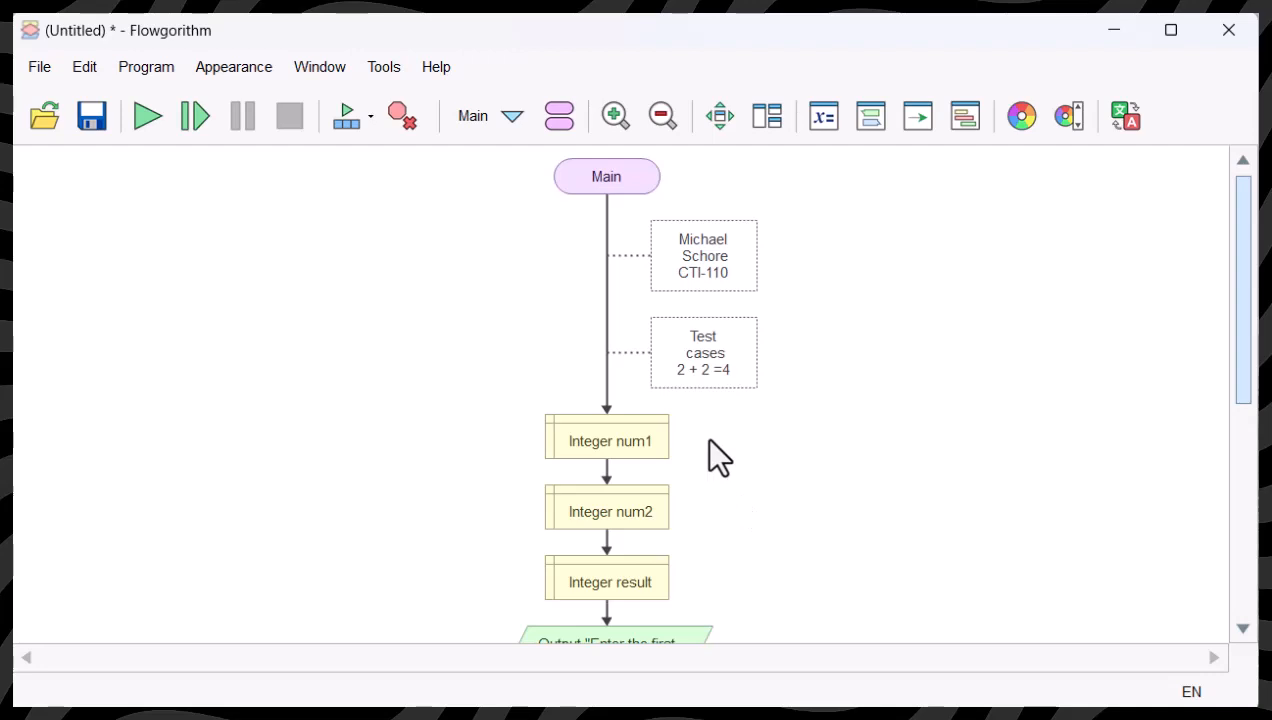
{"action": "mouse_move", "coordinate": [378, 372]}
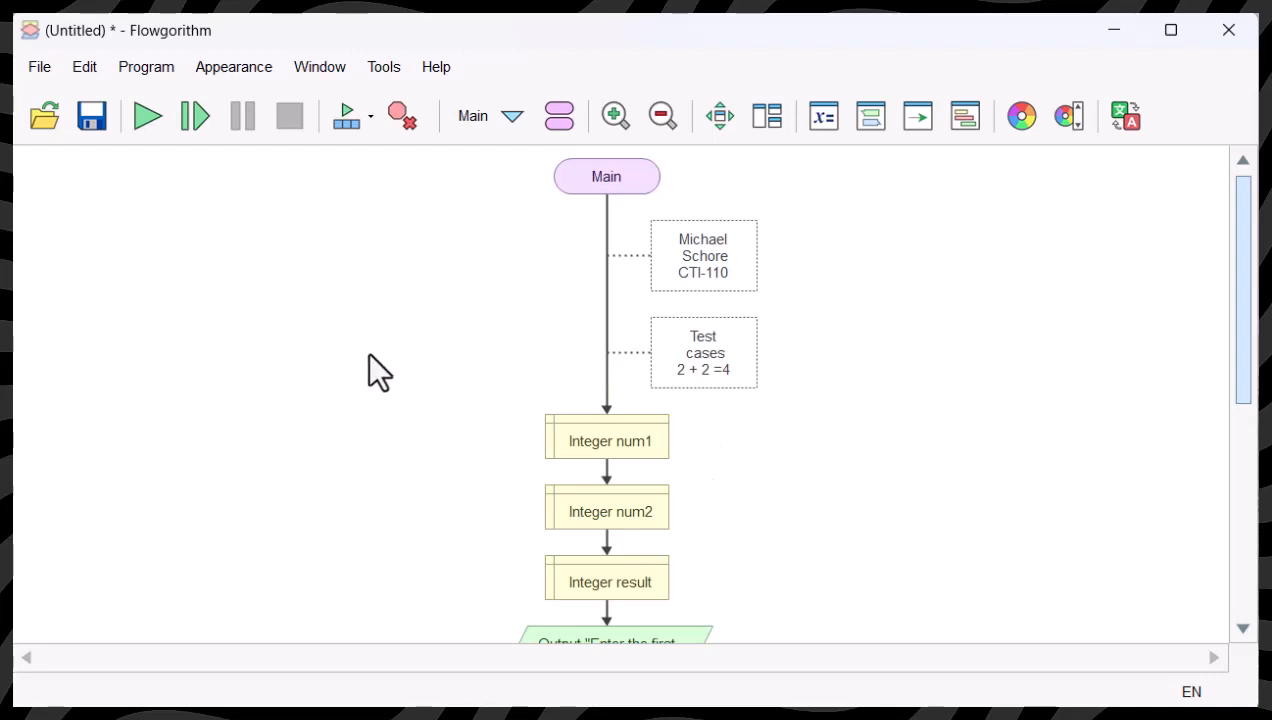
{"action": "scroll", "scroll_direction": "down", "scroll_amount": 3}
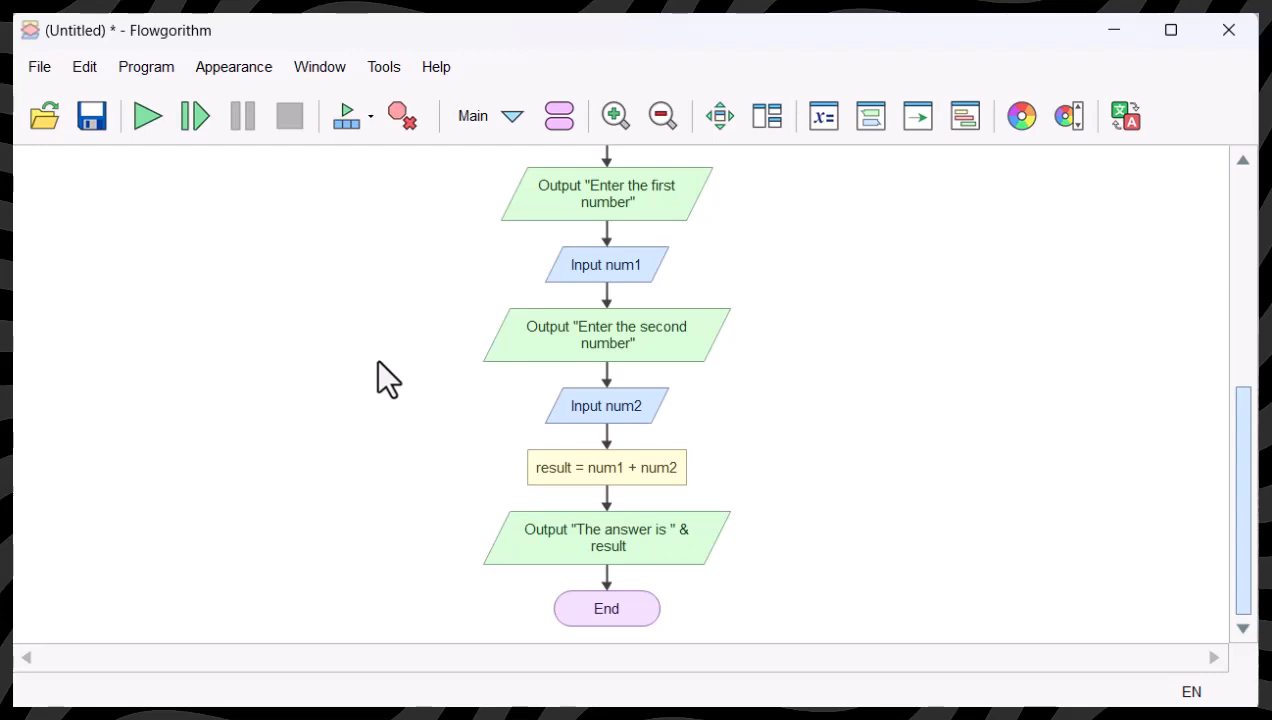
{"action": "mouse_move", "coordinate": [305, 348]}
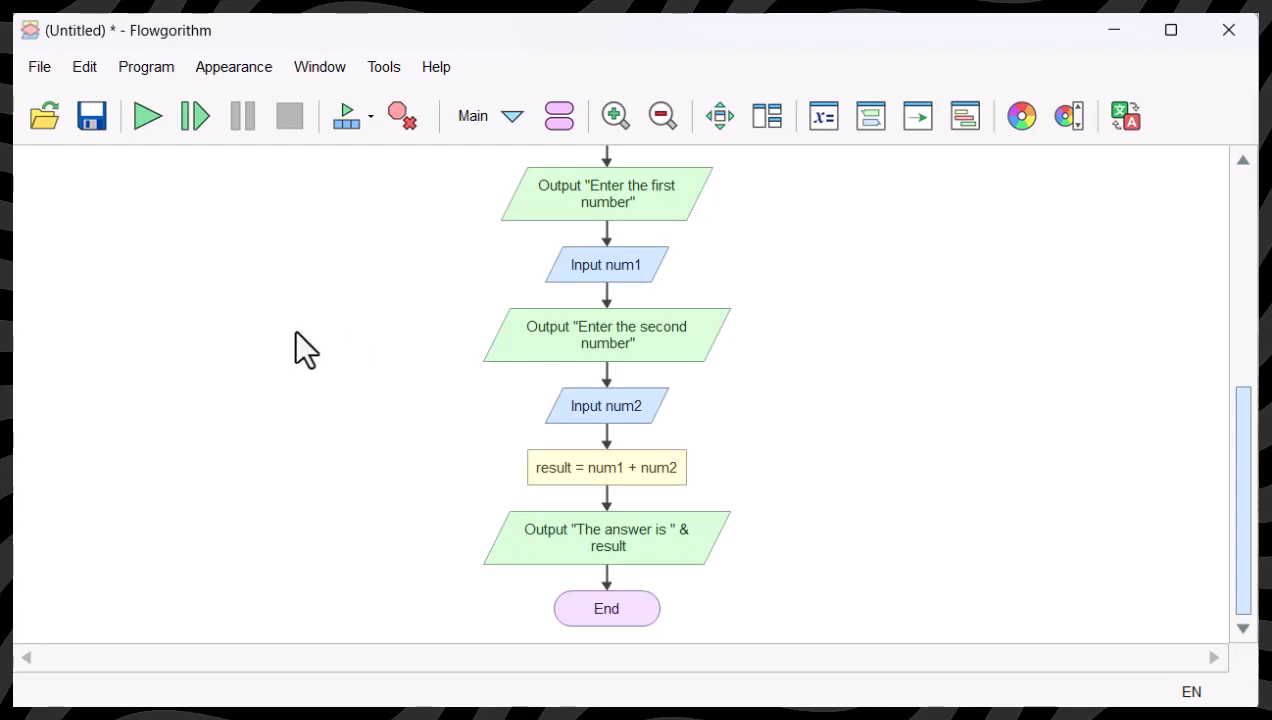
{"action": "mouse_move", "coordinate": [300, 337]}
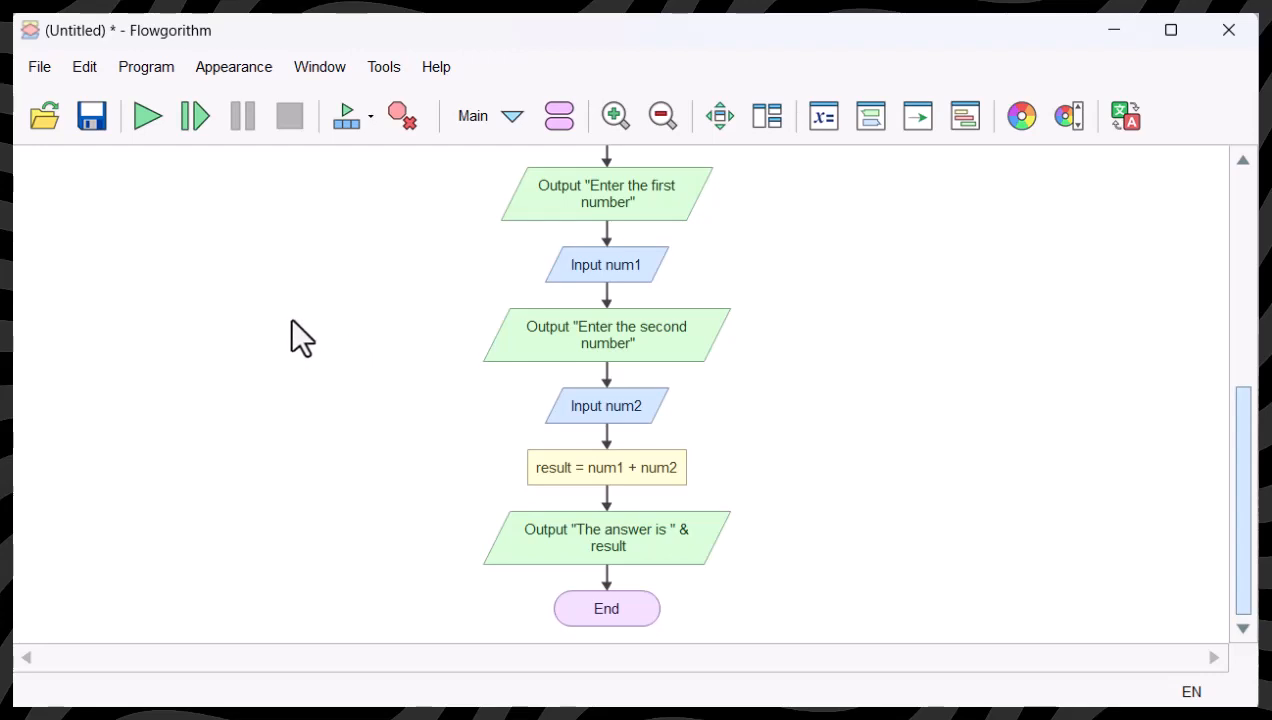
{"action": "mouse_move", "coordinate": [160, 312]}
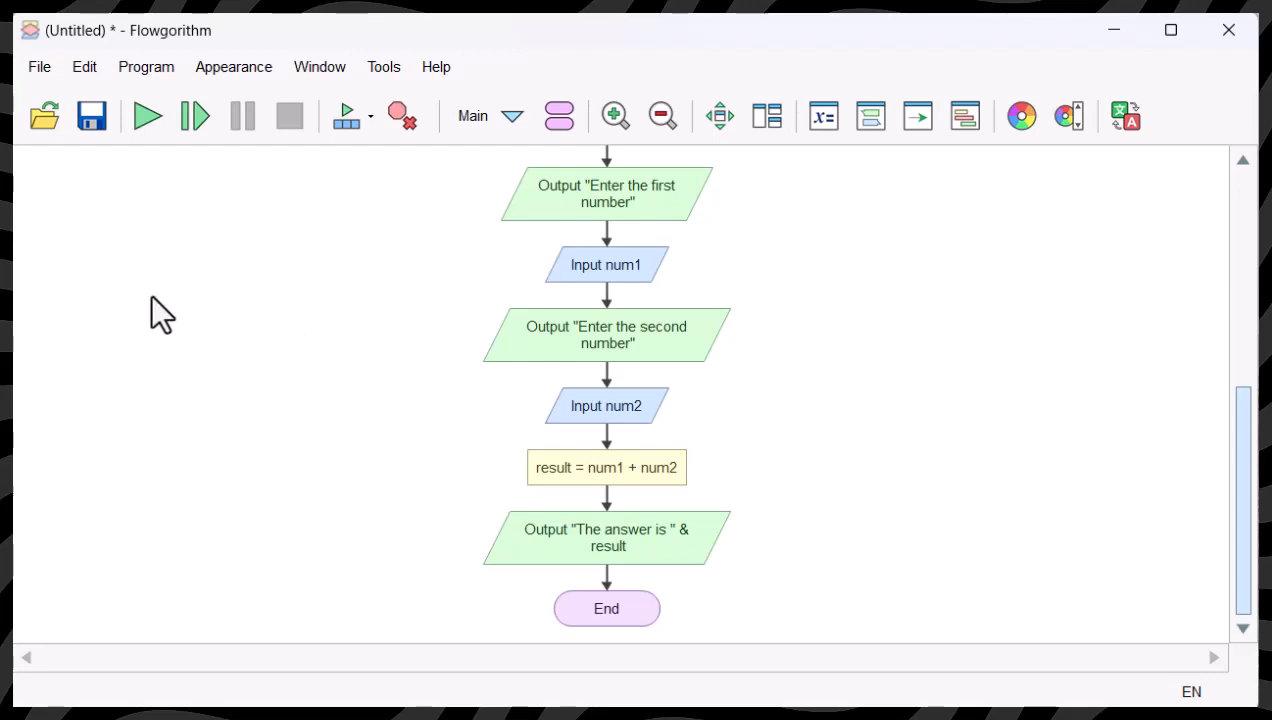
{"action": "mouse_move", "coordinate": [203, 273]}
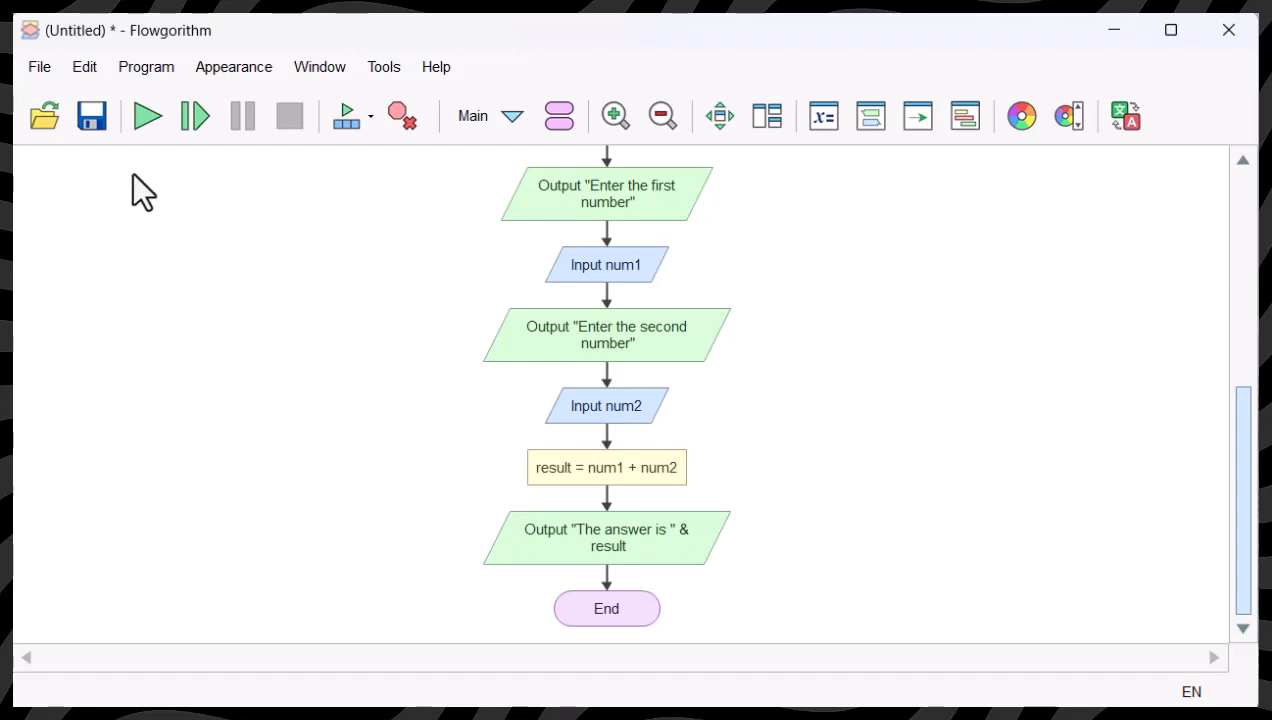
{"action": "mouse_move", "coordinate": [130, 218]}
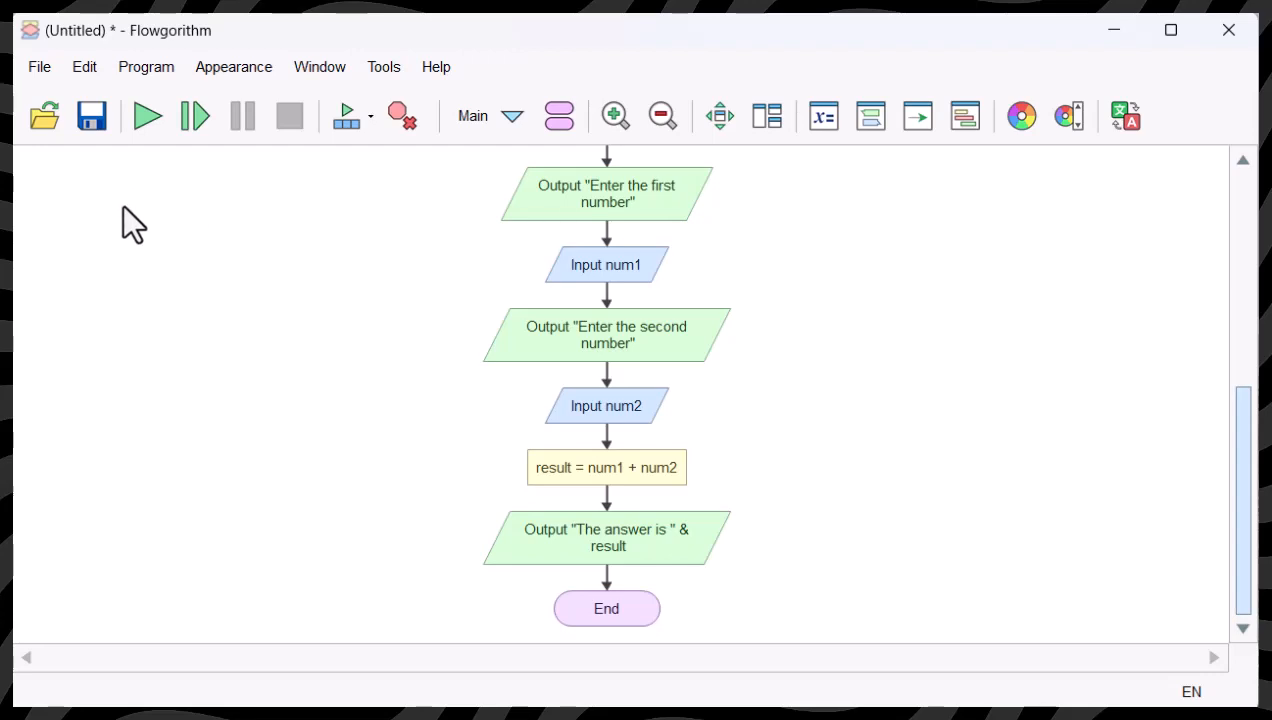